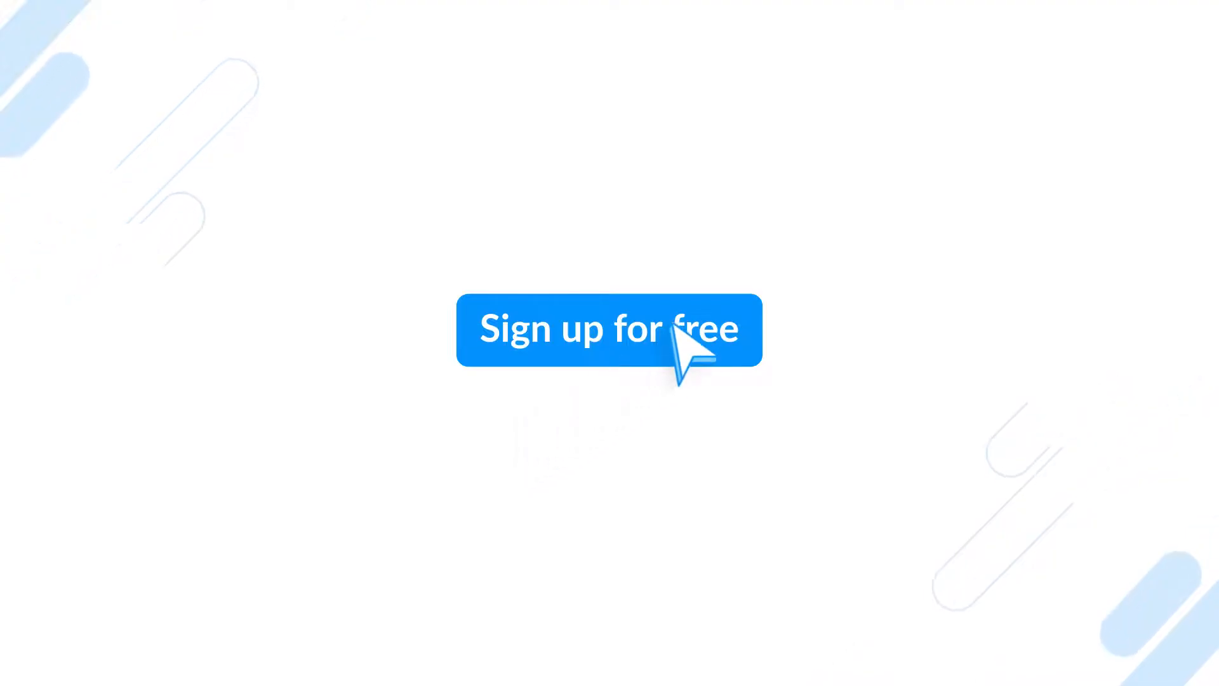
# - Browse the Contacts, Companies and Products modules after signing up
pyautogui.click(608, 329)
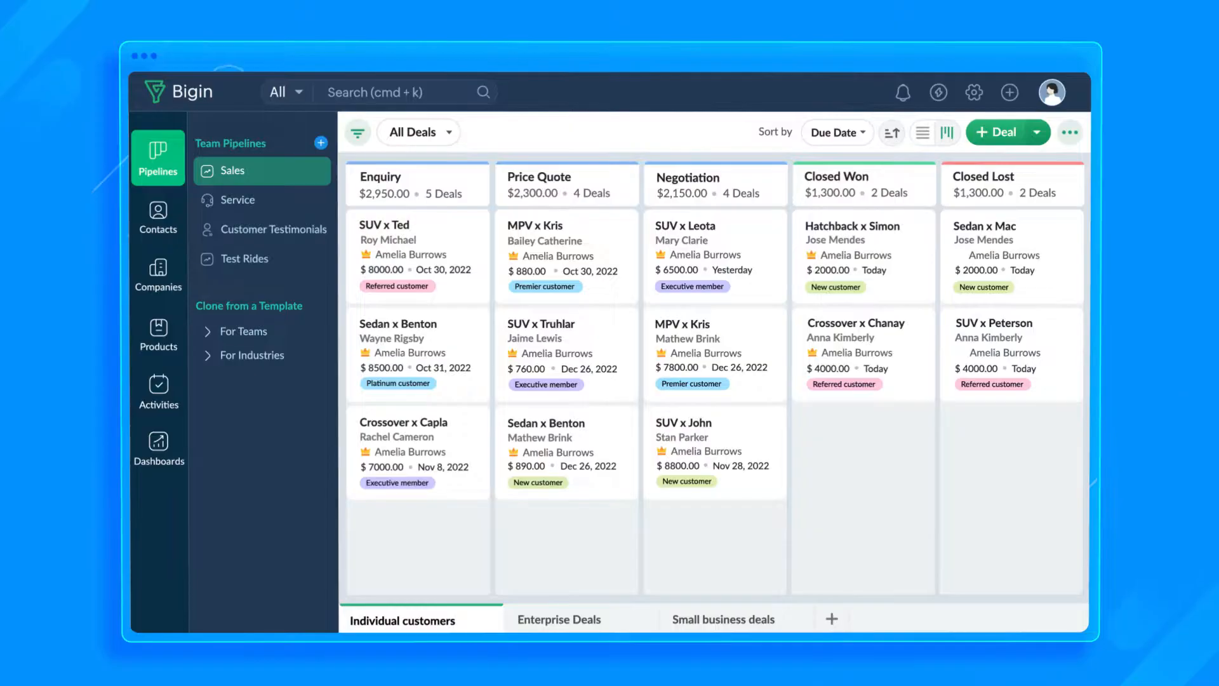
pyautogui.click(157, 216)
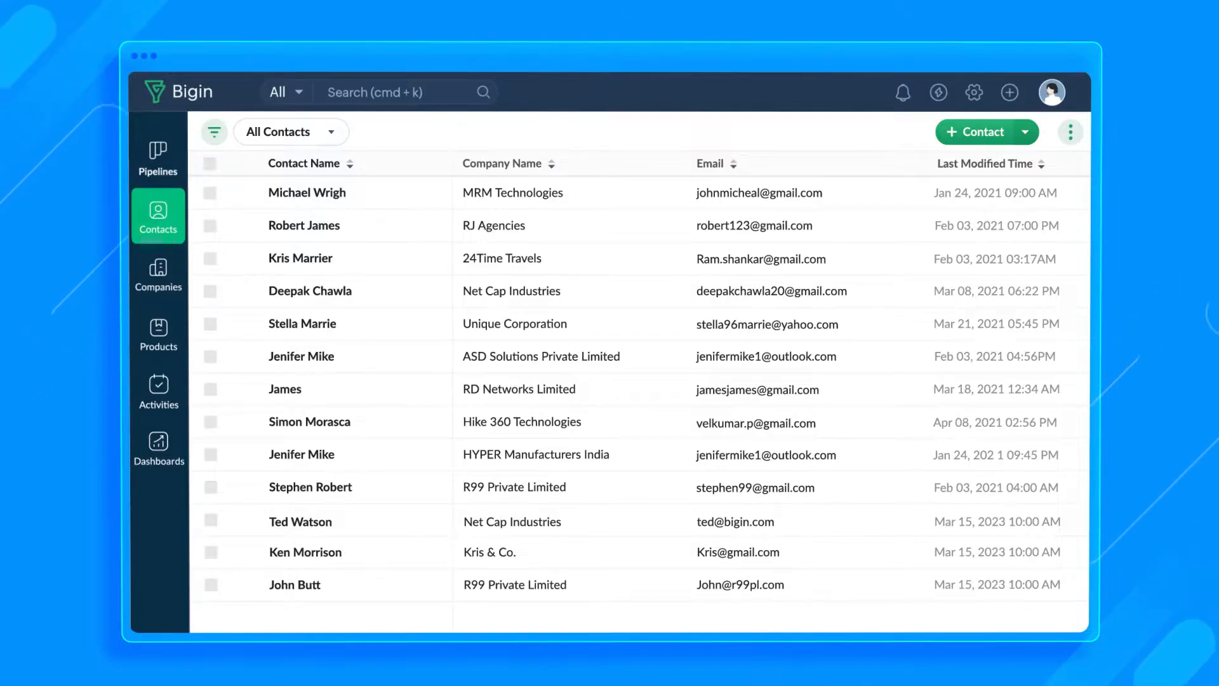
pyautogui.click(157, 272)
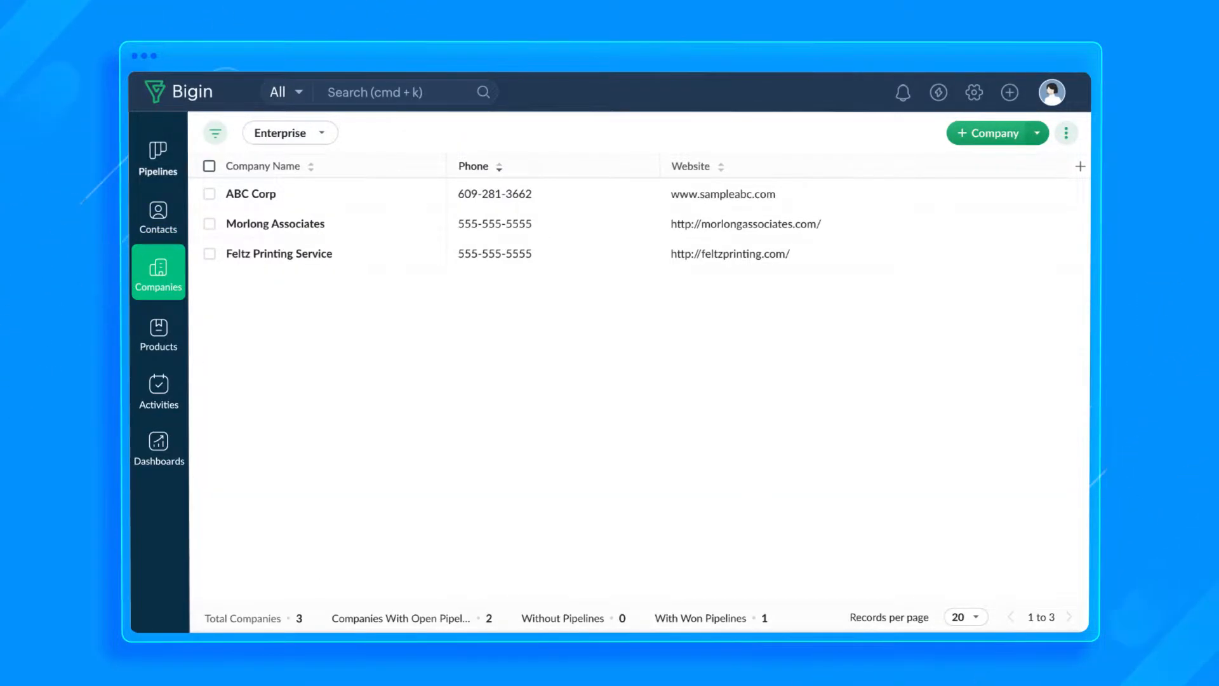
pyautogui.click(158, 333)
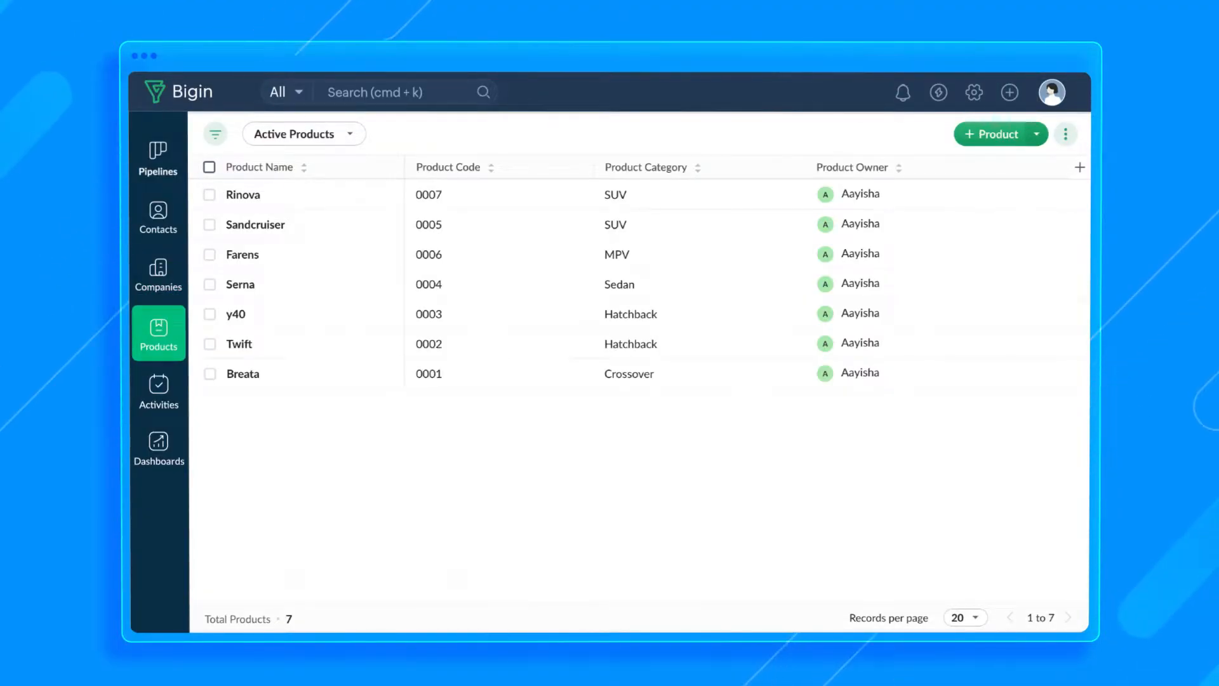
# - Review Activities' Tasks, Events and Calls logs, then the Dashboards overview
pyautogui.click(158, 389)
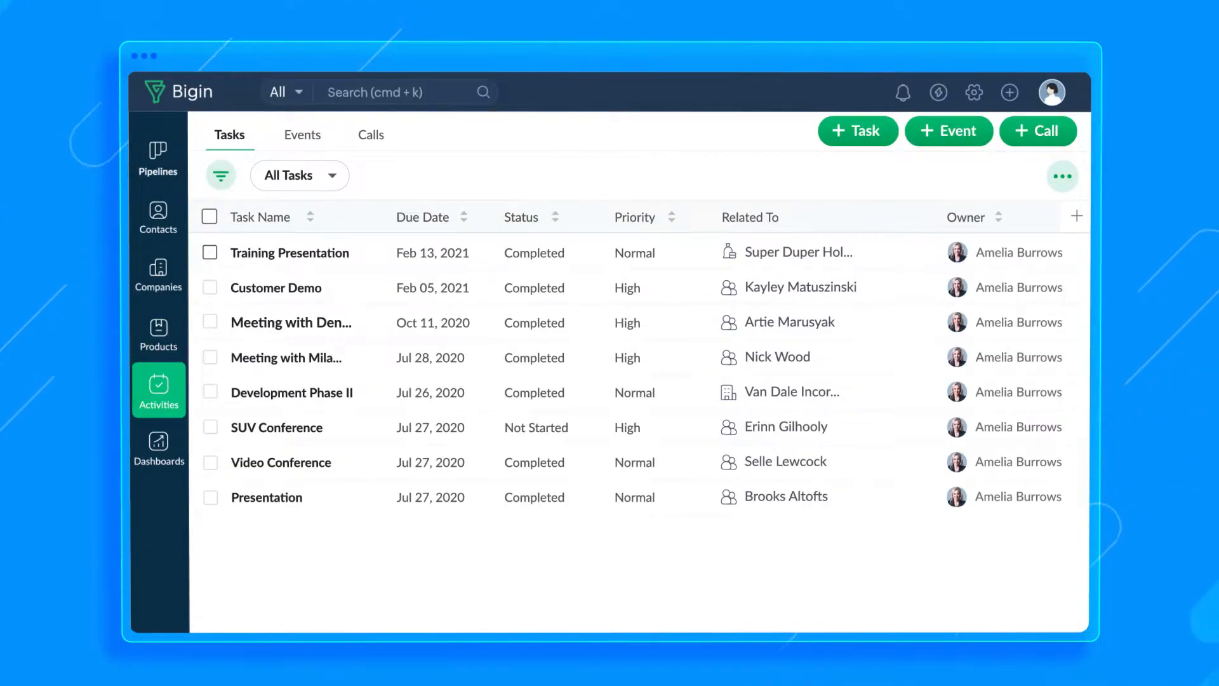
pyautogui.click(303, 135)
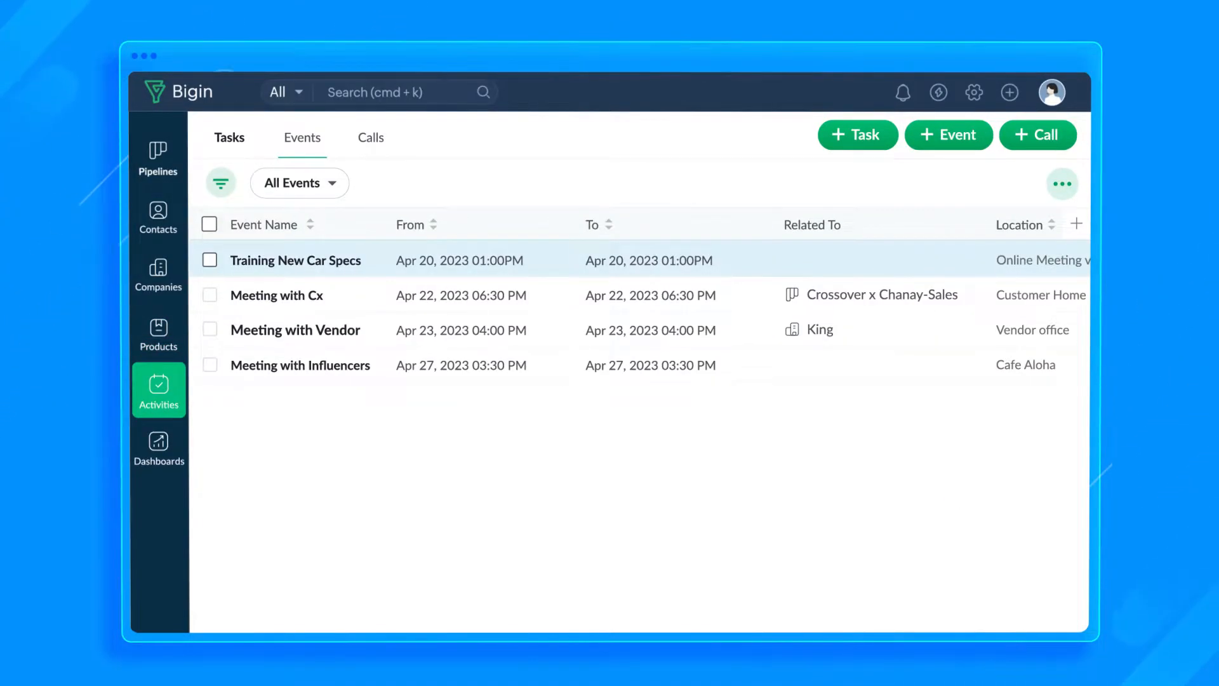
pyautogui.click(371, 137)
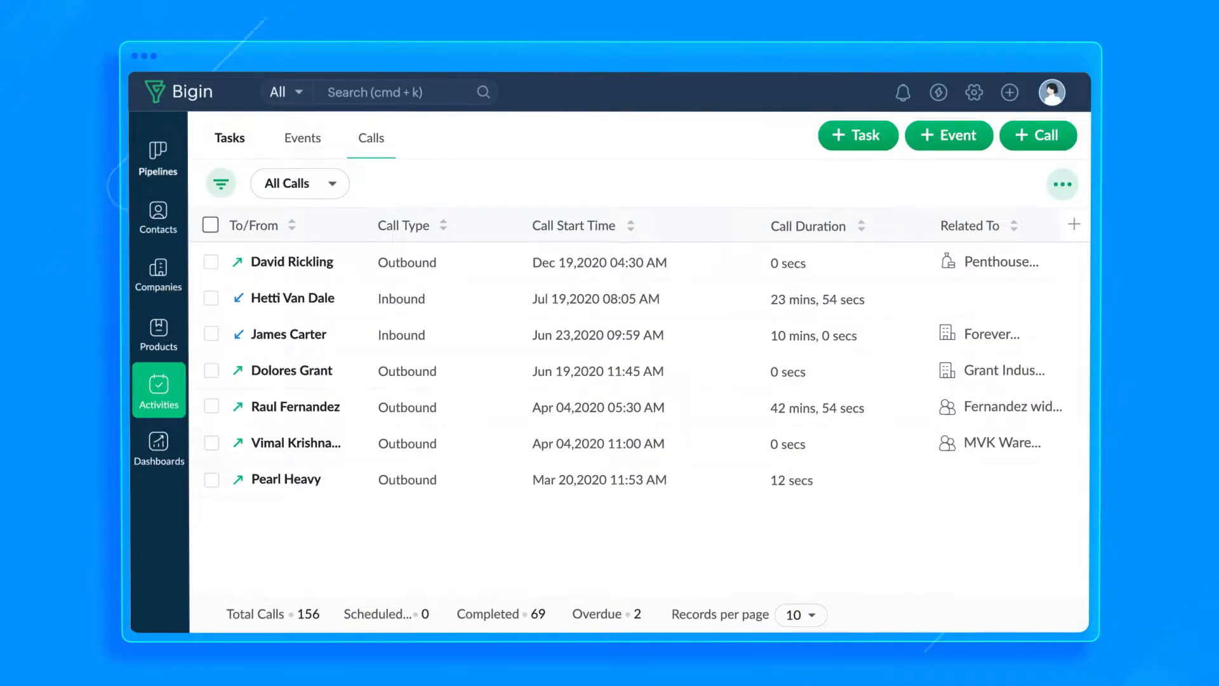
pyautogui.click(158, 448)
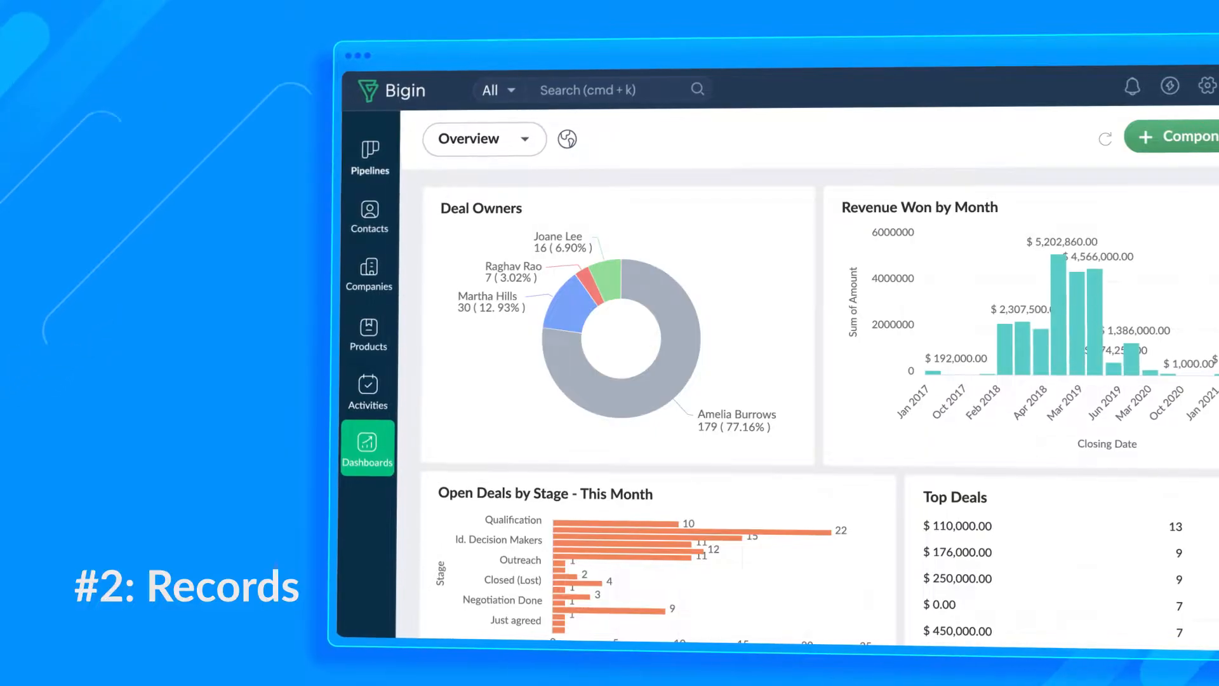
# - View the Zylker Cars role hierarchy from CEO through Manager to Sales Rep
pyautogui.click(373, 216)
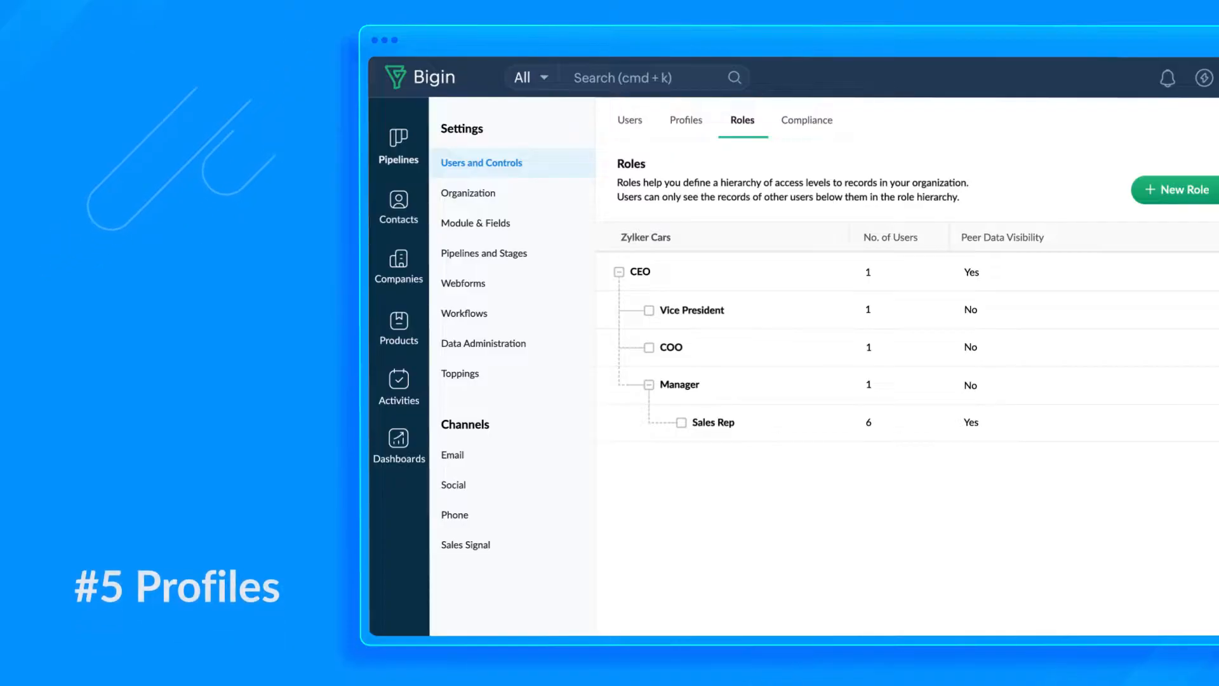
# - Enable Workflows for the Manager profile and save its permissions
pyautogui.click(686, 119)
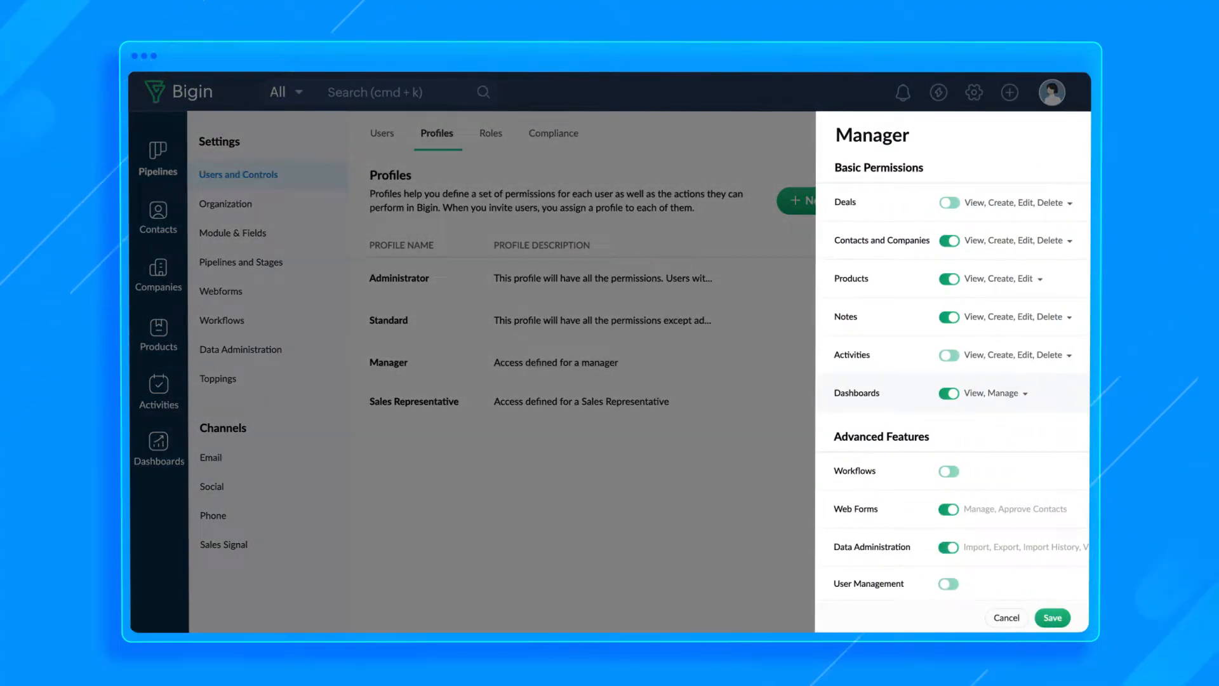
pyautogui.click(948, 470)
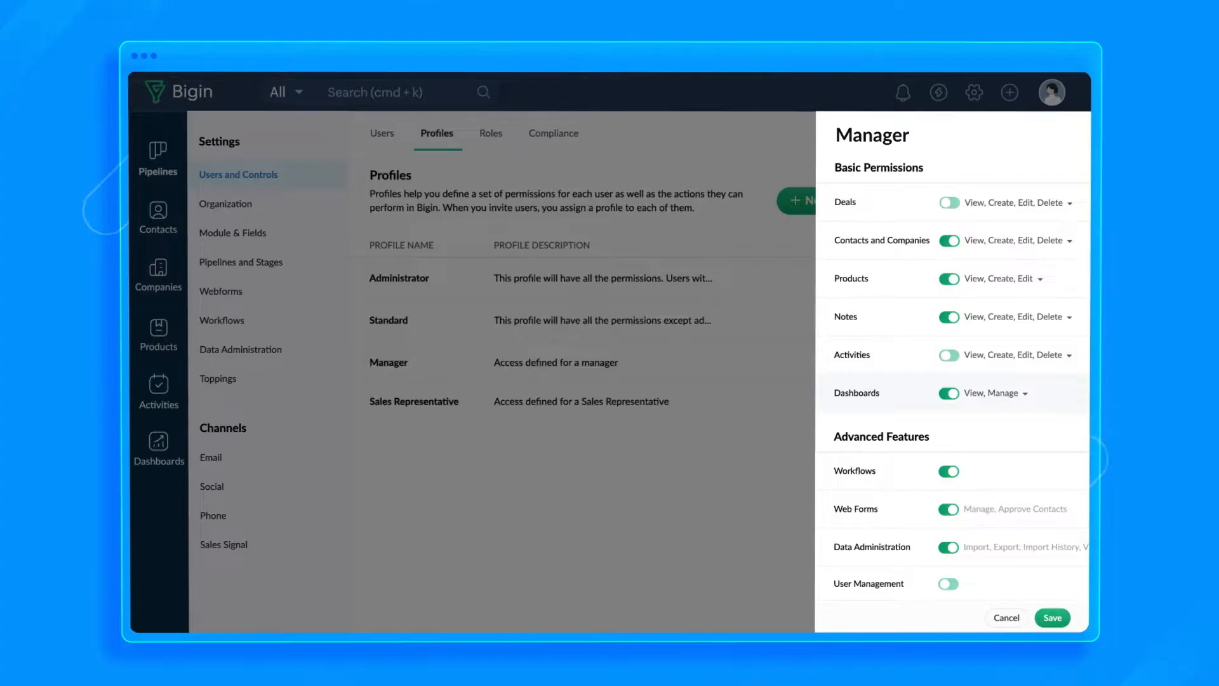
pyautogui.click(948, 583)
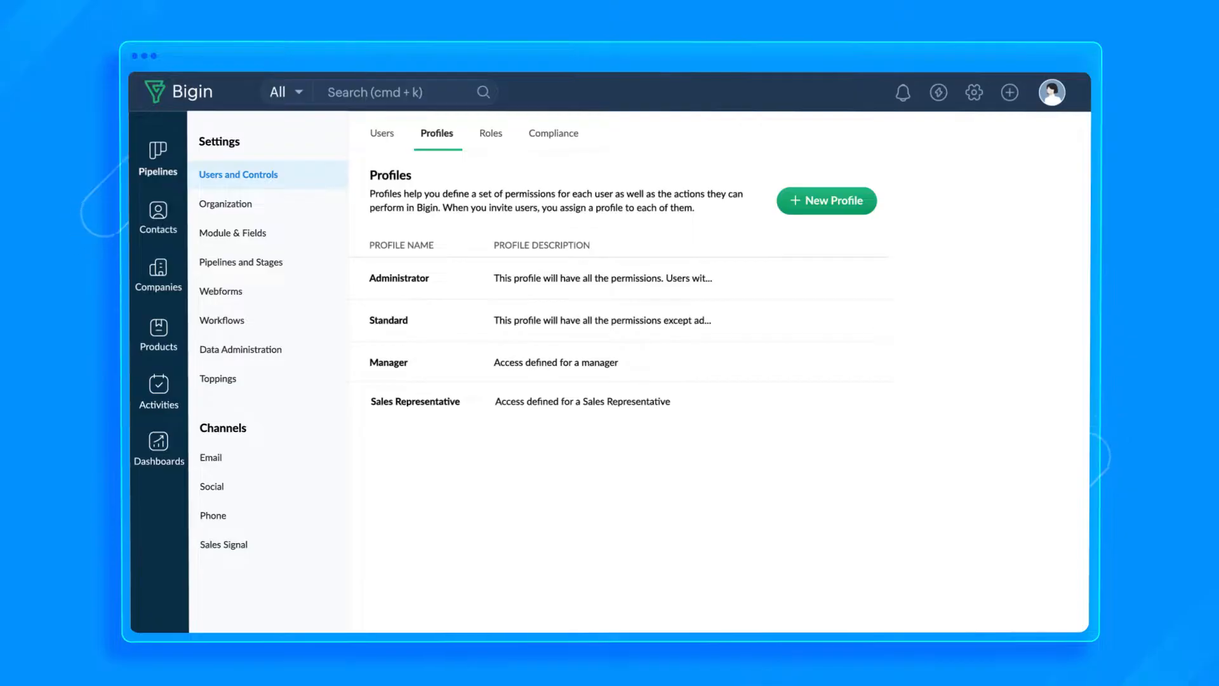
# - Grant the Sales Representative profile Deals and Activities access and save
pyautogui.click(414, 401)
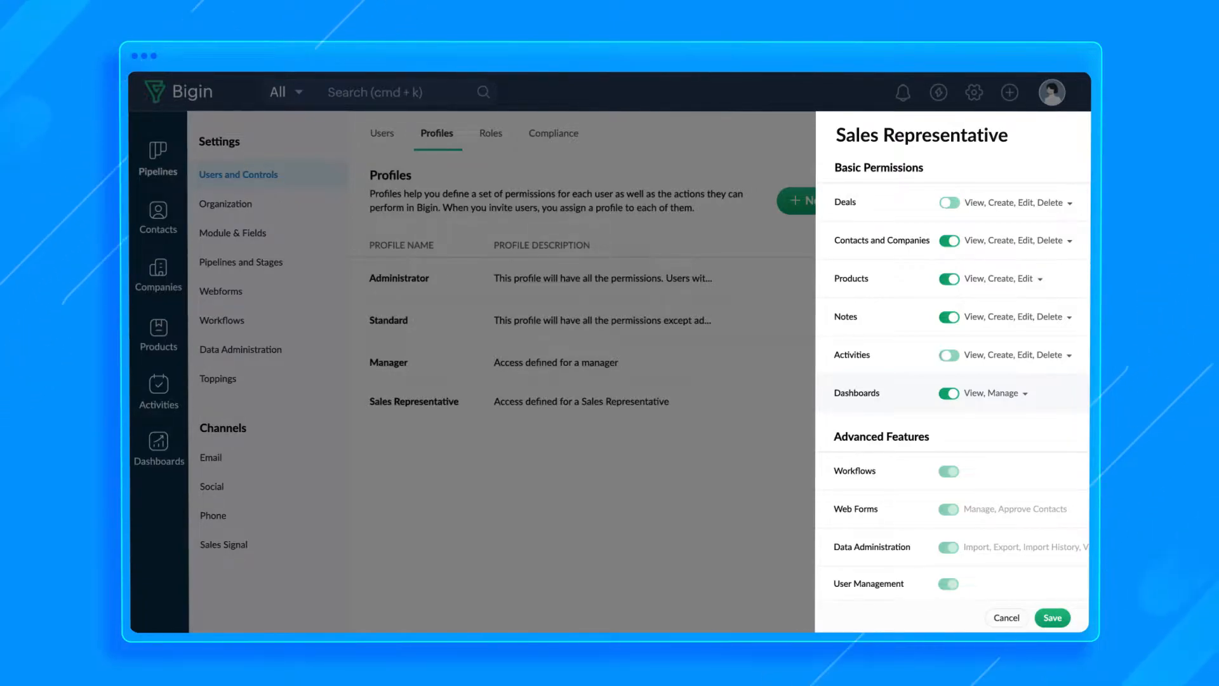
pyautogui.click(949, 354)
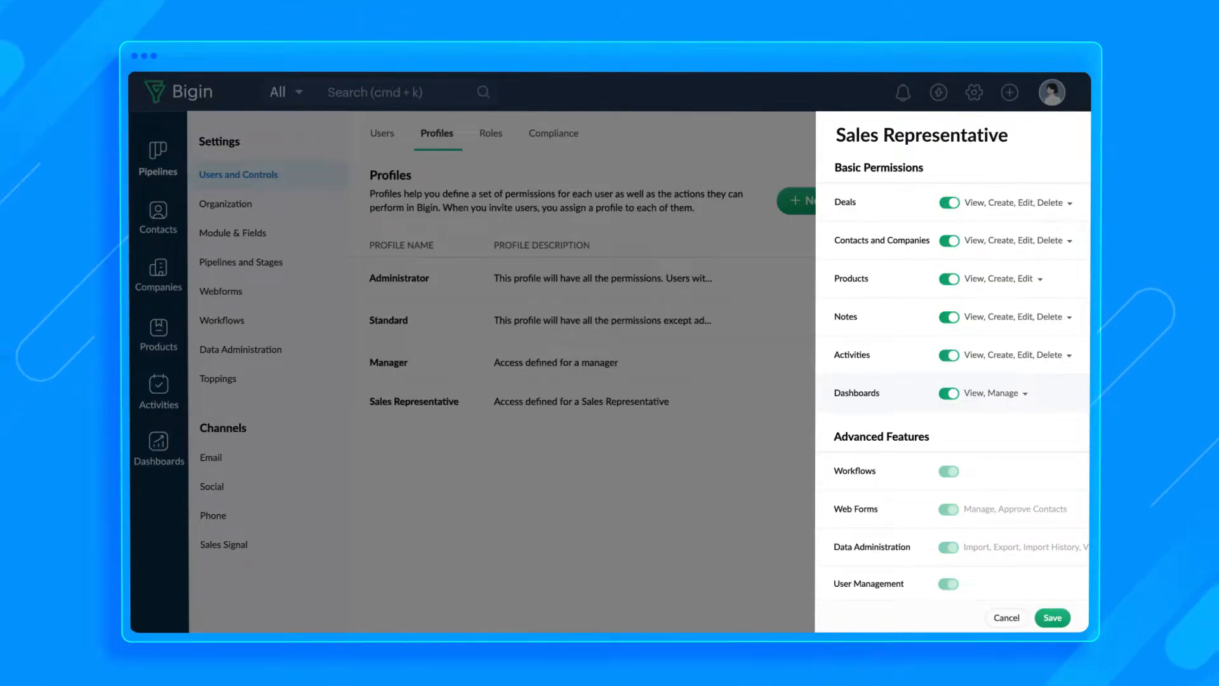
pyautogui.click(1006, 618)
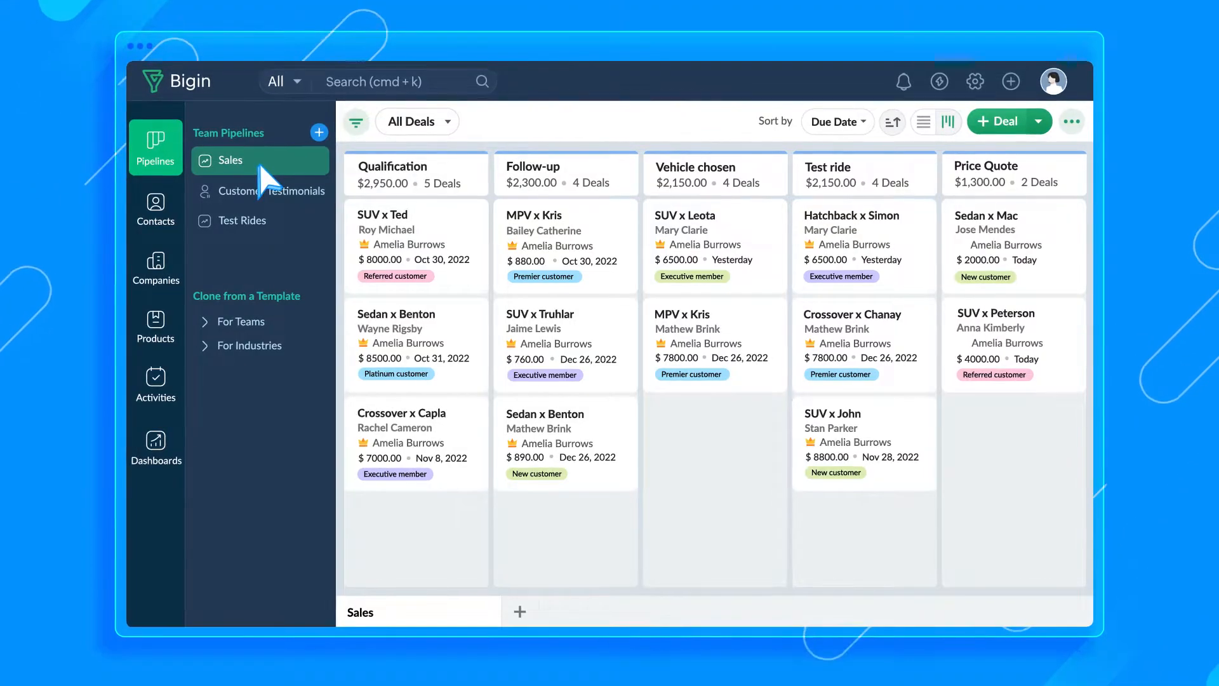
# - Start a Service team pipeline from scratch with Job Cards / Job Card record names
pyautogui.click(318, 132)
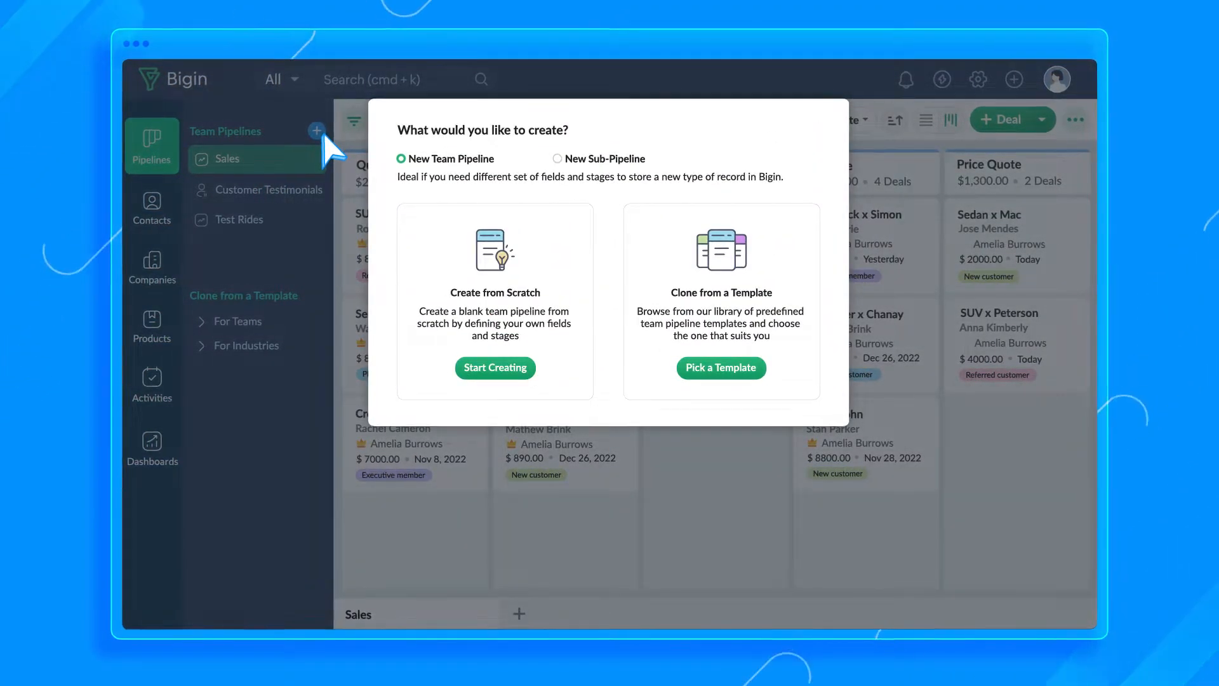
pyautogui.moveTo(473, 319)
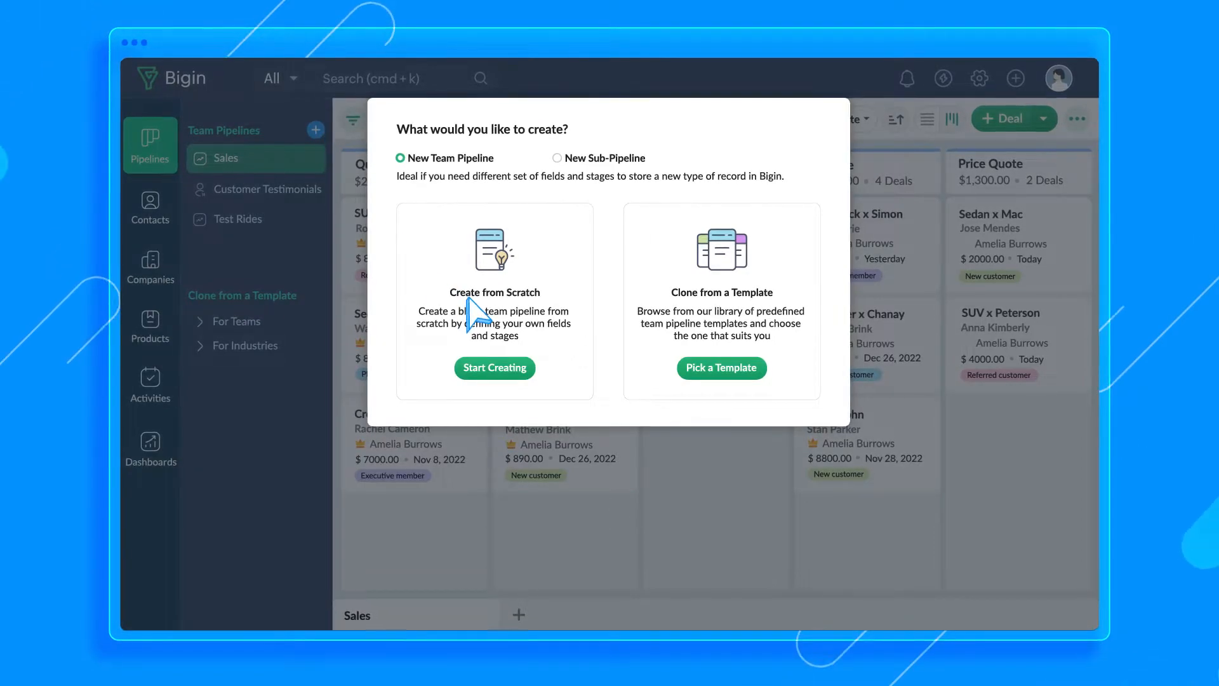
pyautogui.moveTo(659, 338)
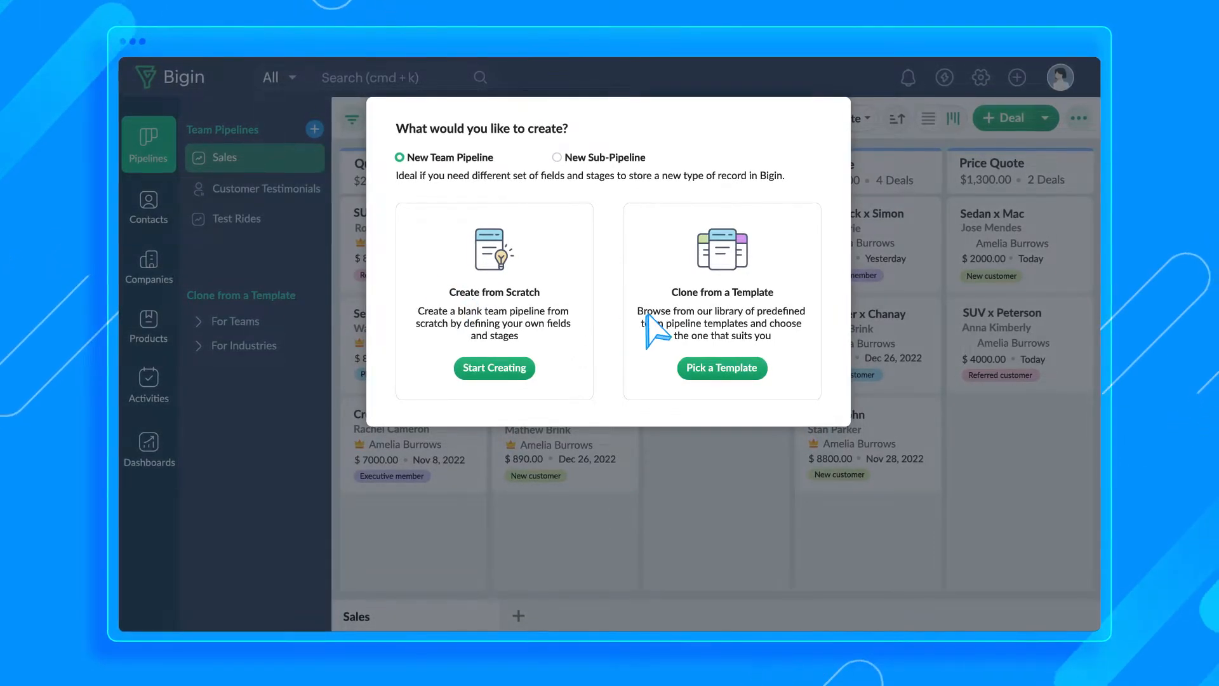
pyautogui.moveTo(699, 315)
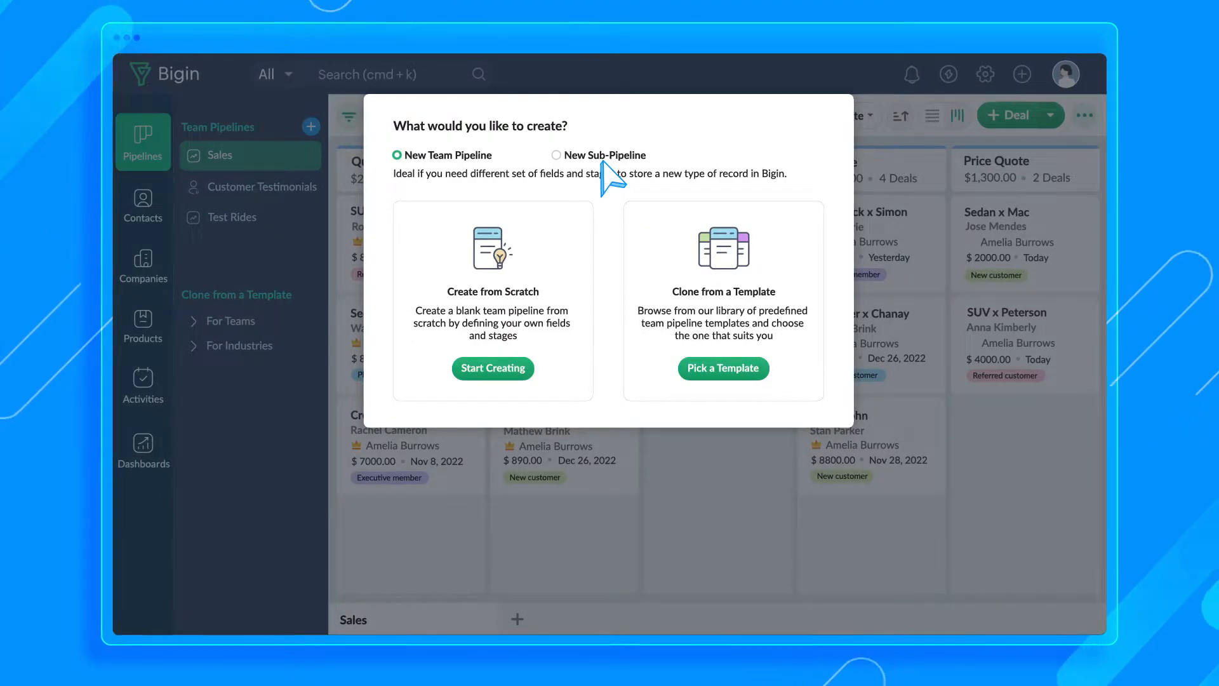
pyautogui.click(493, 368)
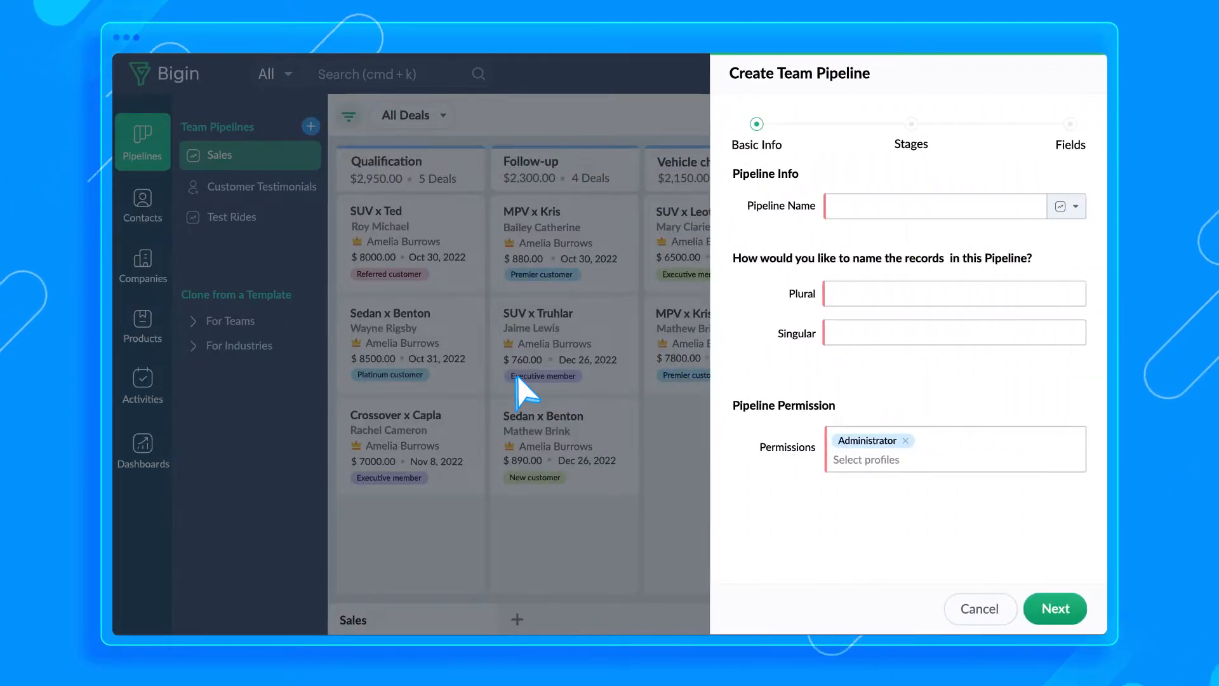
pyautogui.write('Service')
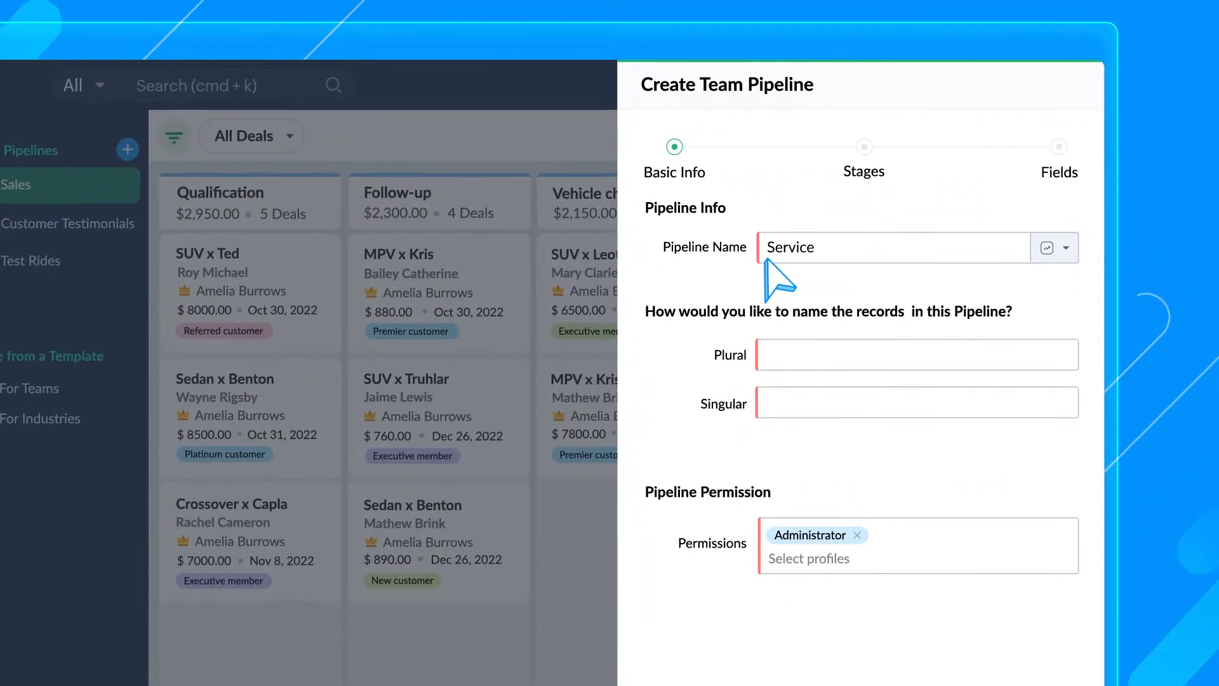
pyautogui.write('Job Cards')
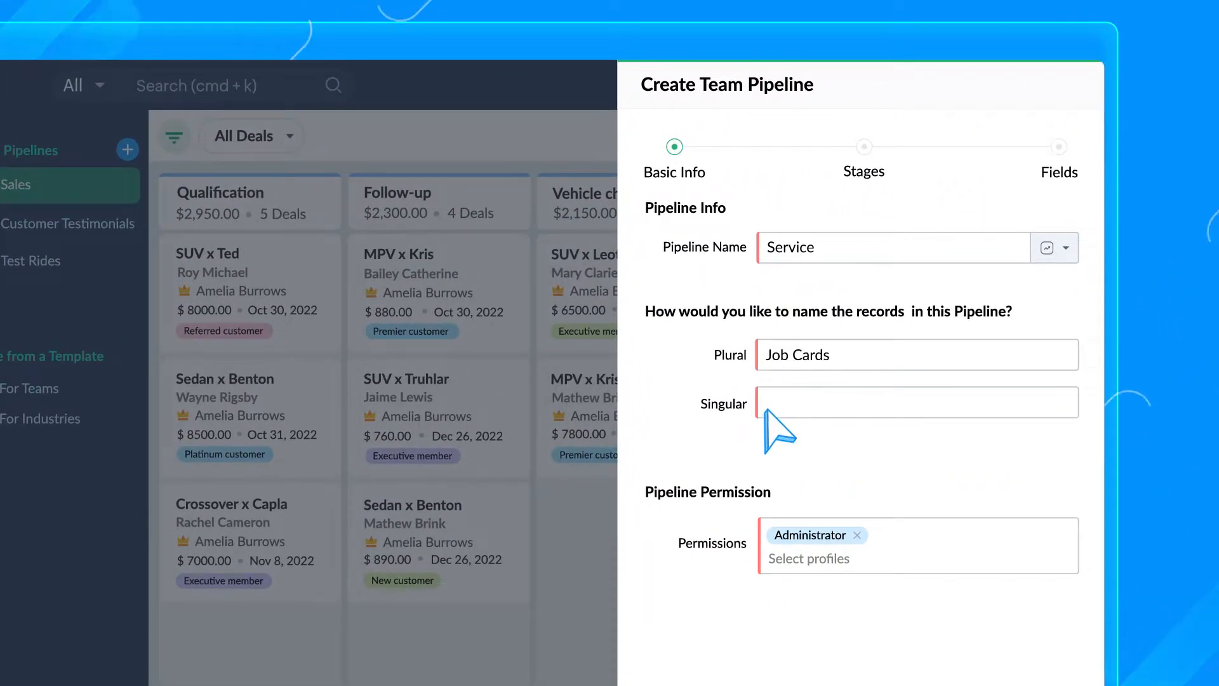
pyautogui.write('Job Card')
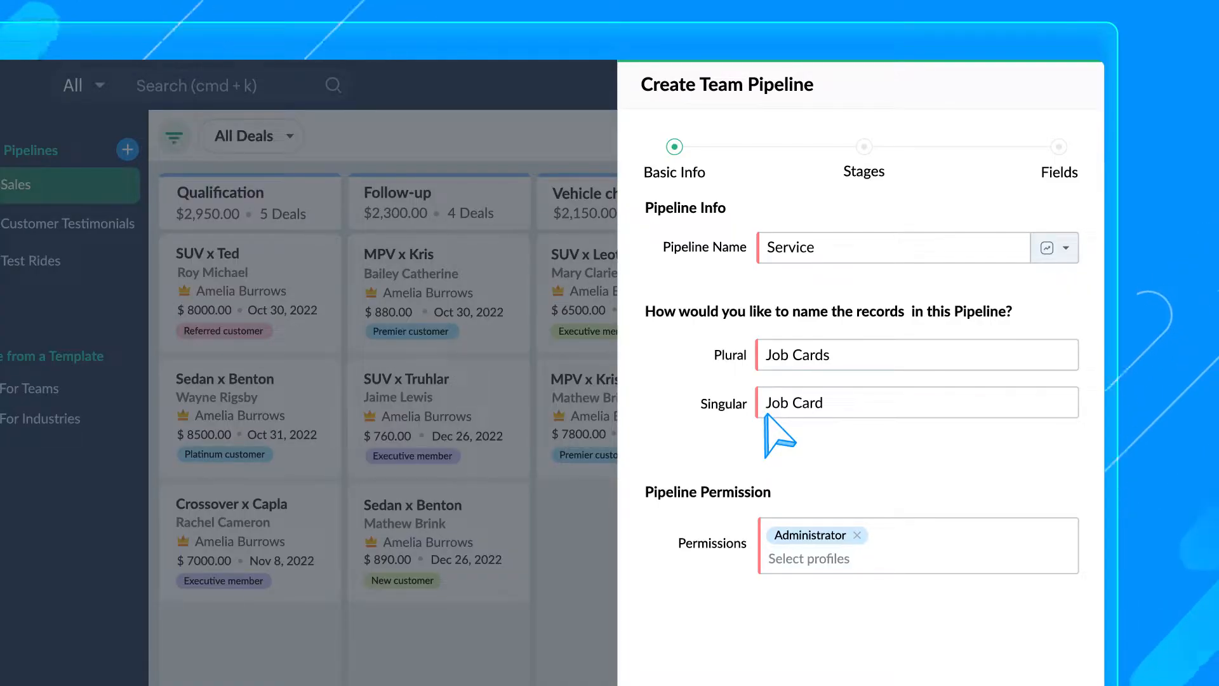
# - Permit the Service Technician profile on the pipeline and proceed to stages
pyautogui.click(810, 559)
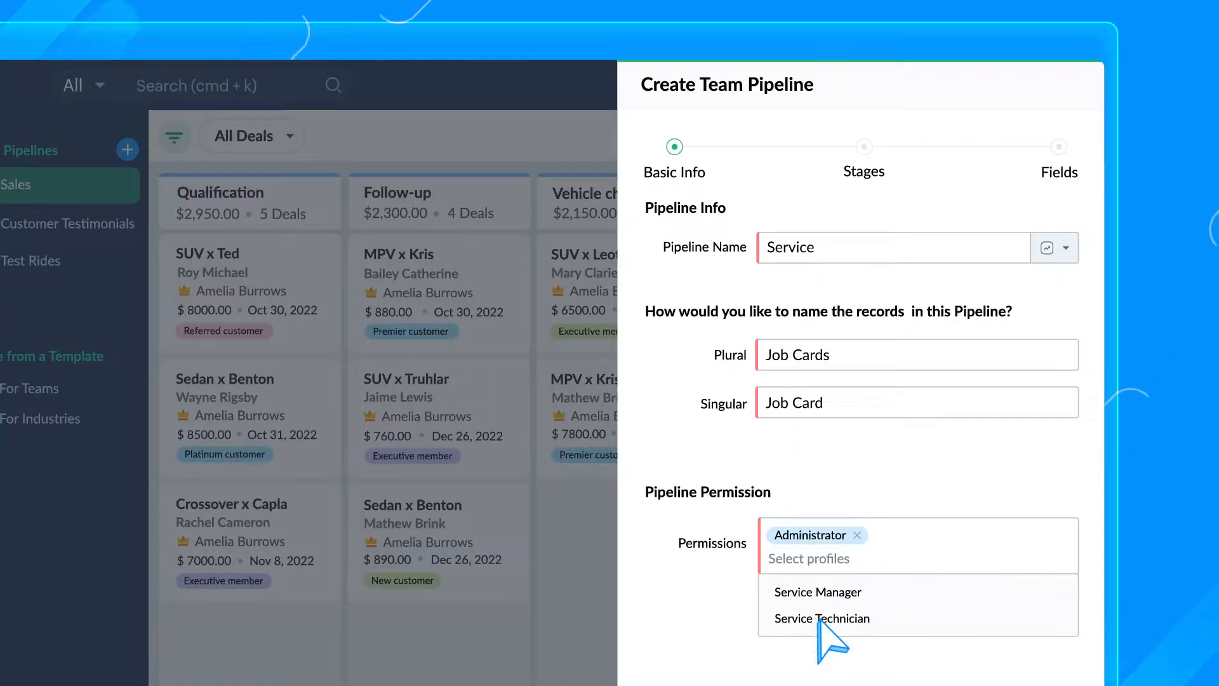
pyautogui.click(821, 618)
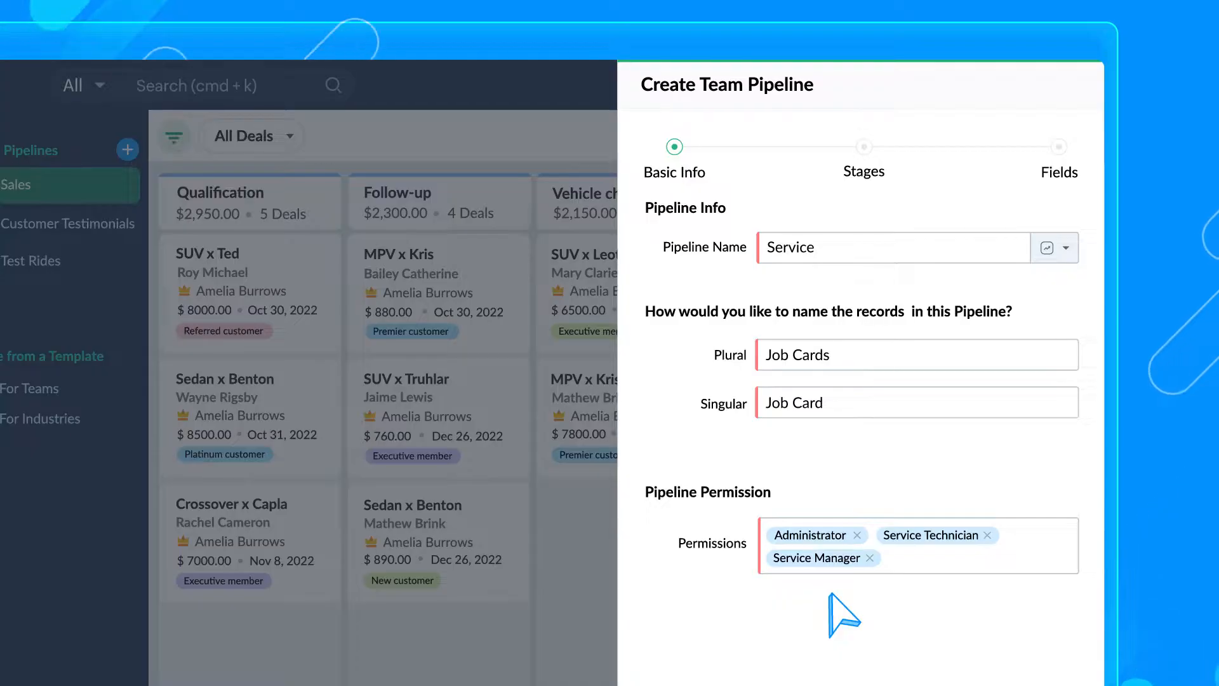
pyautogui.click(1055, 625)
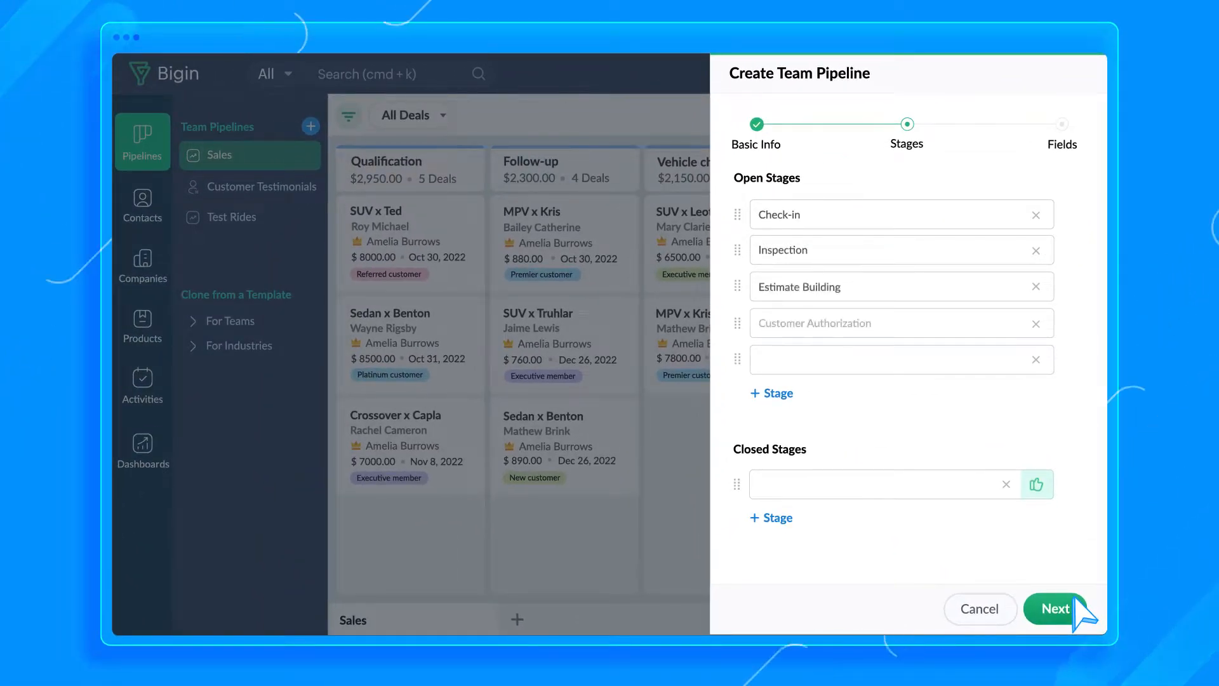
# - Advance the Service pipeline setup to the Job Card fields step
pyautogui.click(1055, 608)
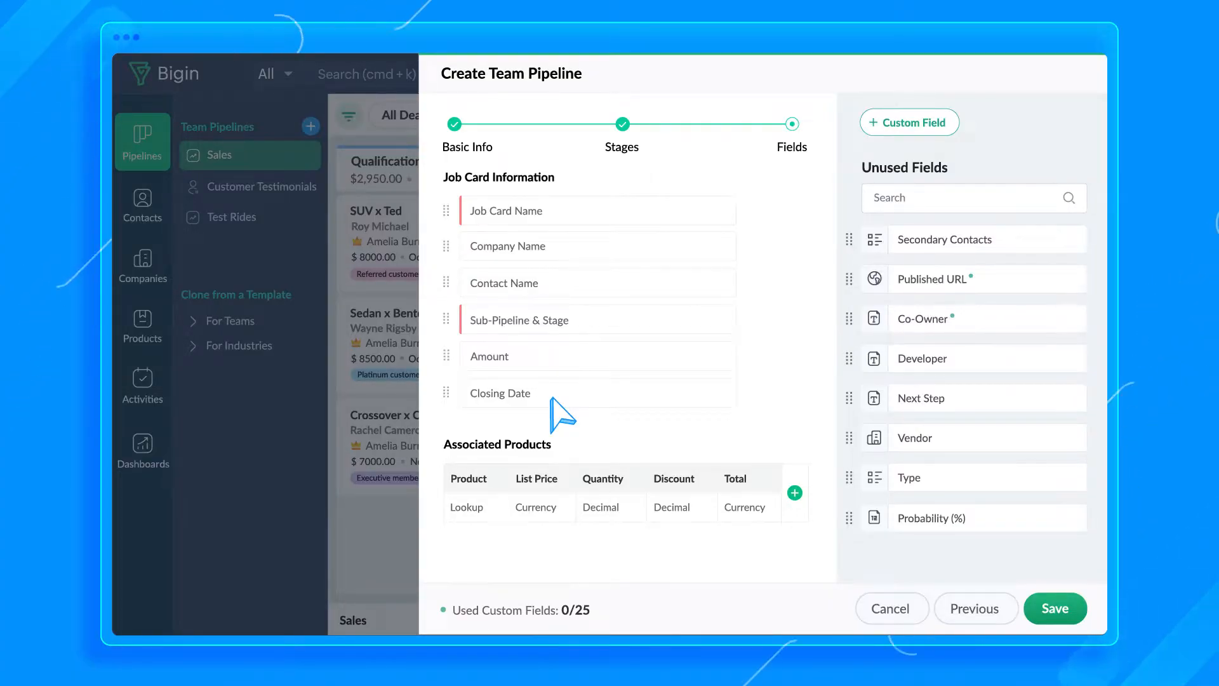
pyautogui.moveTo(517, 385)
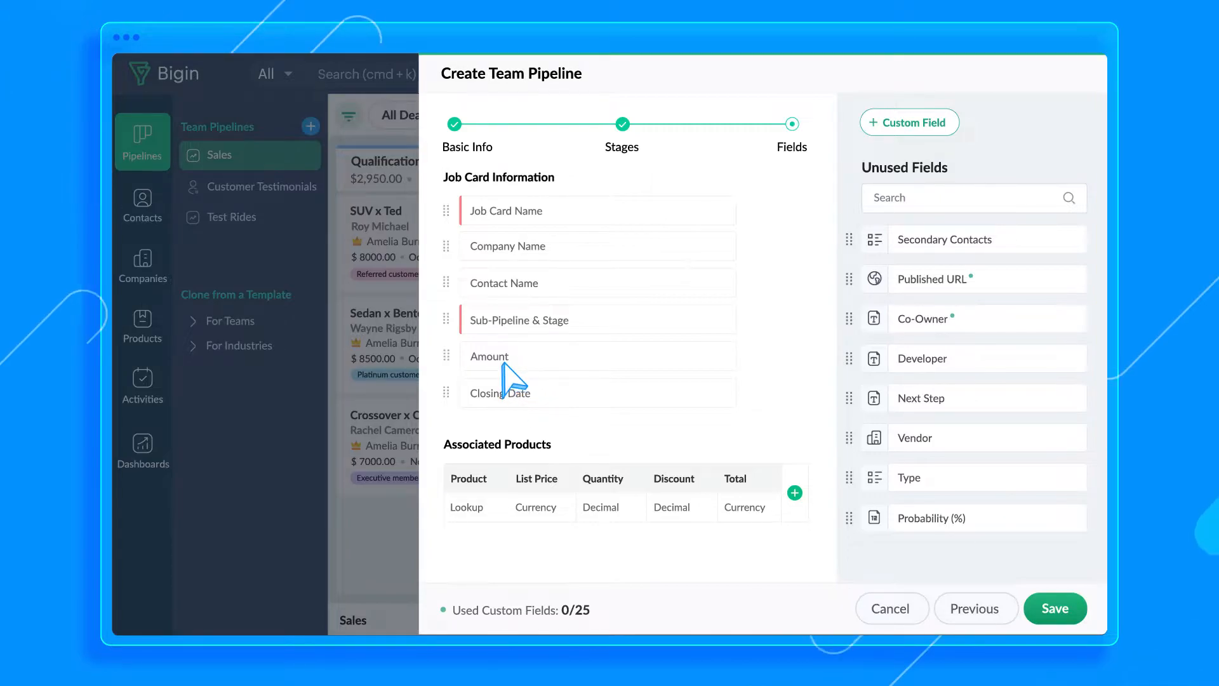
pyautogui.moveTo(1055, 608)
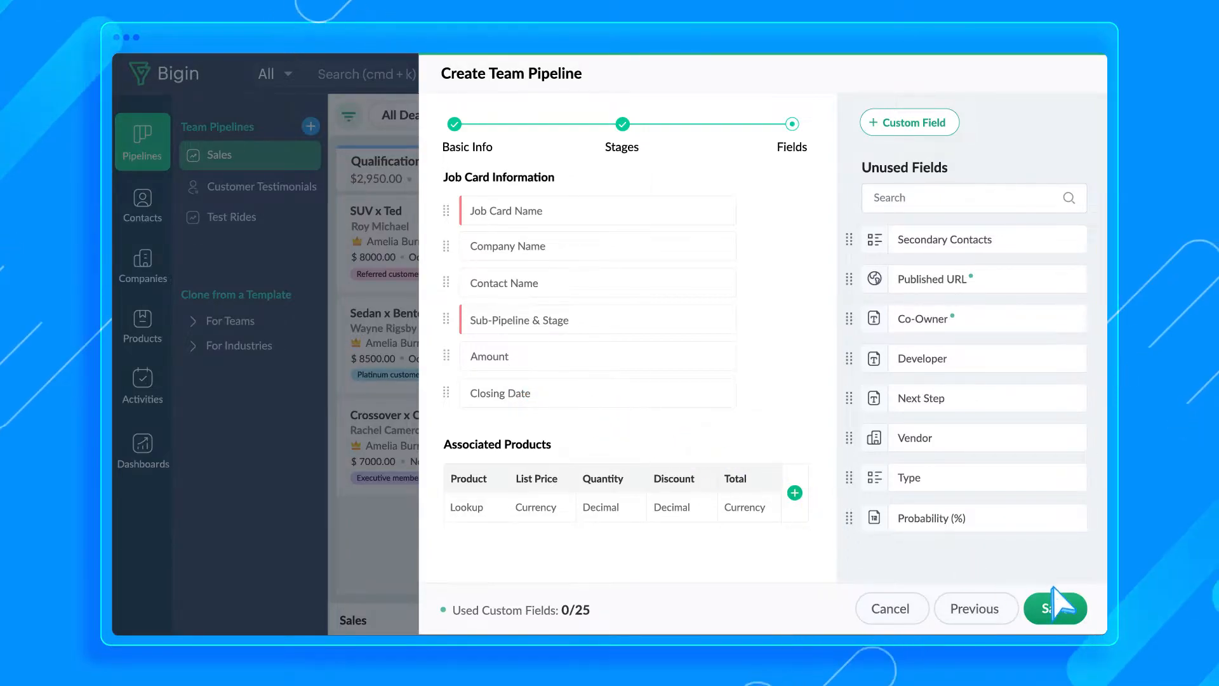
# - Save the Service pipeline, view its job cards, then return to the Sales deals board
pyautogui.click(1054, 608)
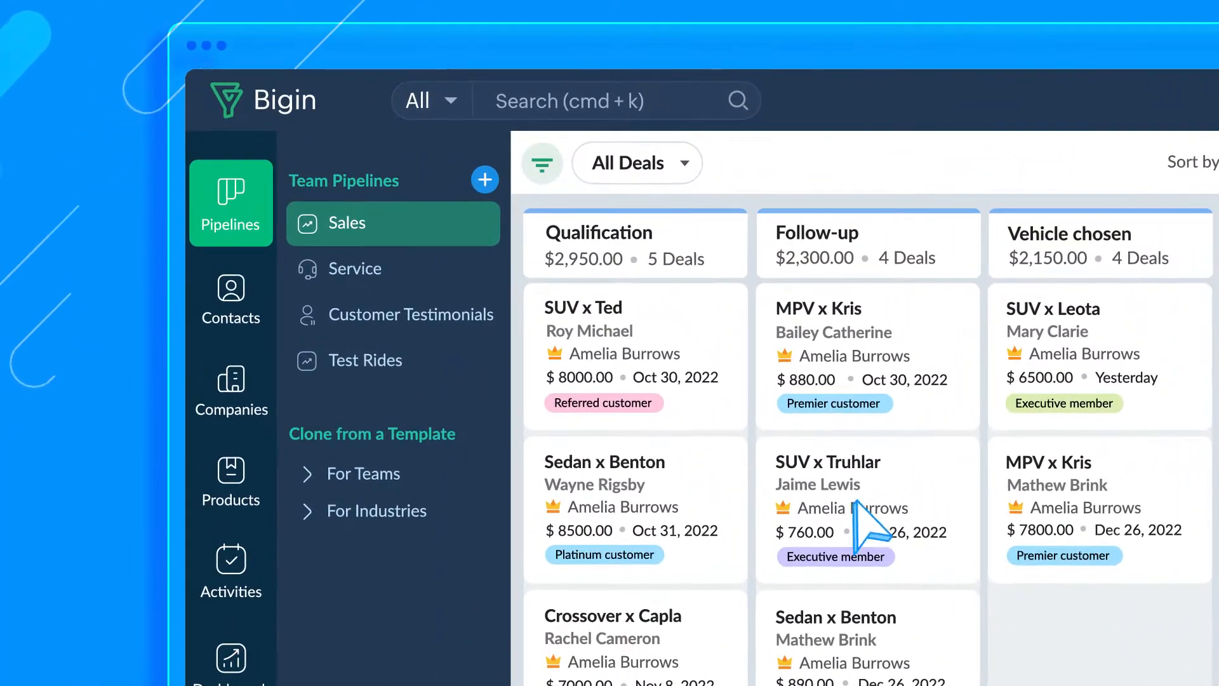
pyautogui.click(354, 268)
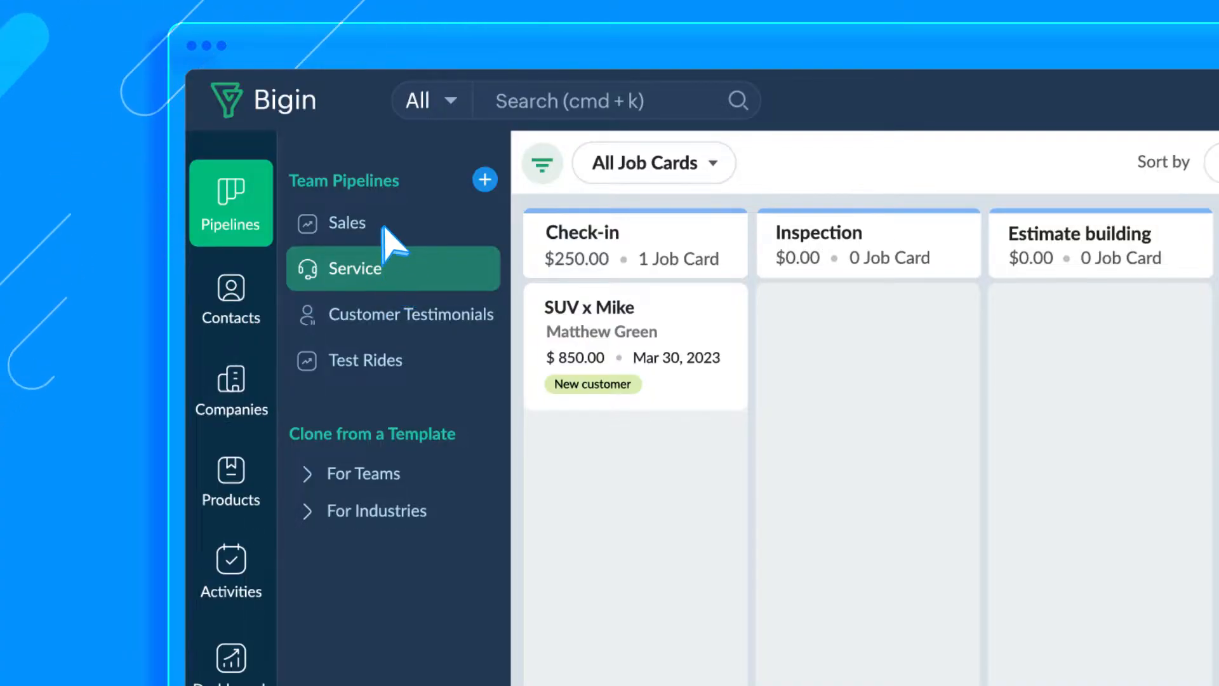
pyautogui.click(346, 223)
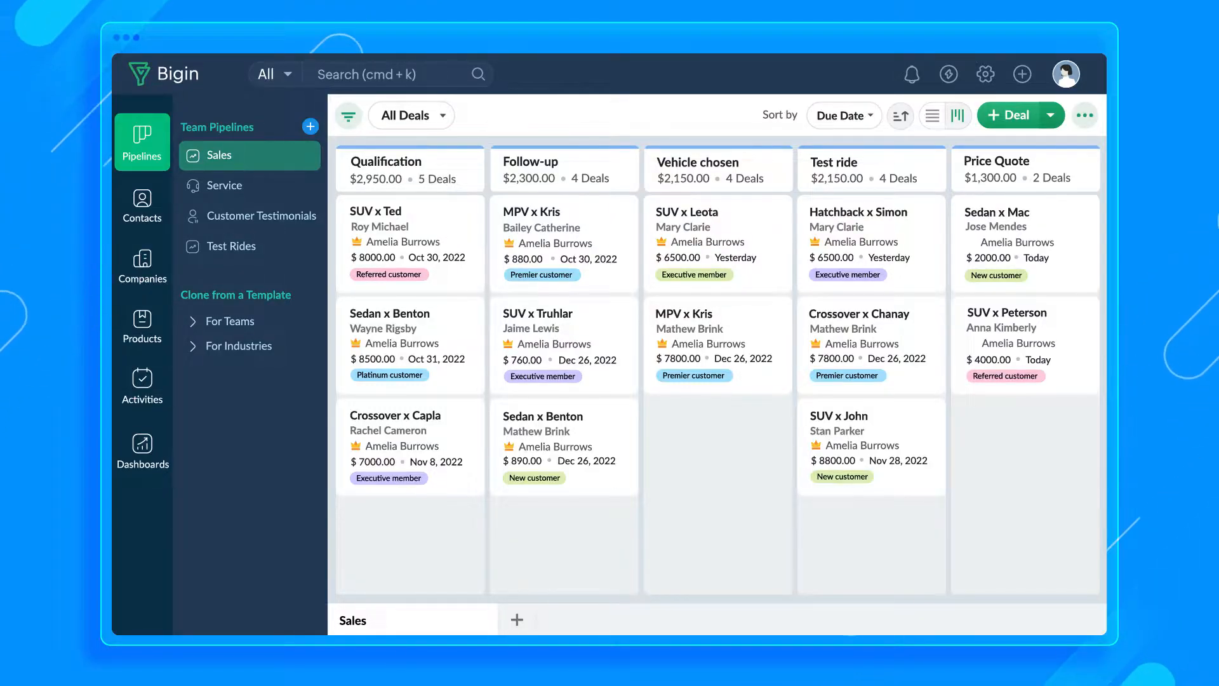
pyautogui.moveTo(443, 261)
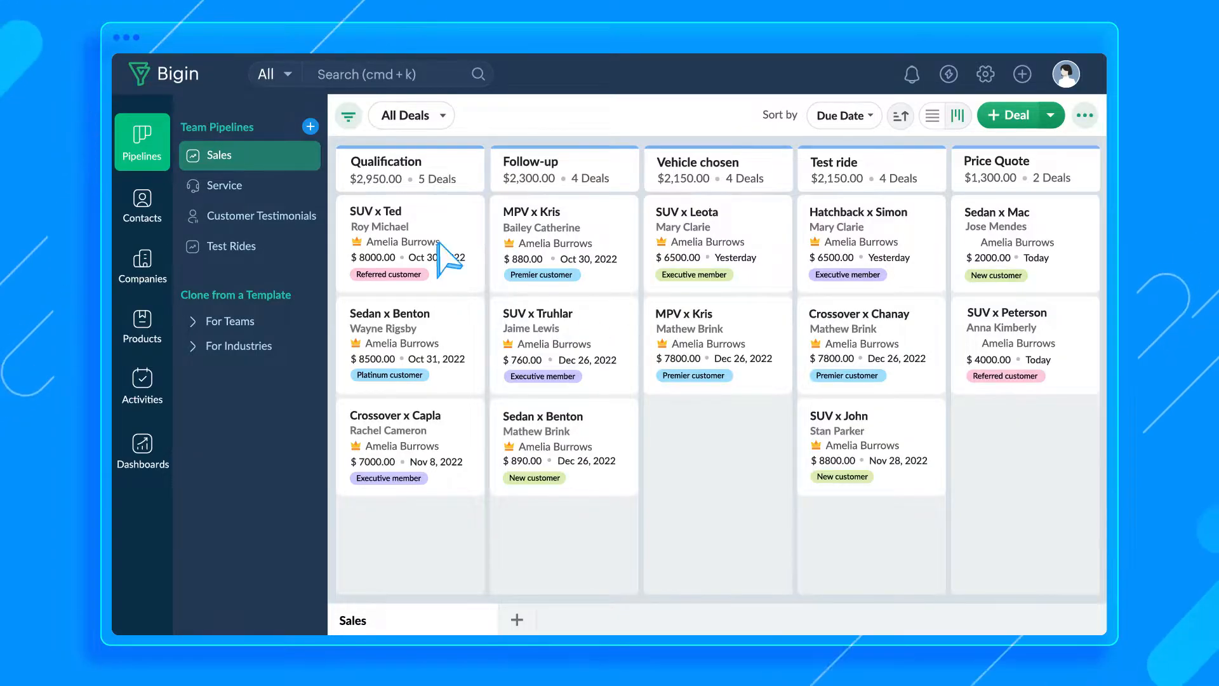
pyautogui.moveTo(266, 164)
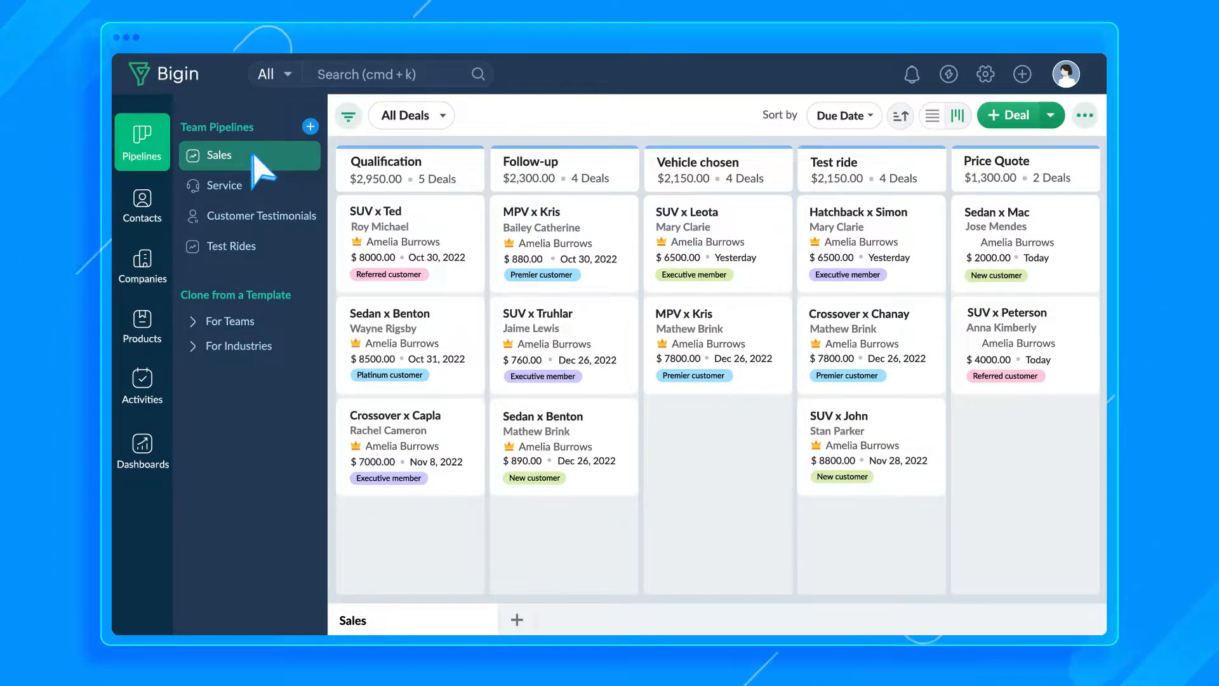
# - Create a Corporate Sales sub-pipeline within the Sales team pipeline
pyautogui.click(515, 620)
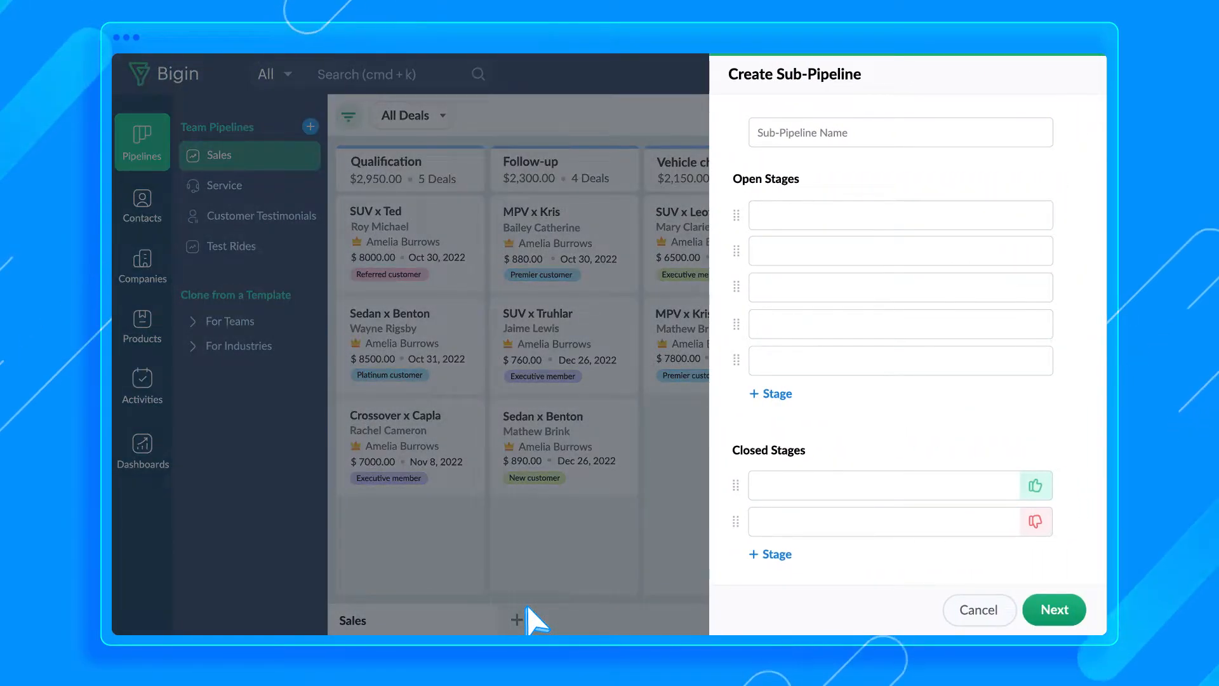
pyautogui.write('Corporate Sales')
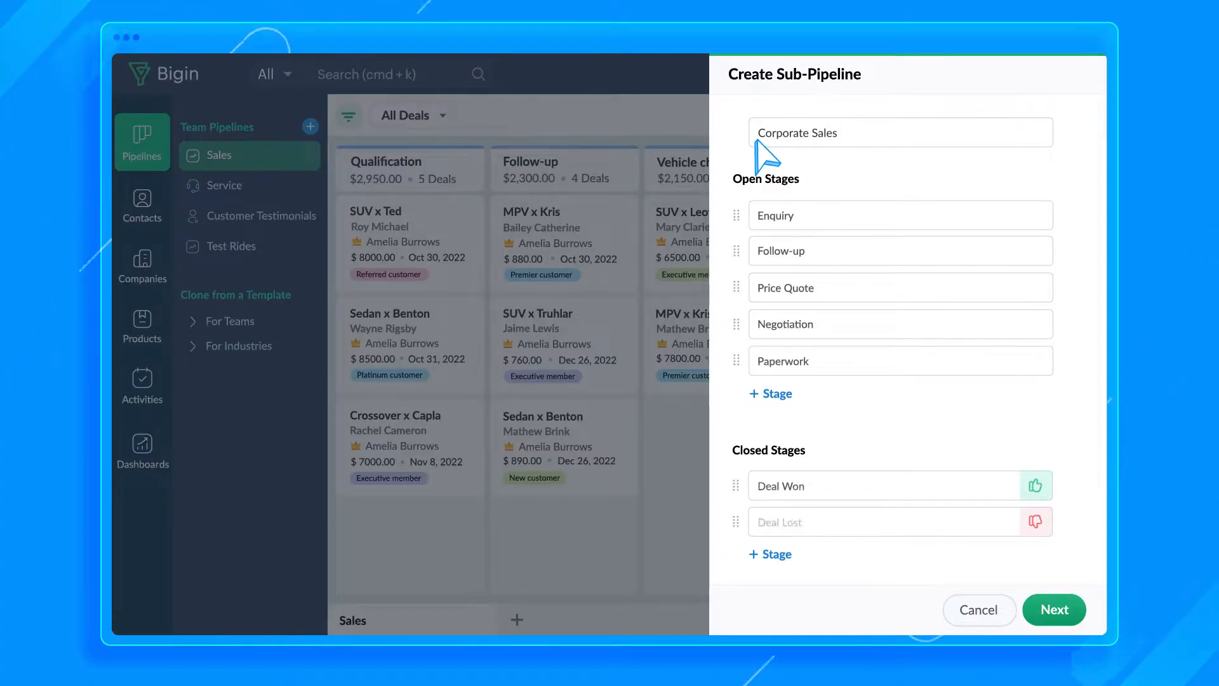
pyautogui.click(1054, 610)
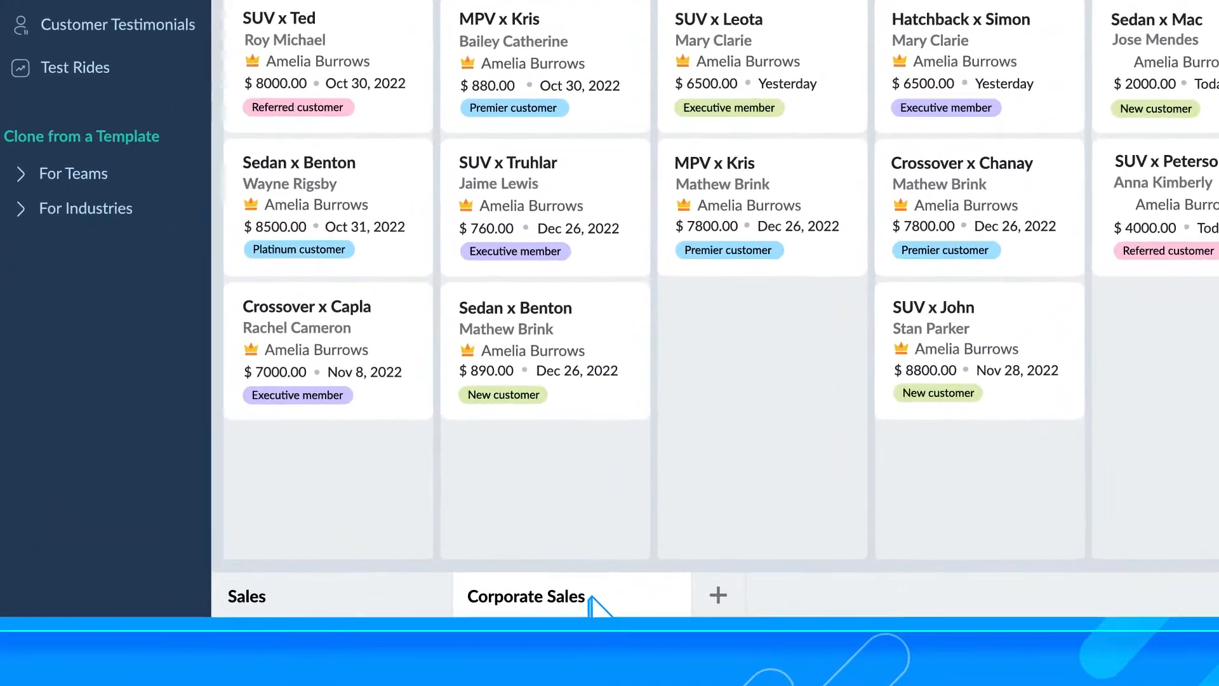
pyautogui.moveTo(280, 599)
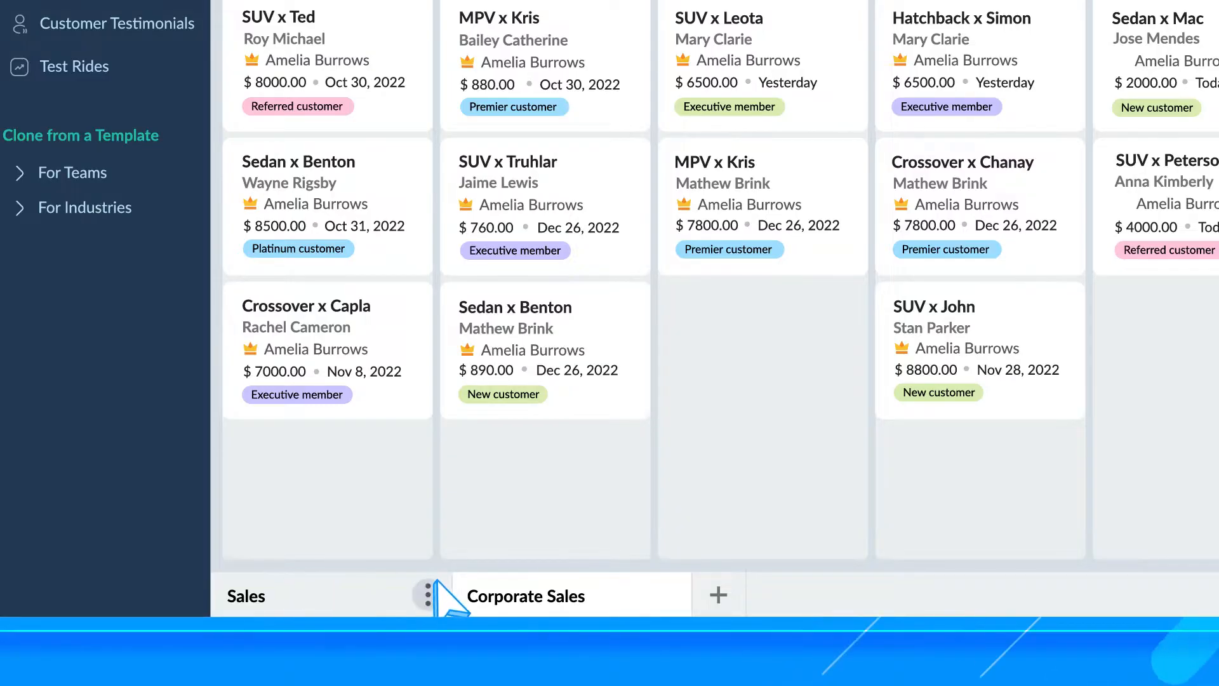
# - Rename the original Sales sub-pipeline to Retail Sales via Manage Stages
pyautogui.click(428, 596)
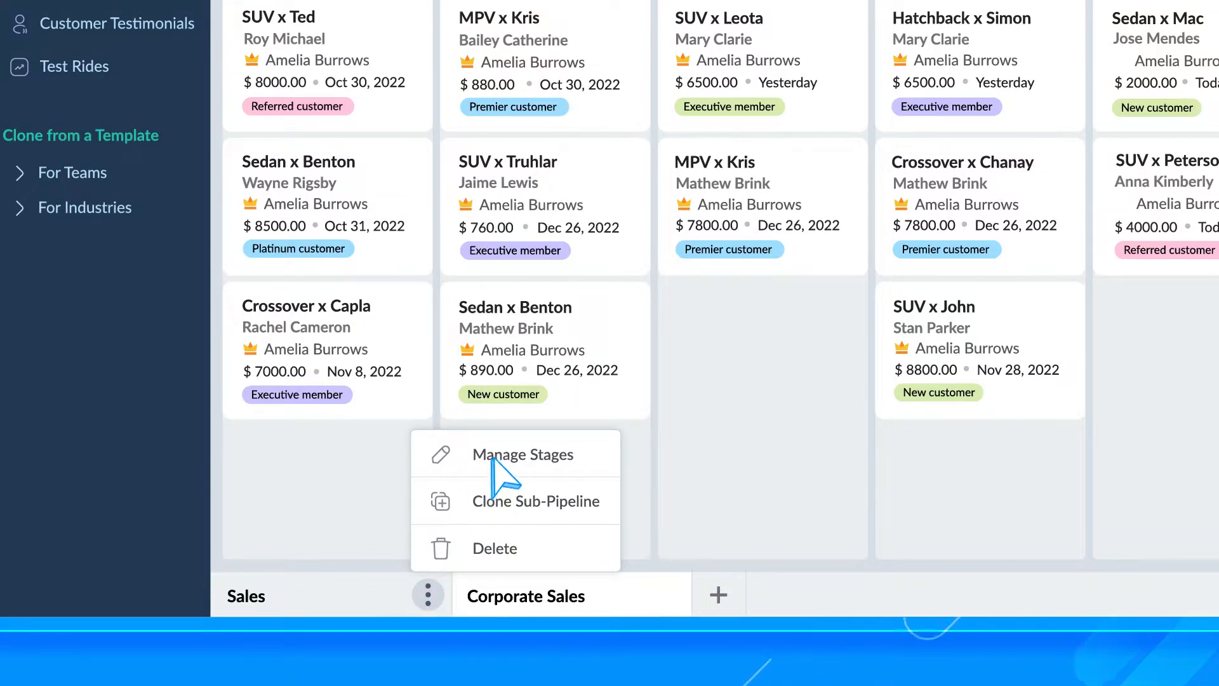
pyautogui.click(522, 454)
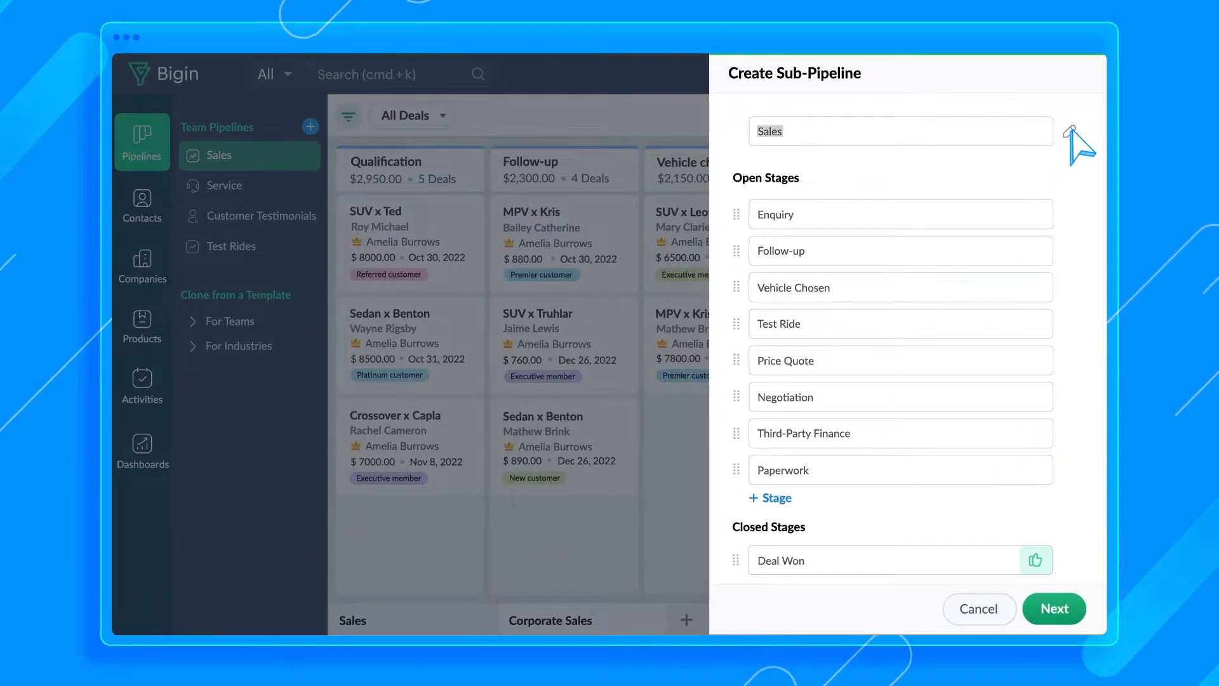
pyautogui.write('Retail')
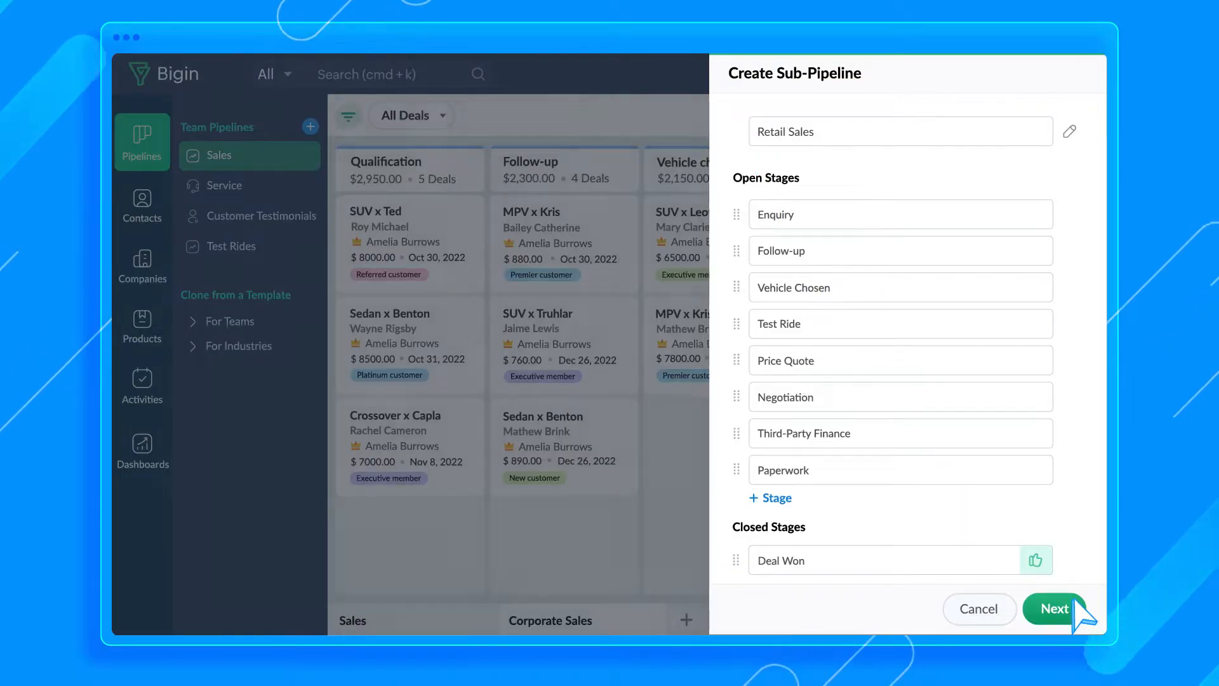
pyautogui.click(1054, 609)
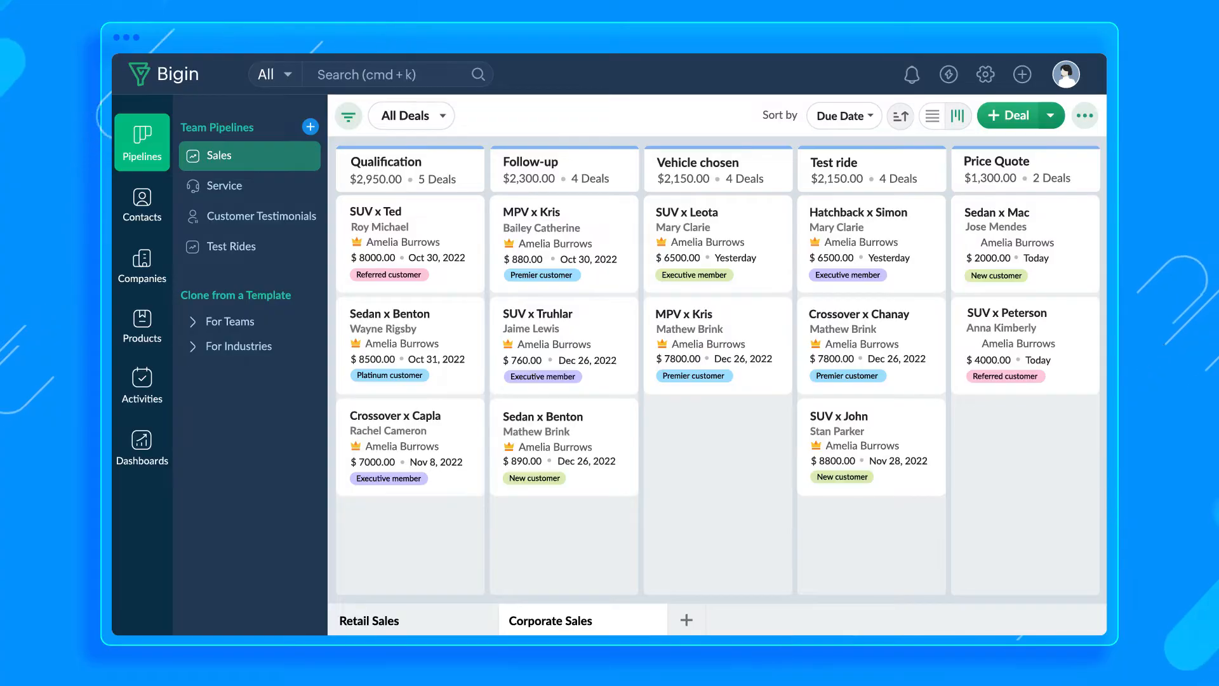
# - In Settings > Fields, rename Products to Cars and Contacts to Customers
pyautogui.click(985, 74)
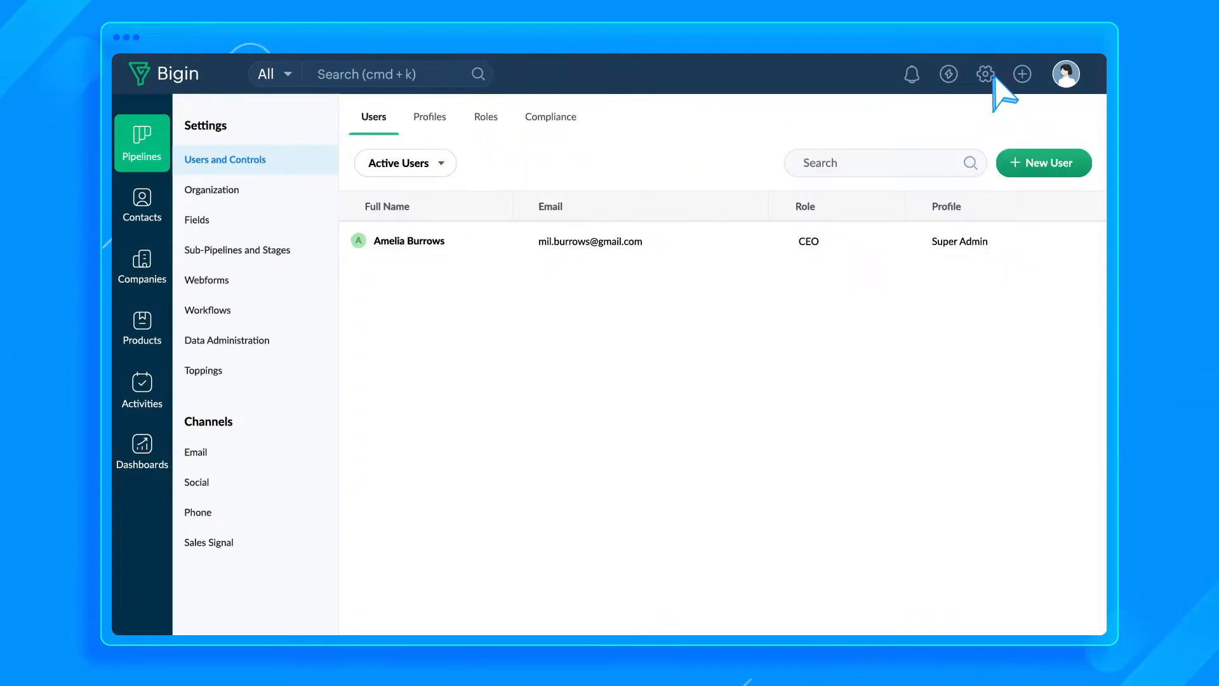
pyautogui.click(197, 219)
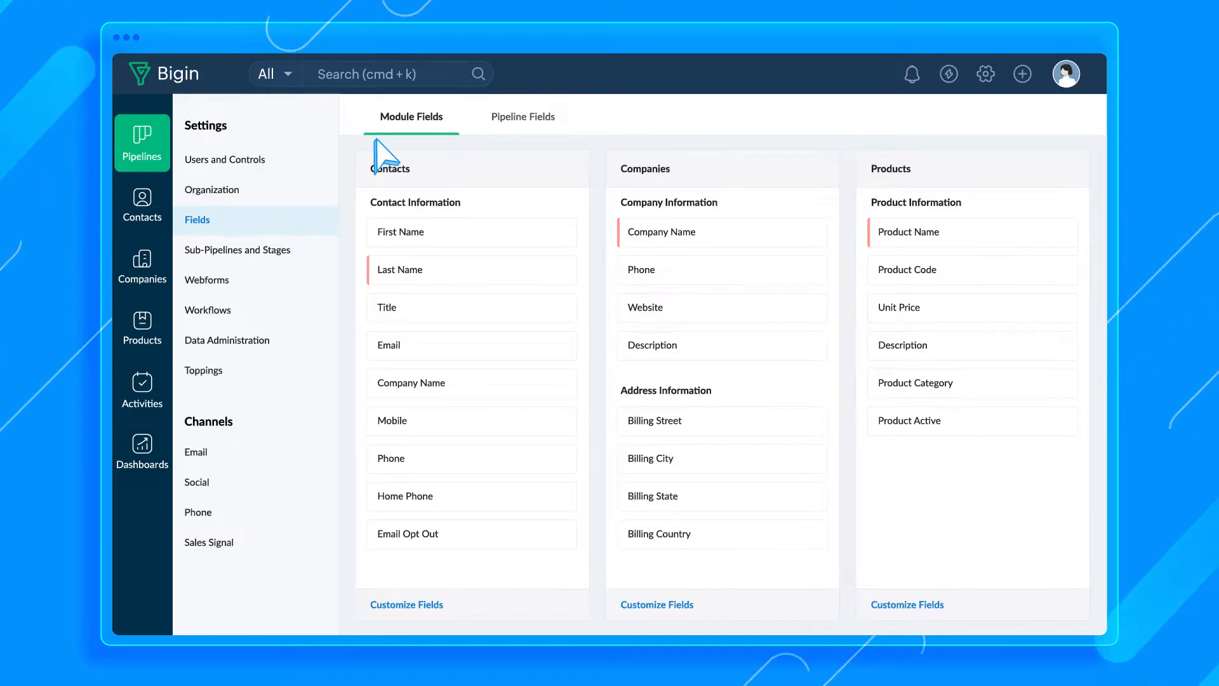
pyautogui.moveTo(528, 138)
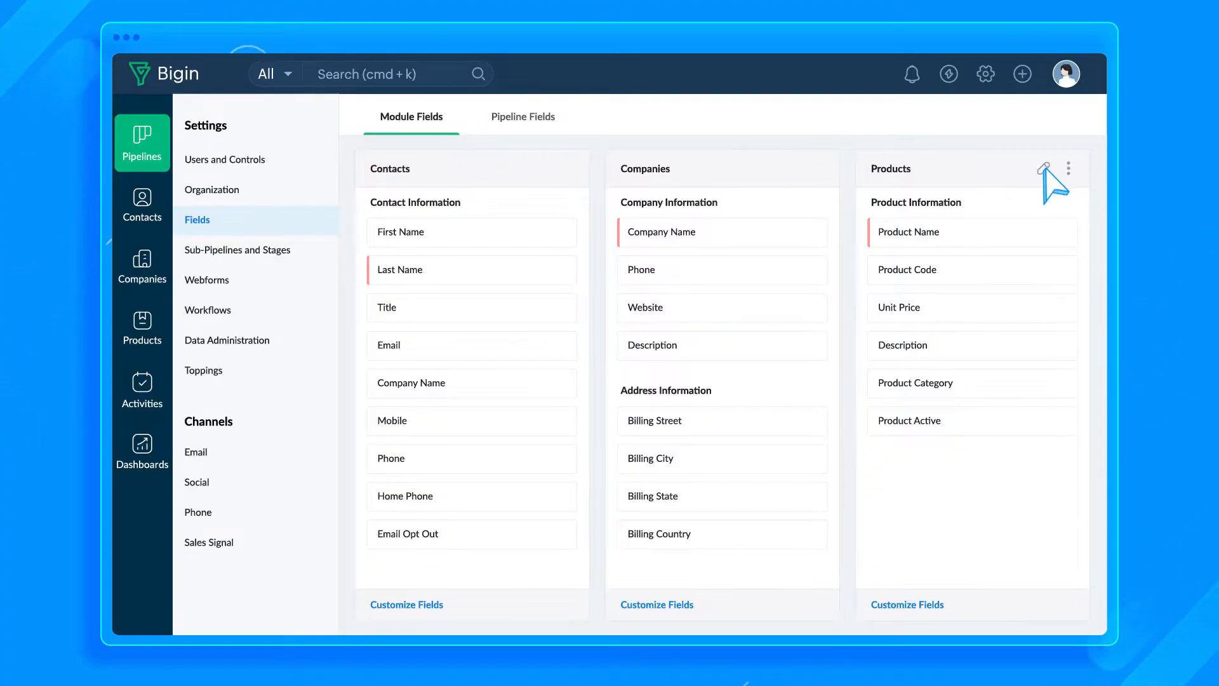
pyautogui.click(1044, 167)
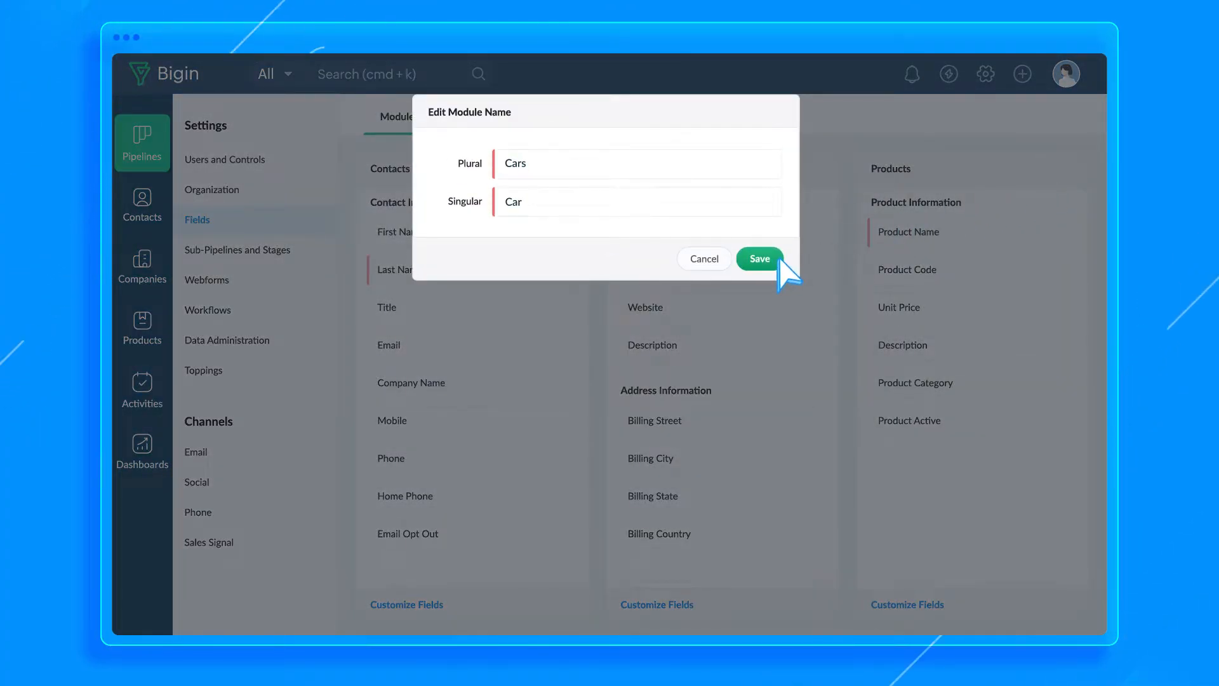
pyautogui.click(758, 258)
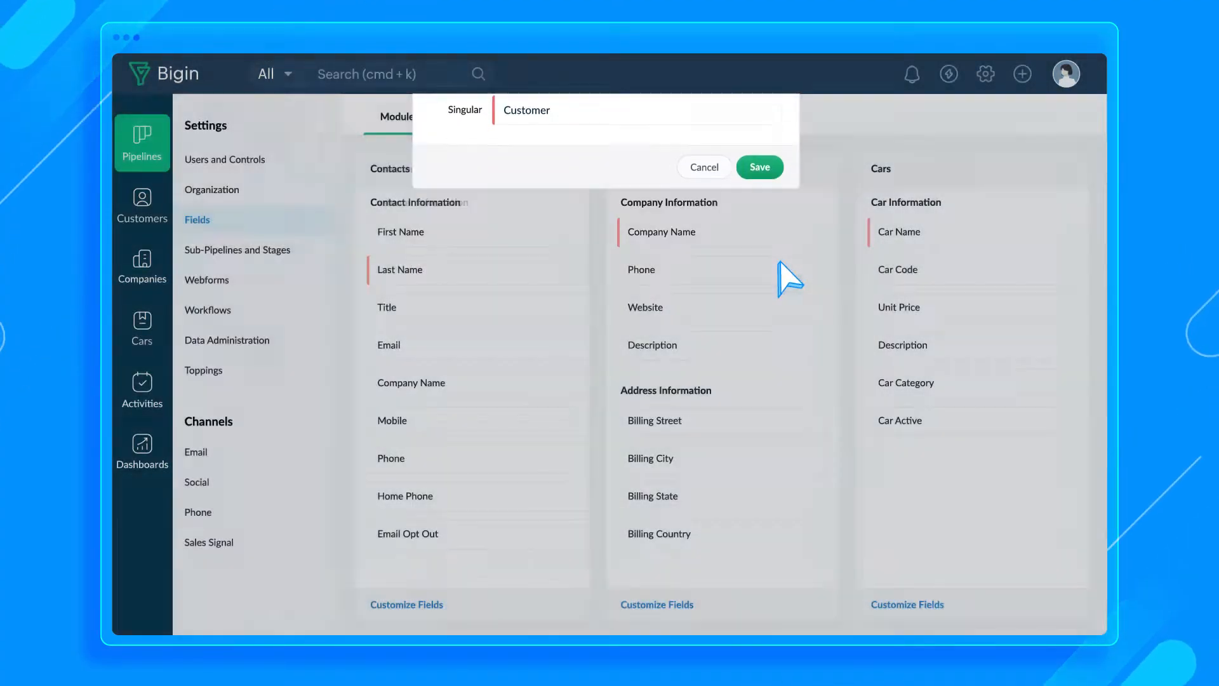
pyautogui.click(759, 166)
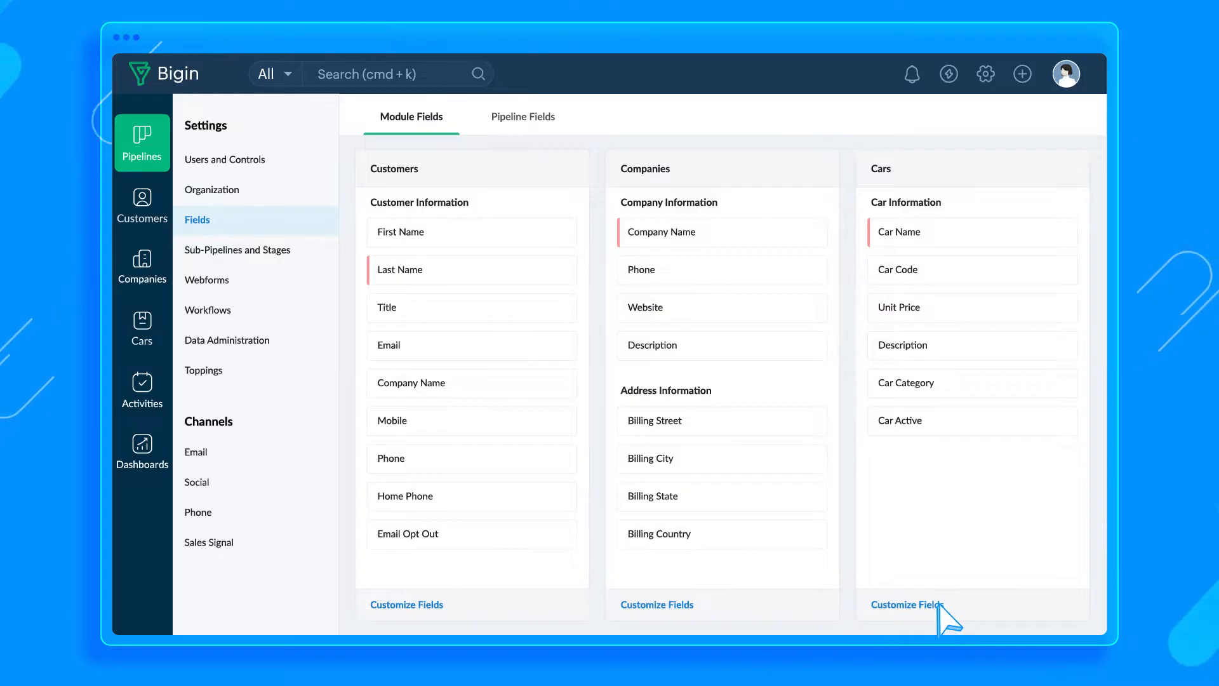
# - Add car type options to Car Category and remove the Description field
pyautogui.click(904, 605)
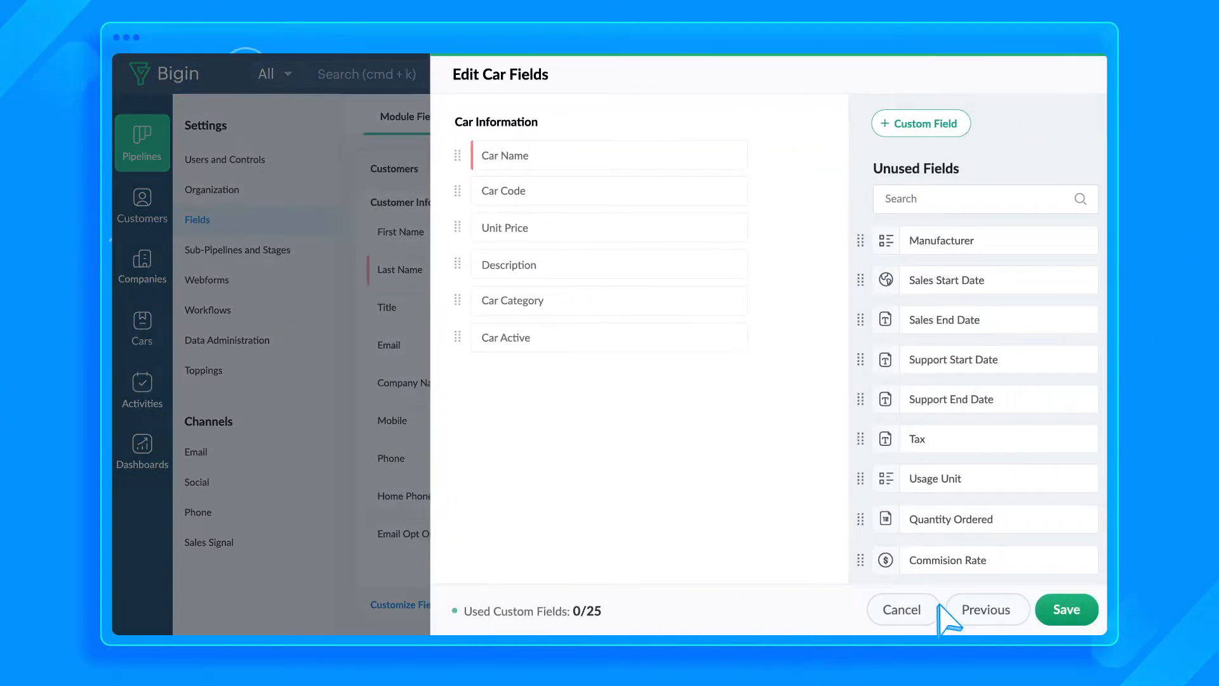
pyautogui.moveTo(770, 315)
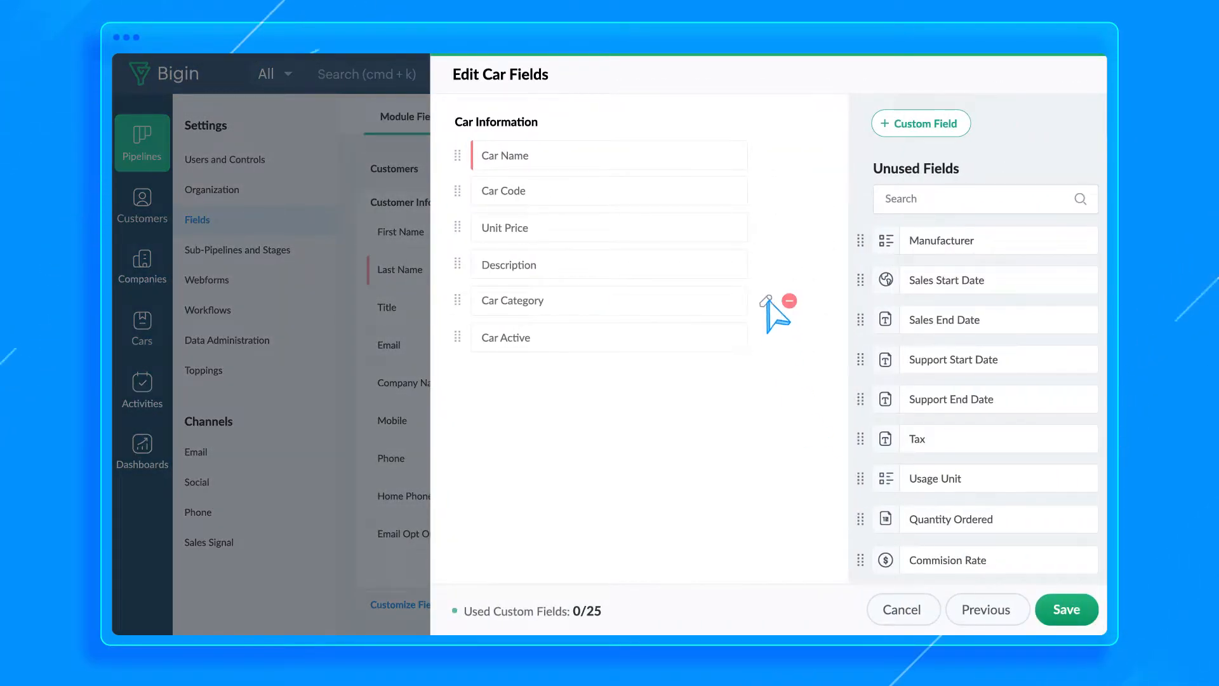
pyautogui.click(768, 301)
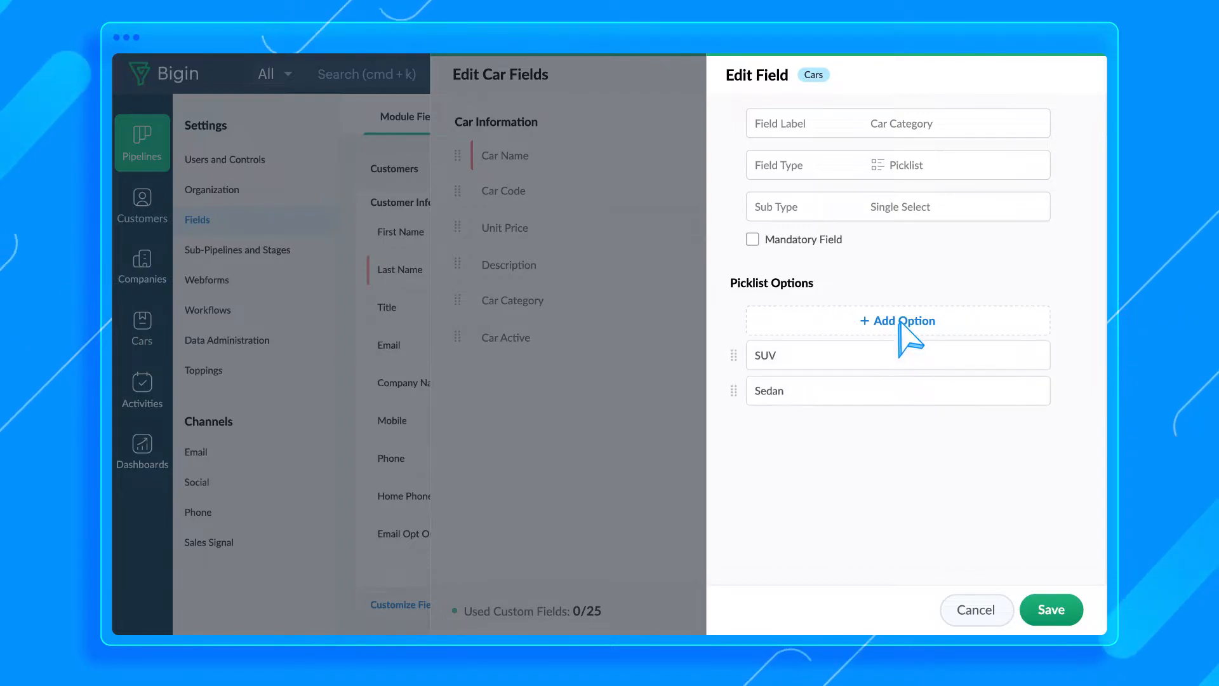
pyautogui.click(897, 320)
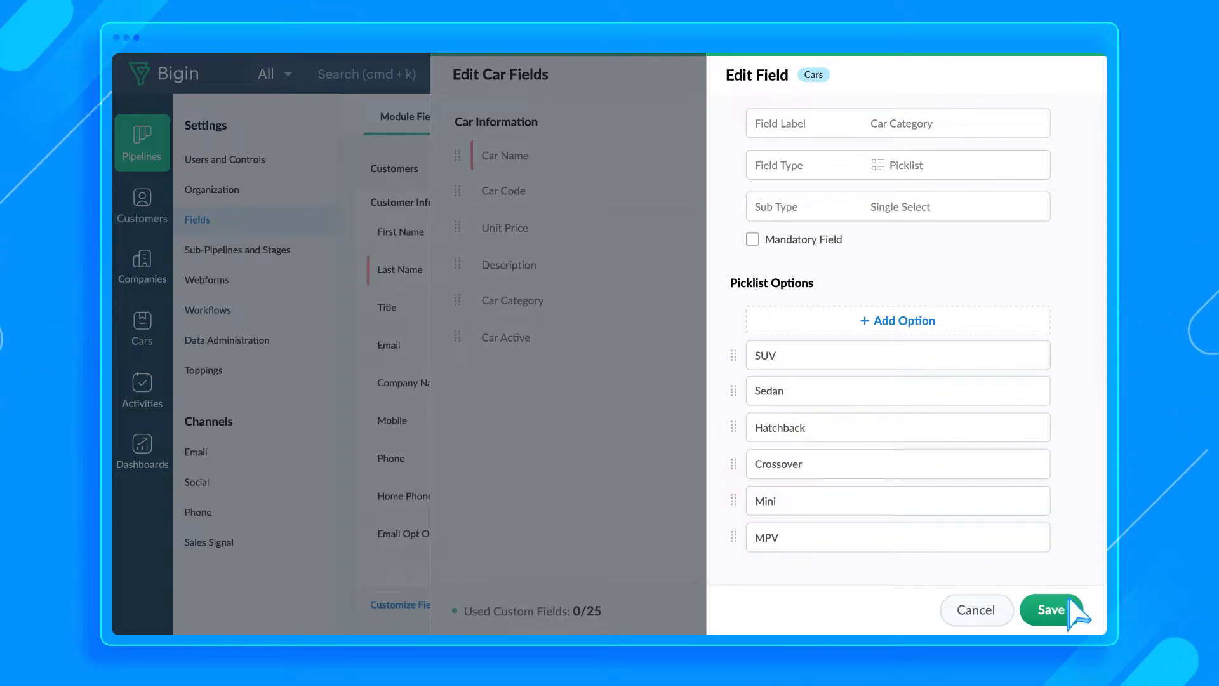
pyautogui.click(1051, 609)
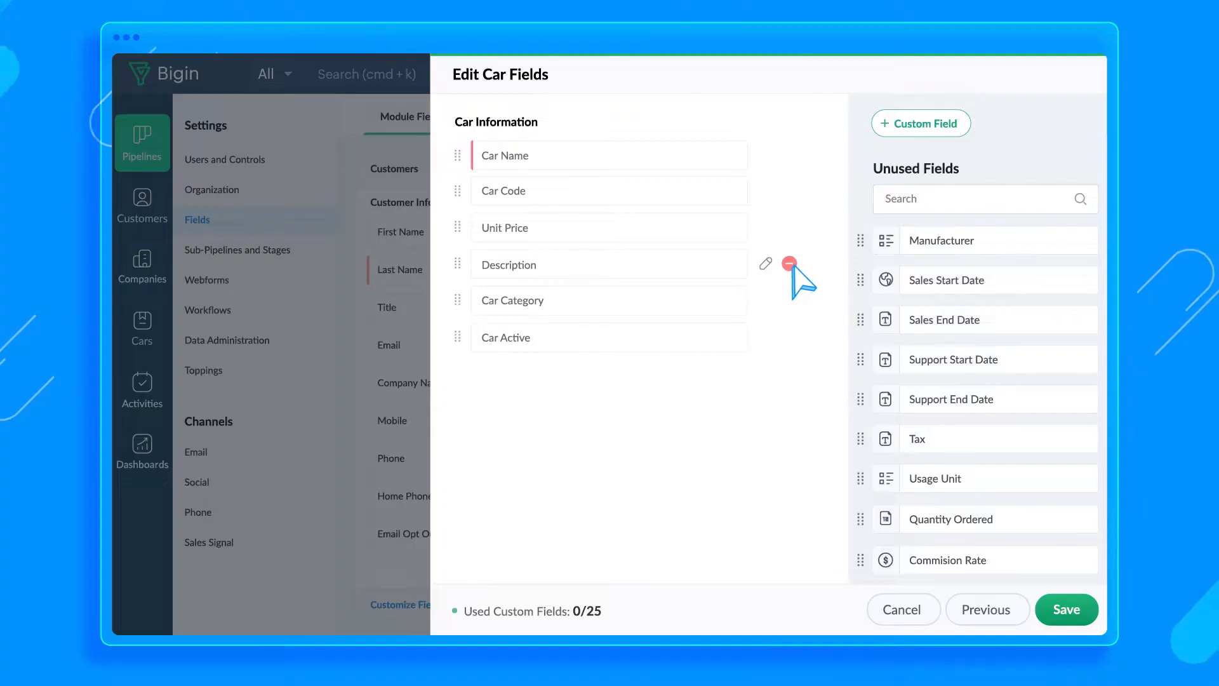
pyautogui.click(791, 264)
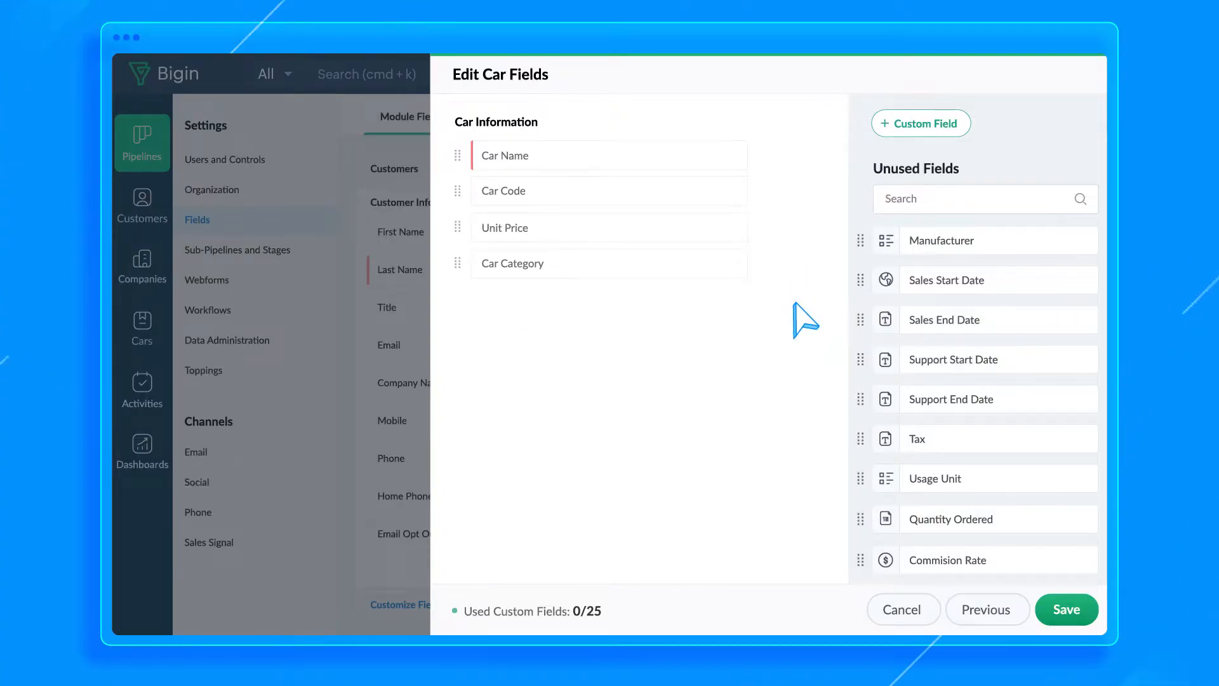
# - Create a mandatory Colour custom text field for Cars and save
pyautogui.click(921, 123)
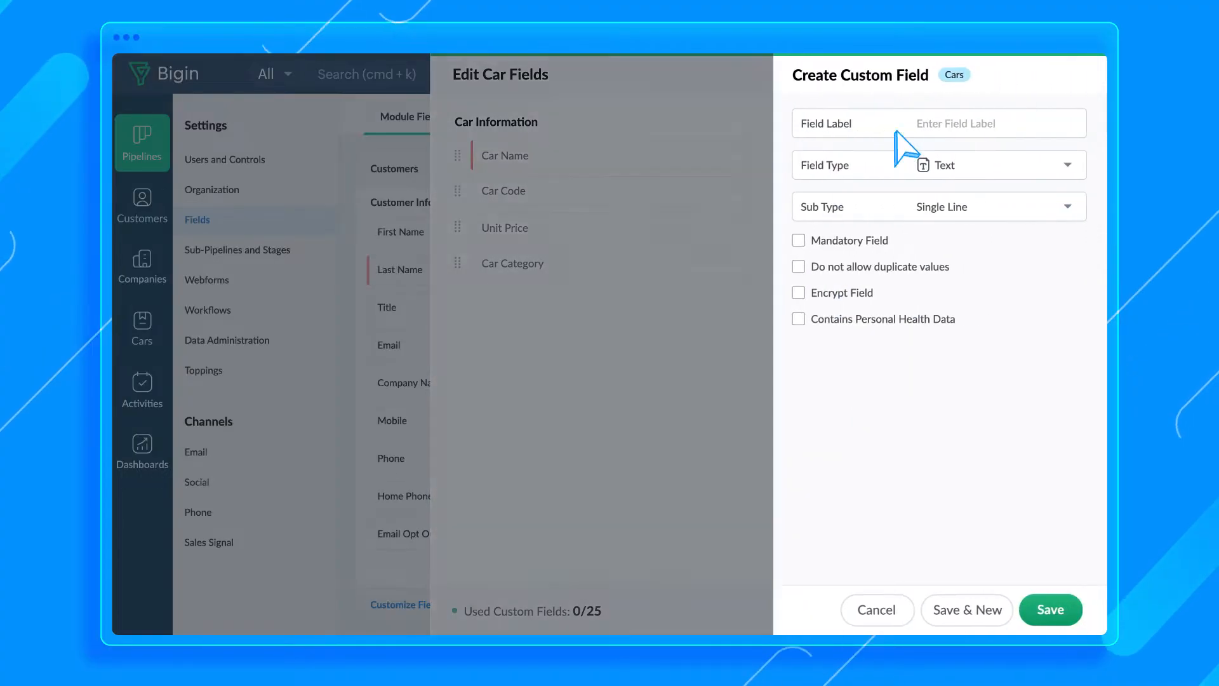
pyautogui.write('Colour')
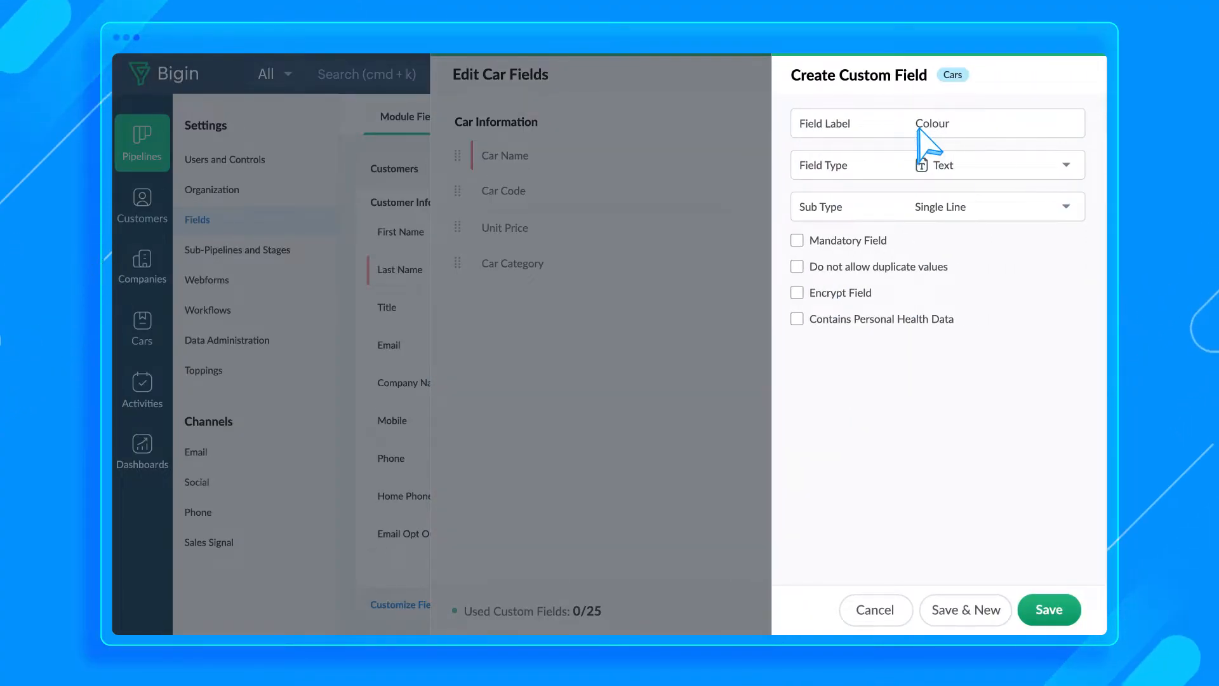
pyautogui.click(797, 240)
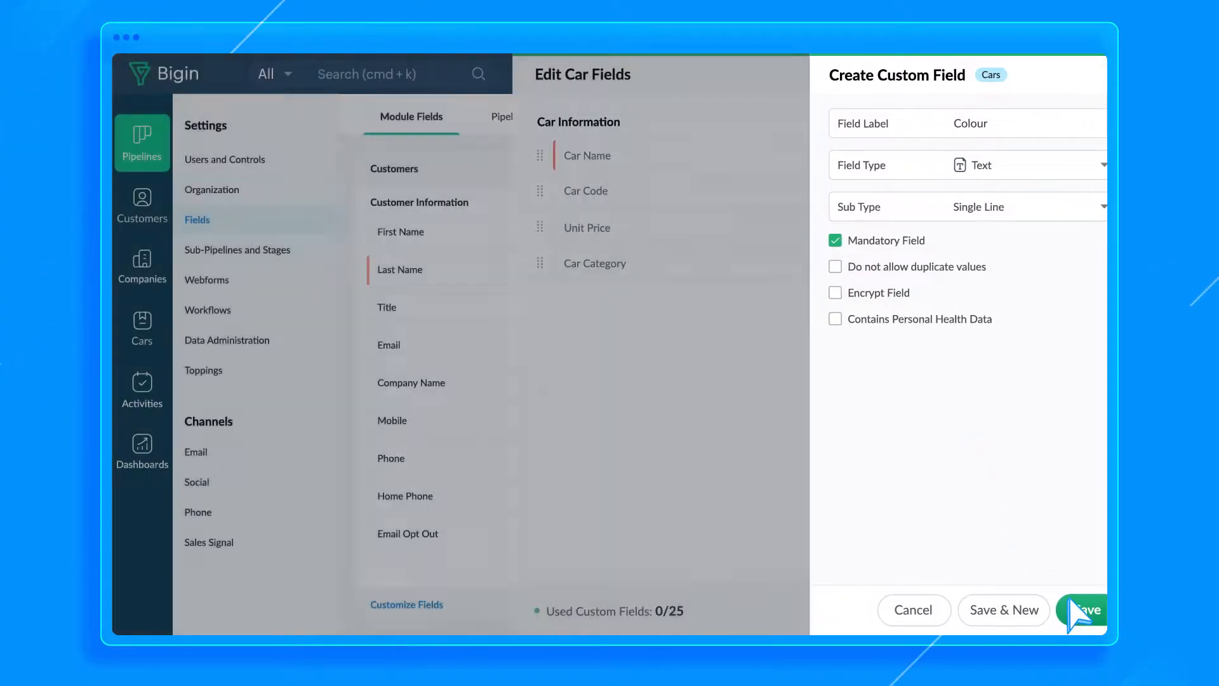
pyautogui.click(1084, 609)
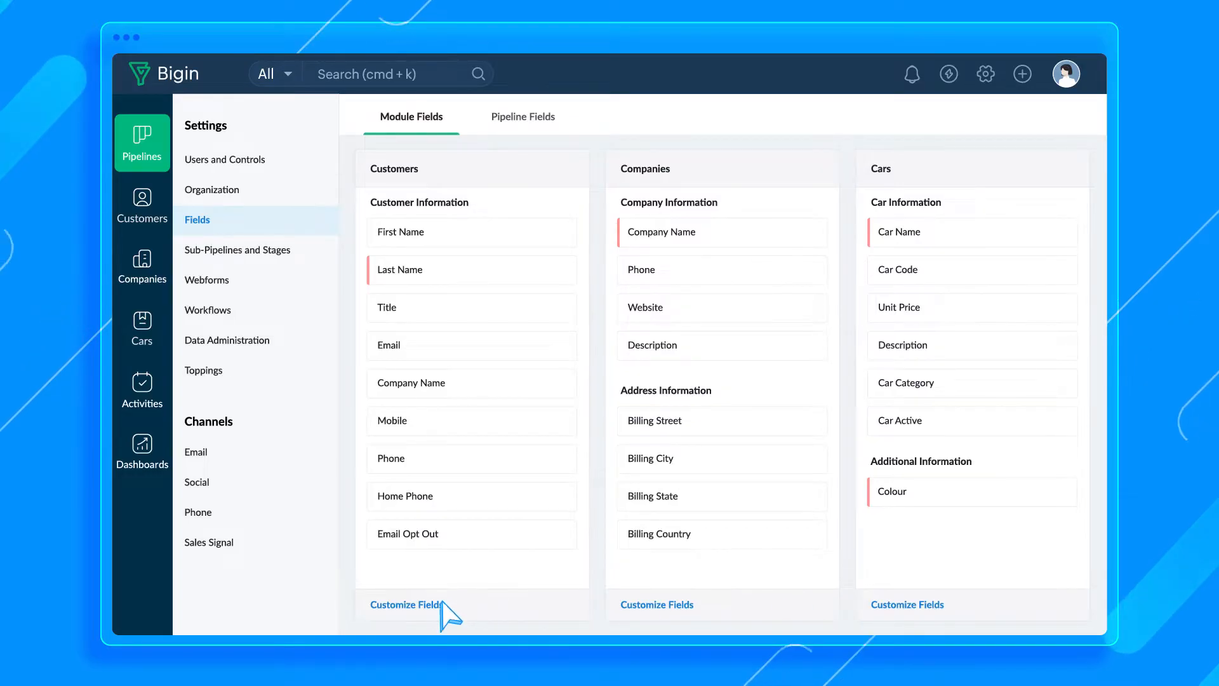
# - Add a Customer ID custom text field to Customers that disallows duplicate values
pyautogui.click(404, 604)
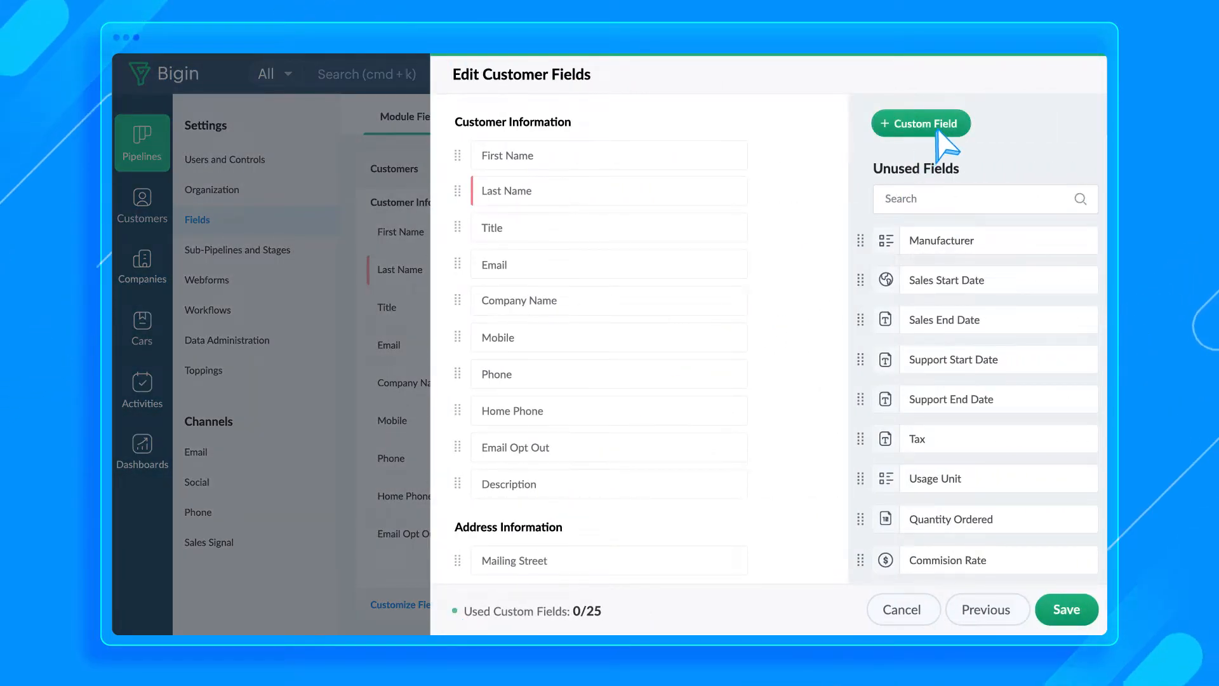
pyautogui.click(923, 124)
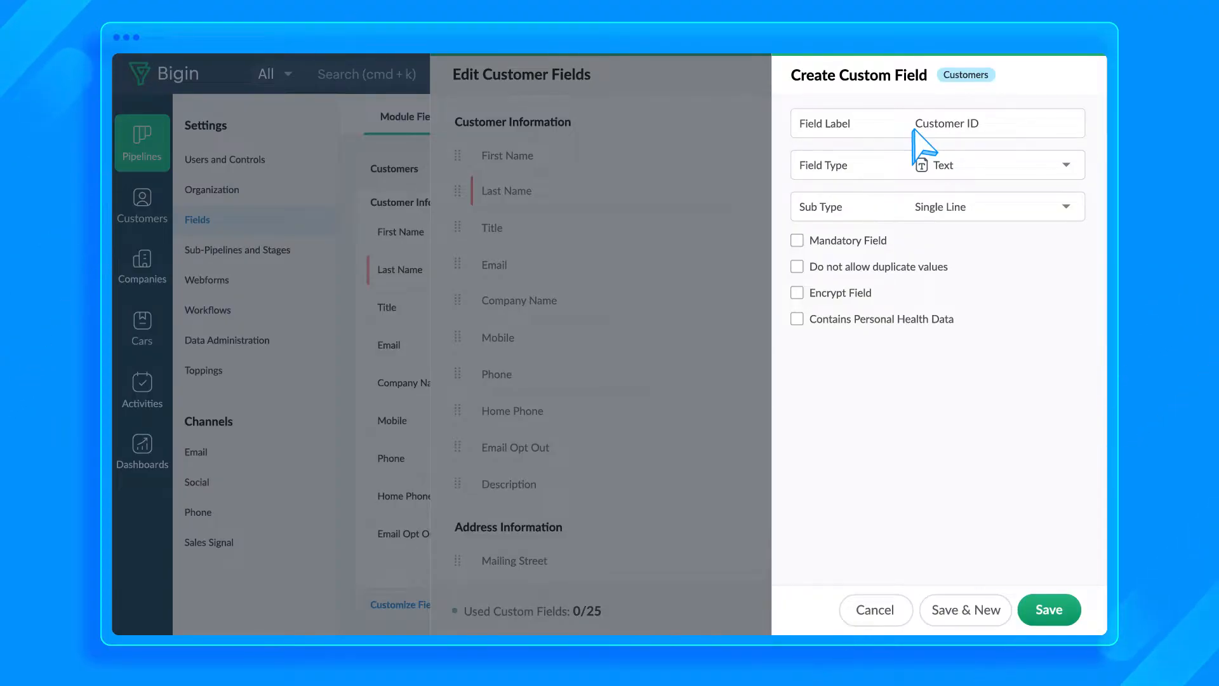
pyautogui.click(797, 265)
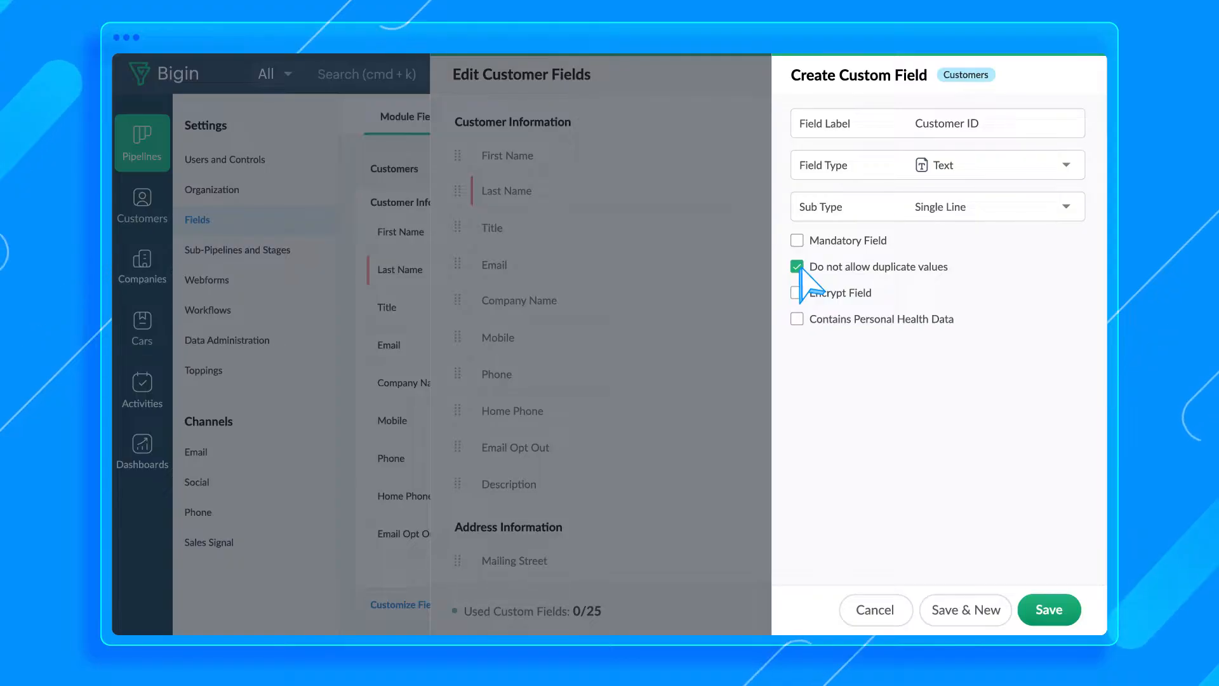
pyautogui.click(797, 292)
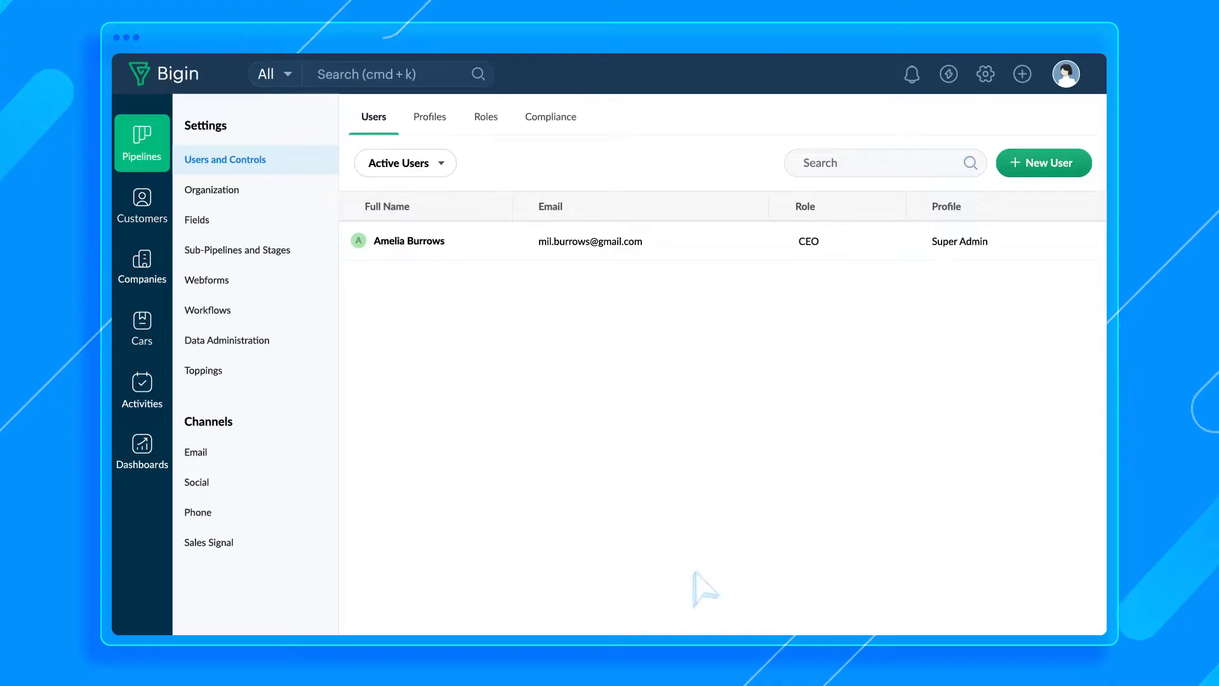
pyautogui.moveTo(289, 183)
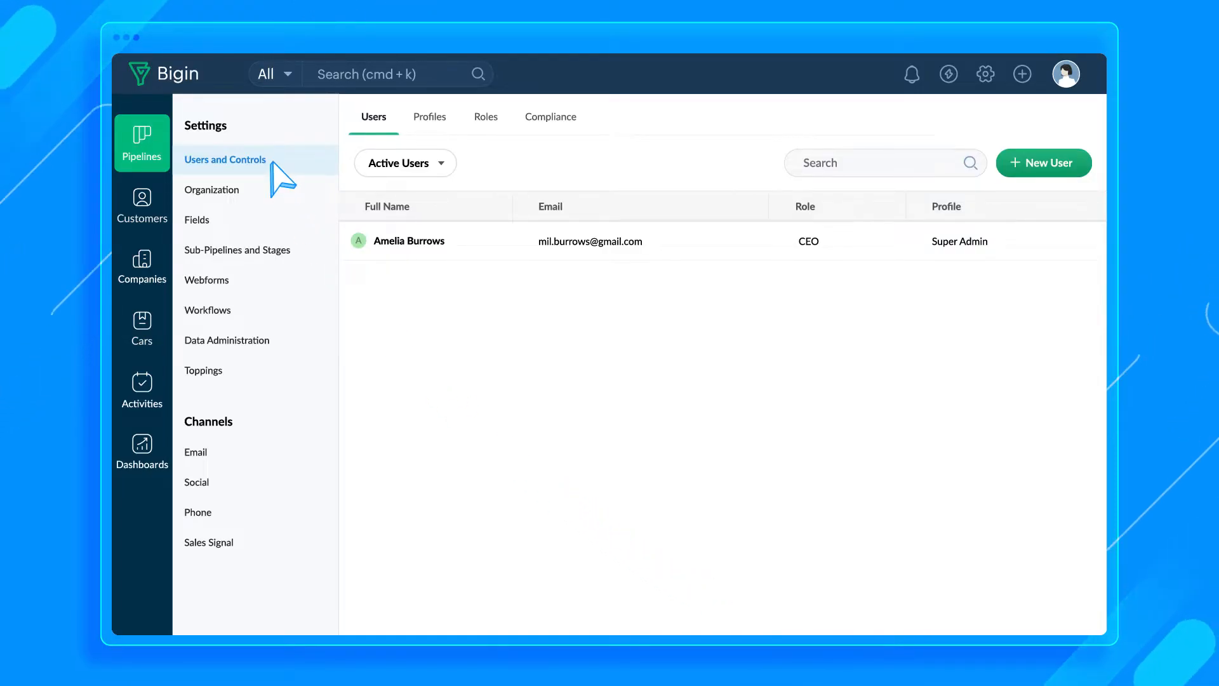
# - Rename the Manager role under CEO to Sales Manager and save it
pyautogui.click(485, 117)
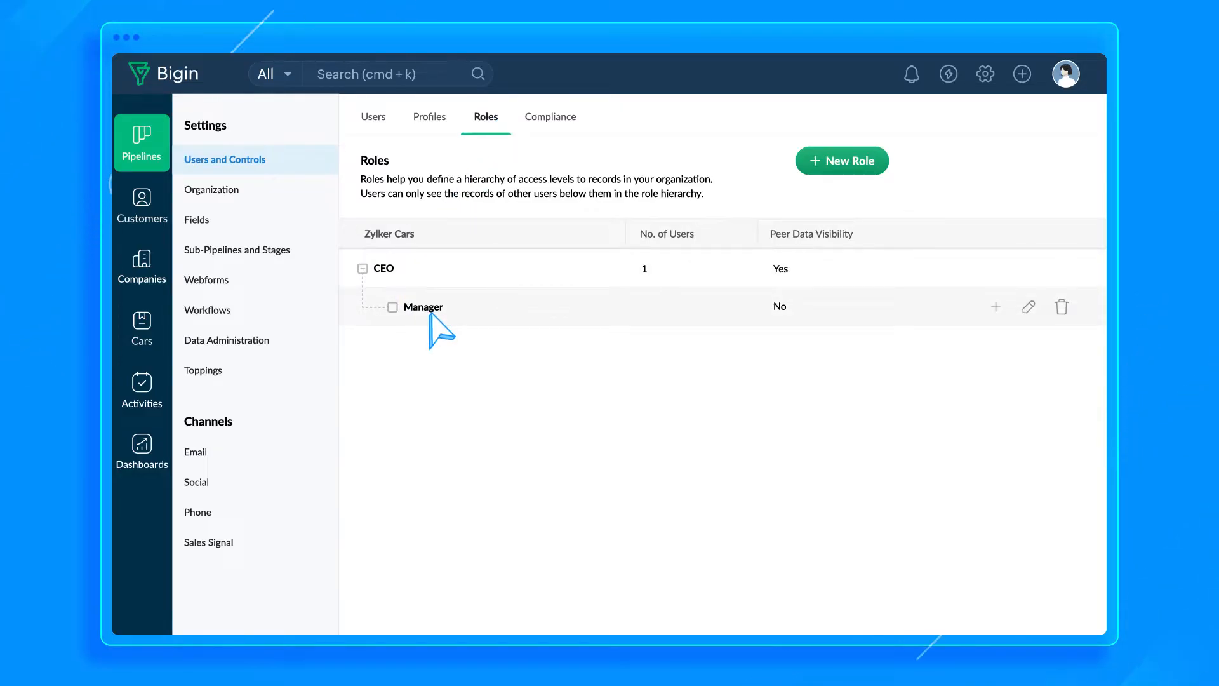
pyautogui.click(1028, 306)
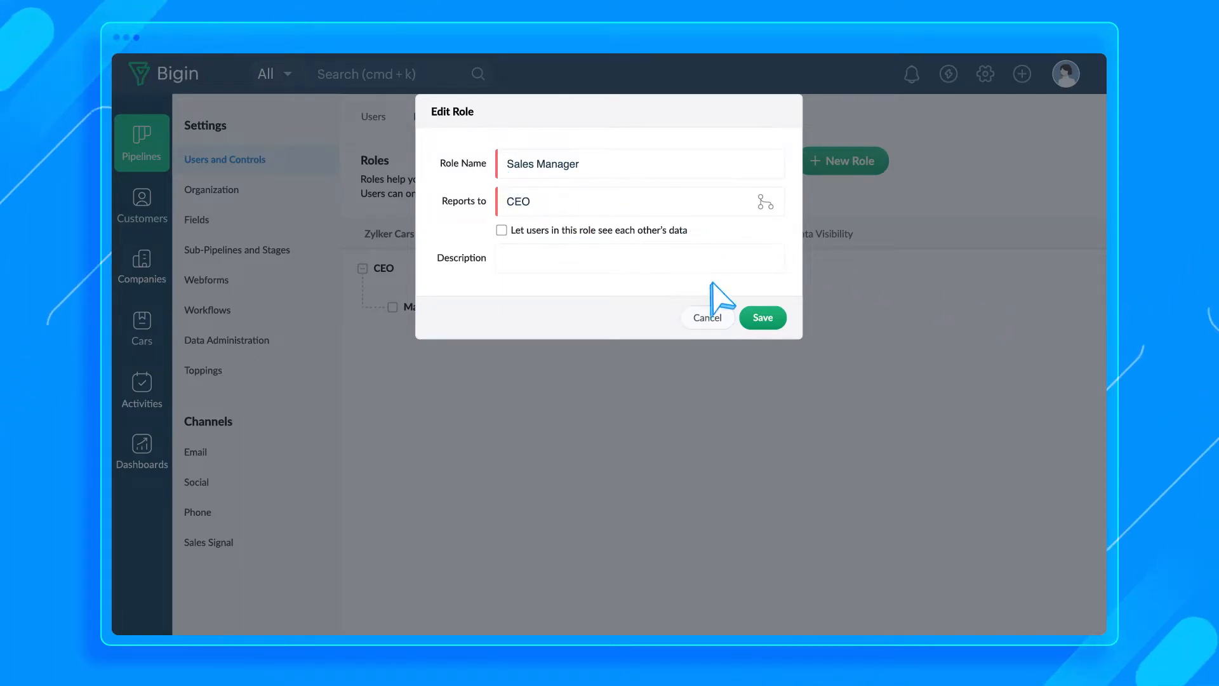
pyautogui.click(763, 318)
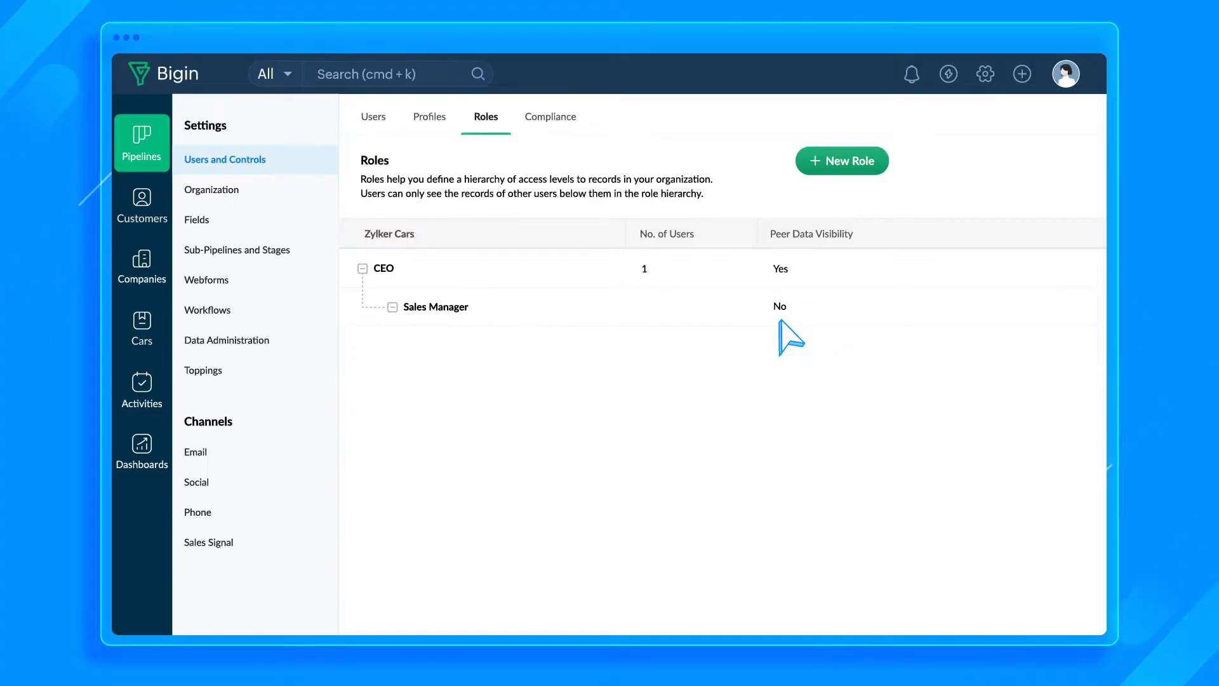
pyautogui.moveTo(875, 210)
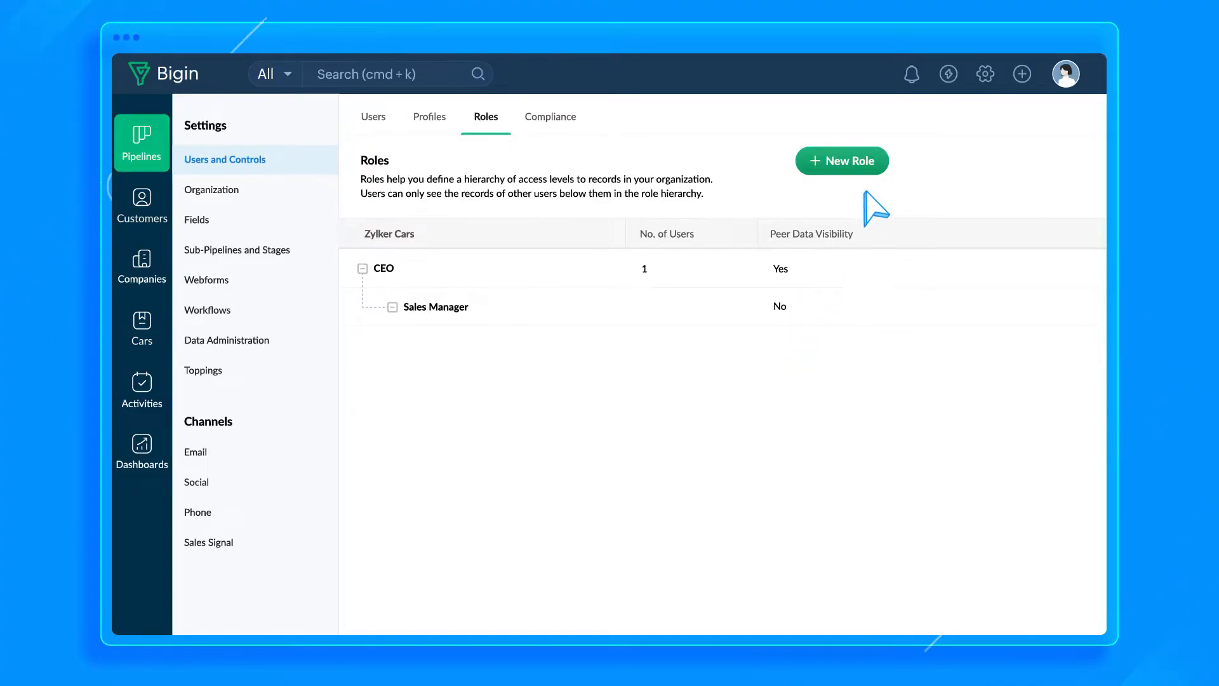
# - Create a Sales Executive role reporting to Sales Manager with peer data visibility and save it
pyautogui.click(841, 161)
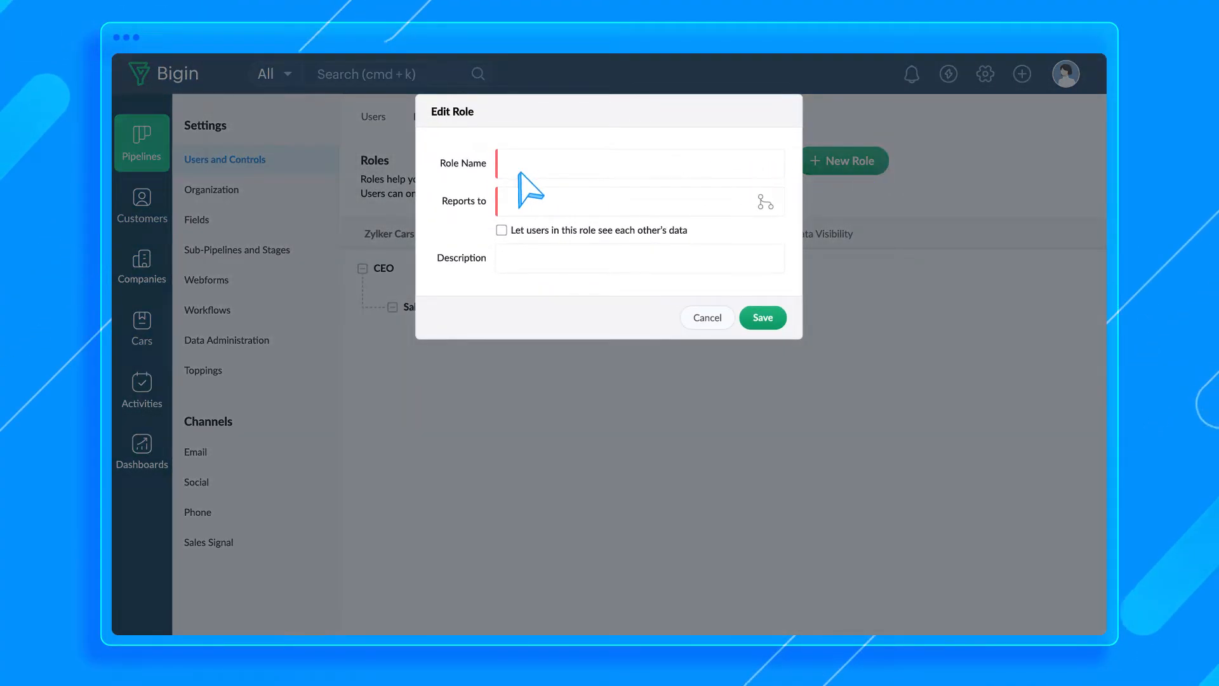
pyautogui.write('Sales Executive')
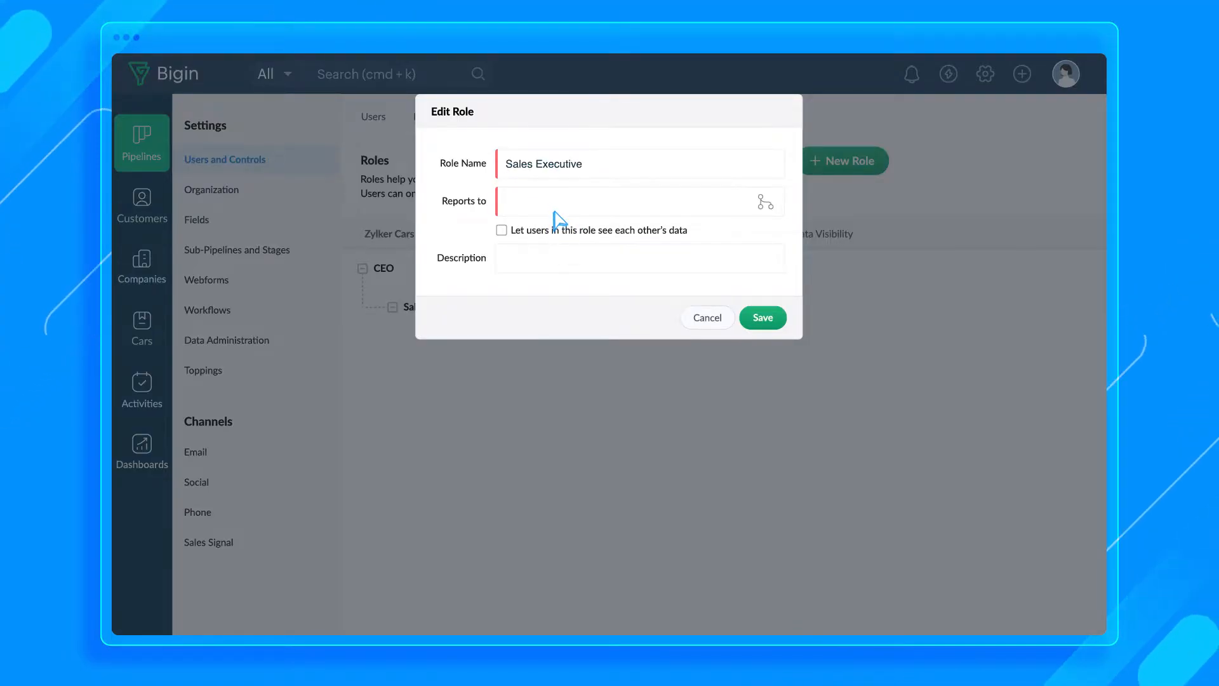
pyautogui.click(639, 202)
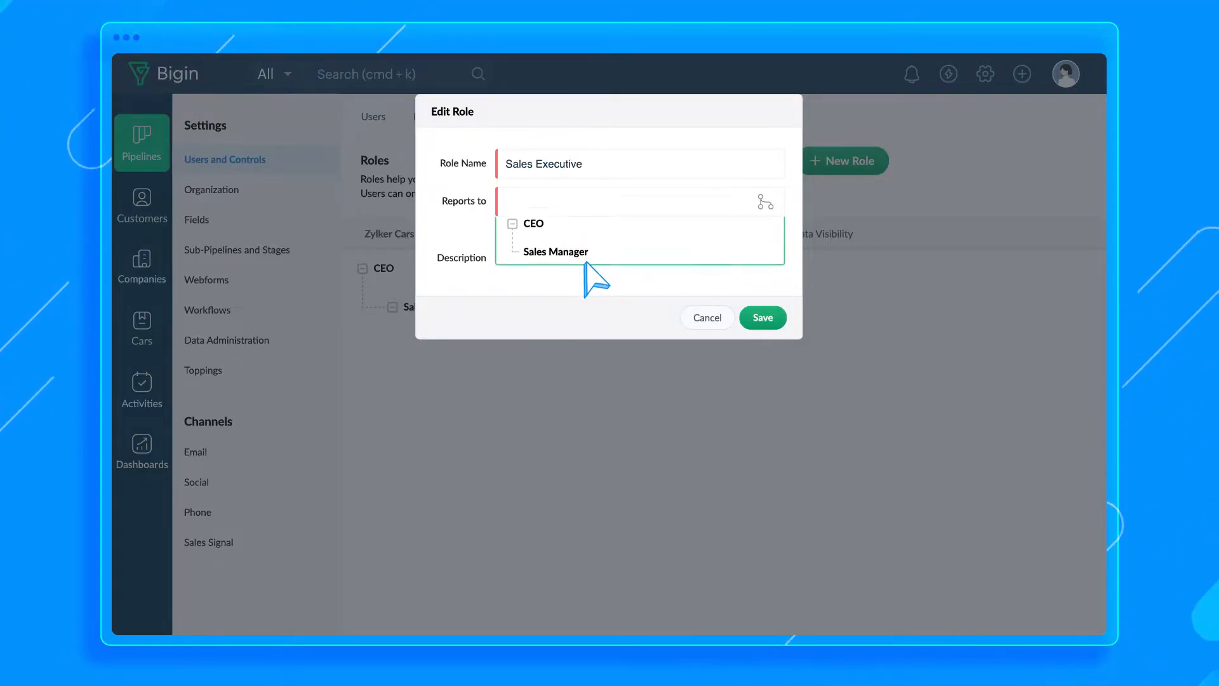
pyautogui.click(555, 251)
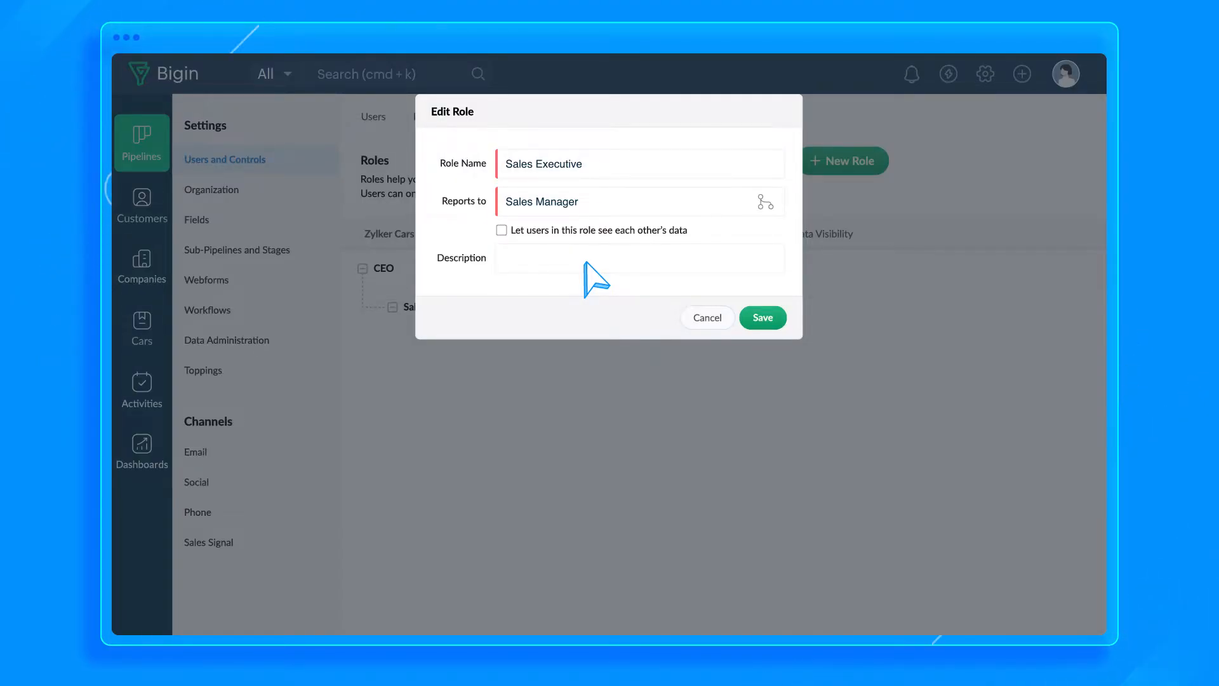
pyautogui.click(502, 229)
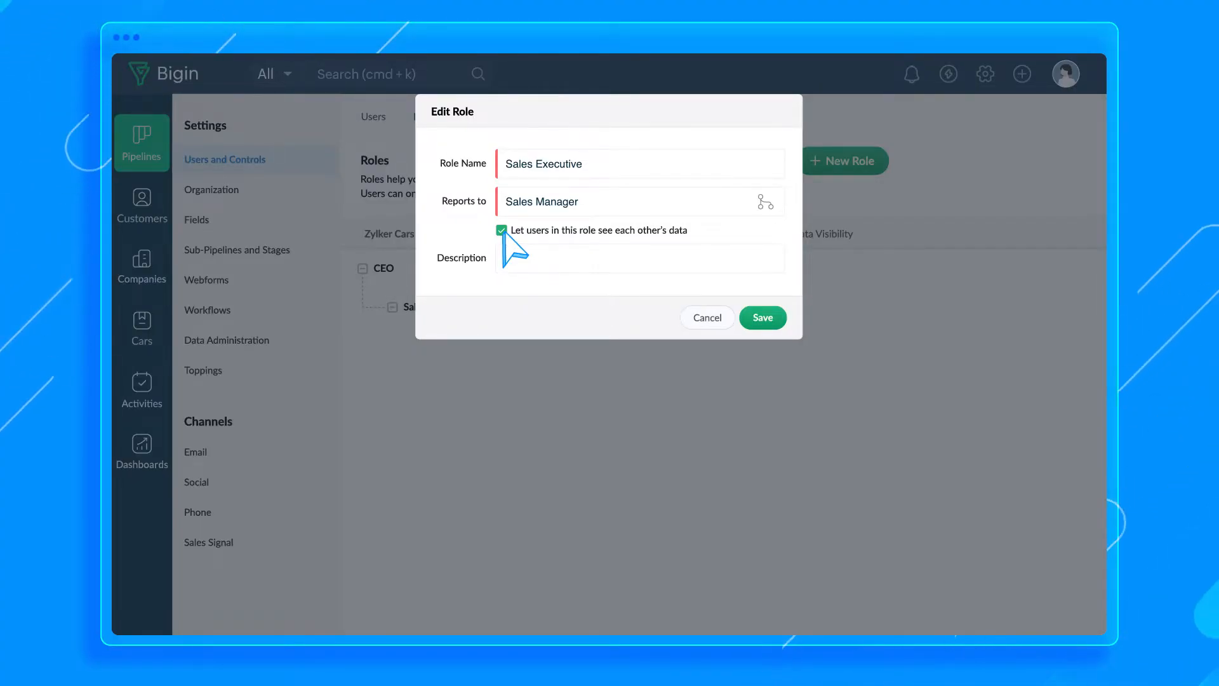
pyautogui.click(762, 318)
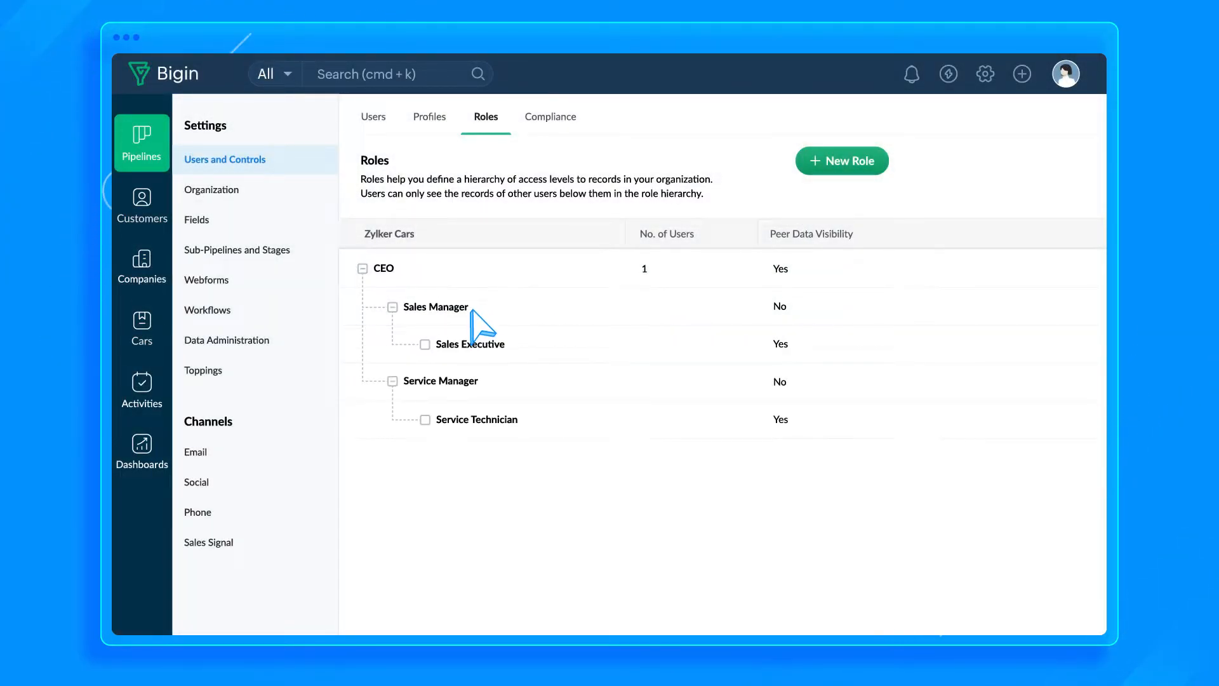
pyautogui.moveTo(524, 358)
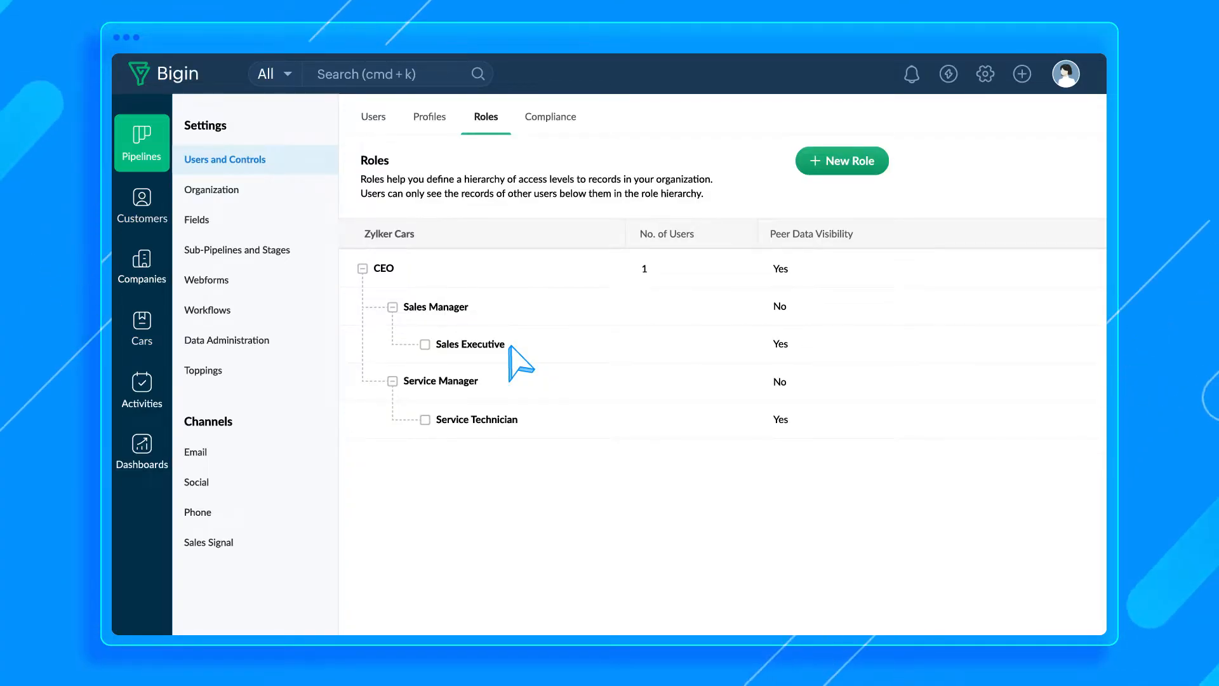
# - Show the Profiles list with Administrator and Standard profiles
pyautogui.click(429, 117)
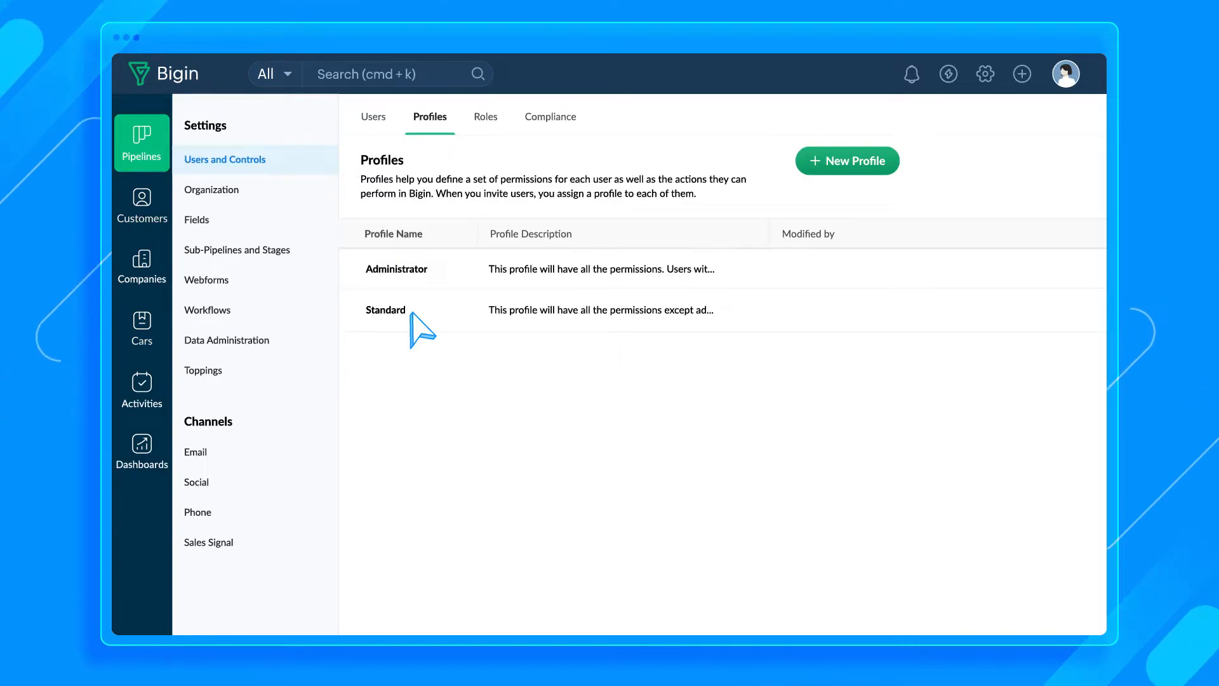
pyautogui.moveTo(670, 249)
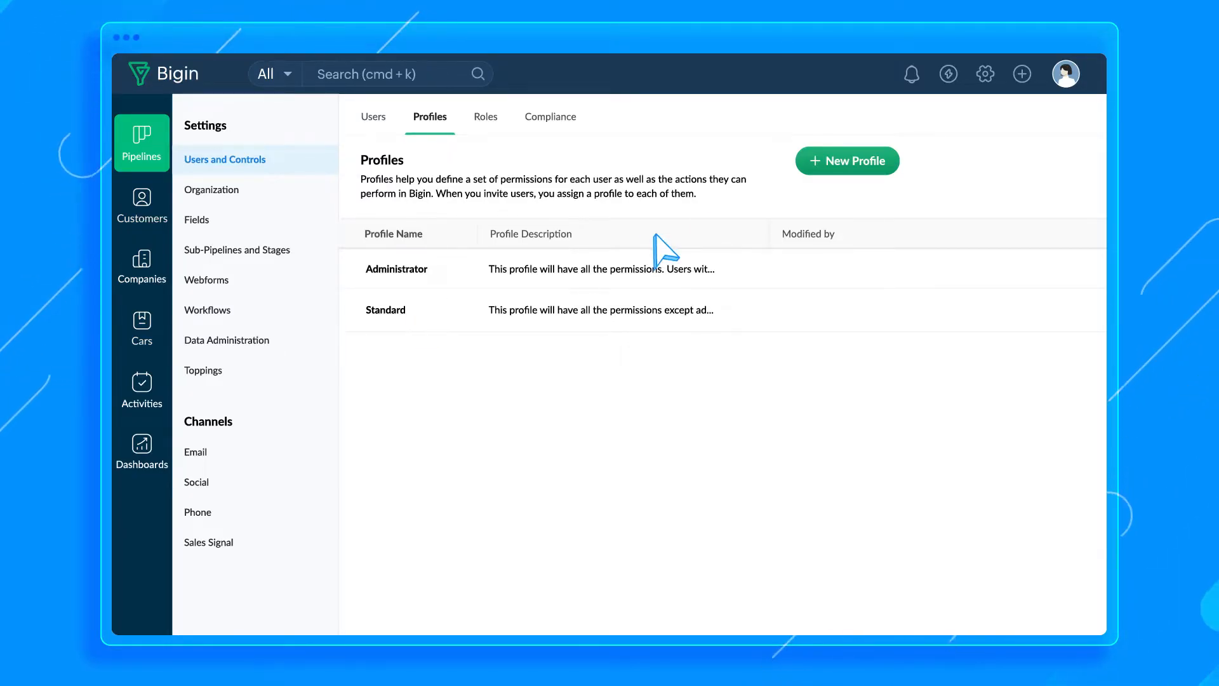
# - Create a Sales Executive profile cloned from Standard and adjust its Workflows permission
pyautogui.click(847, 162)
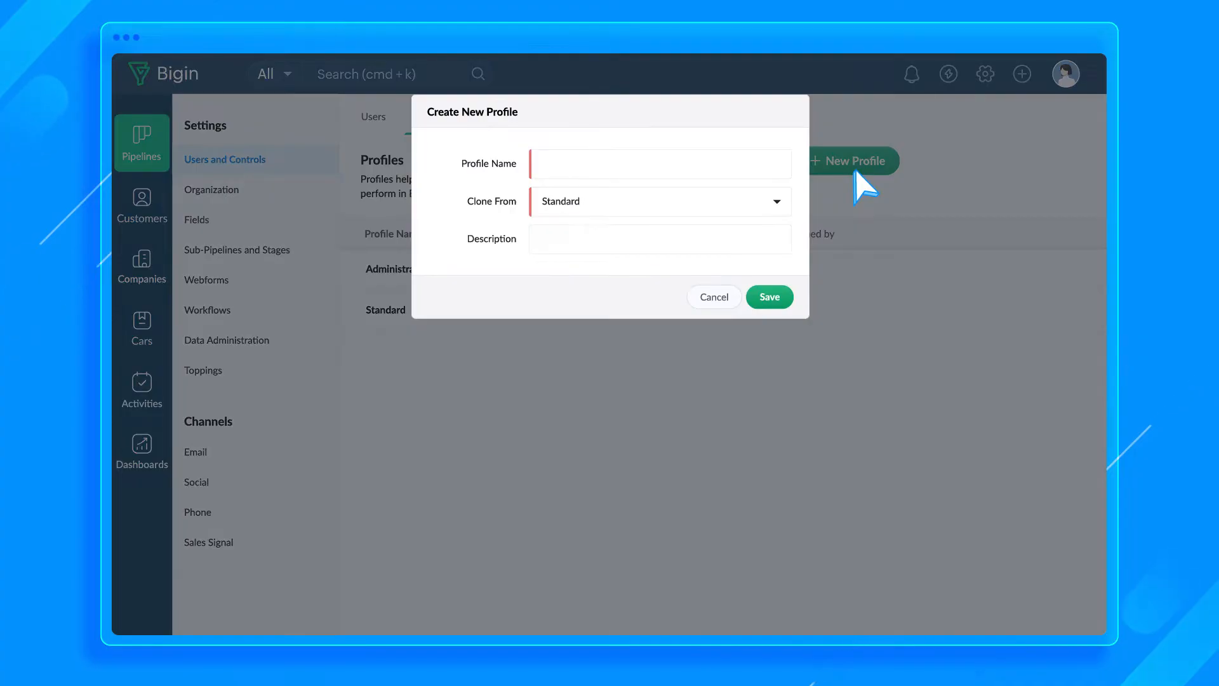
pyautogui.moveTo(601, 228)
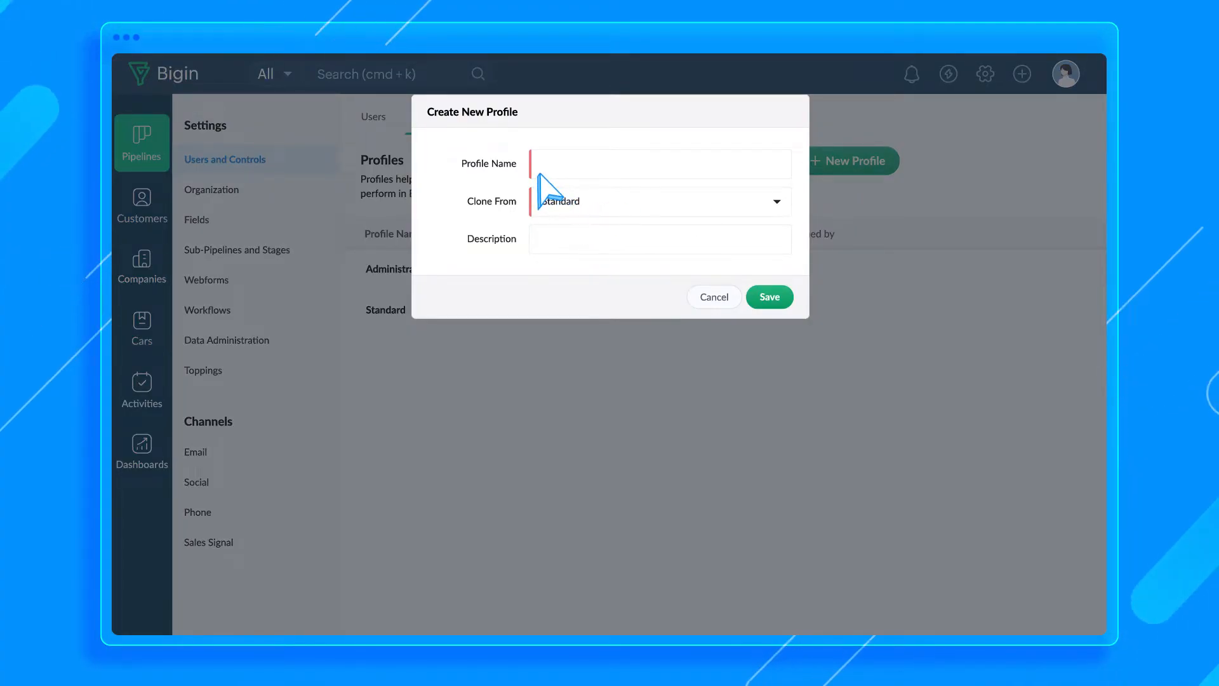
pyautogui.write('Sales Executive')
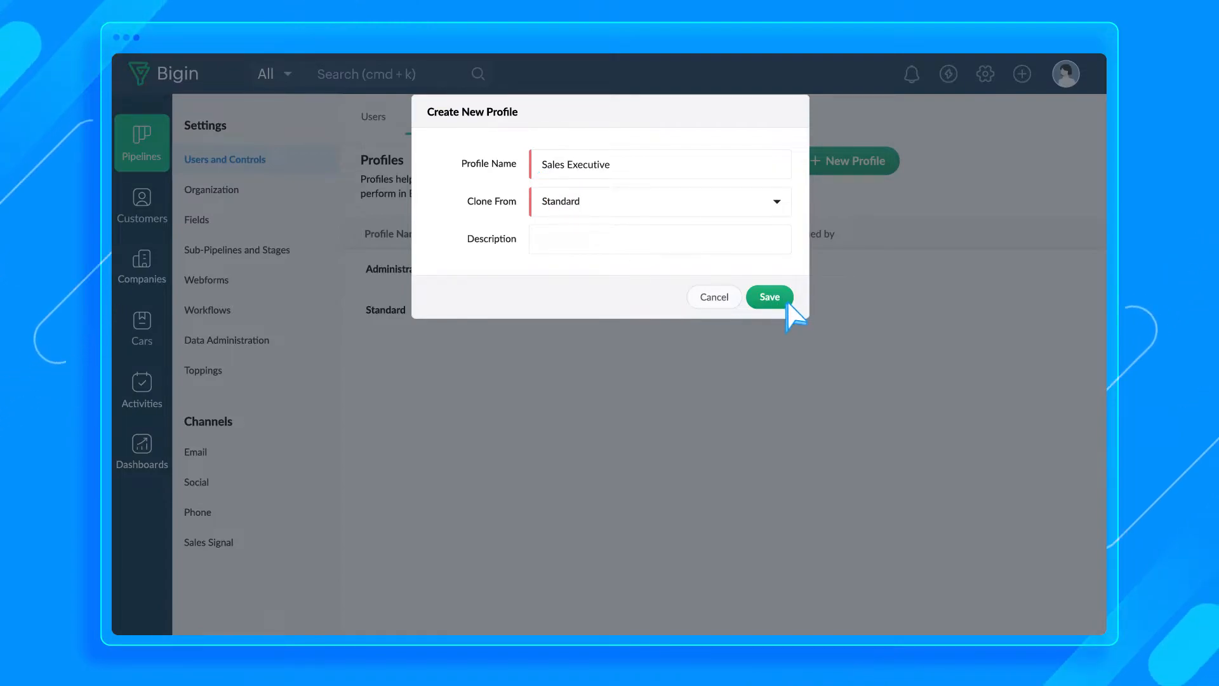
pyautogui.click(769, 296)
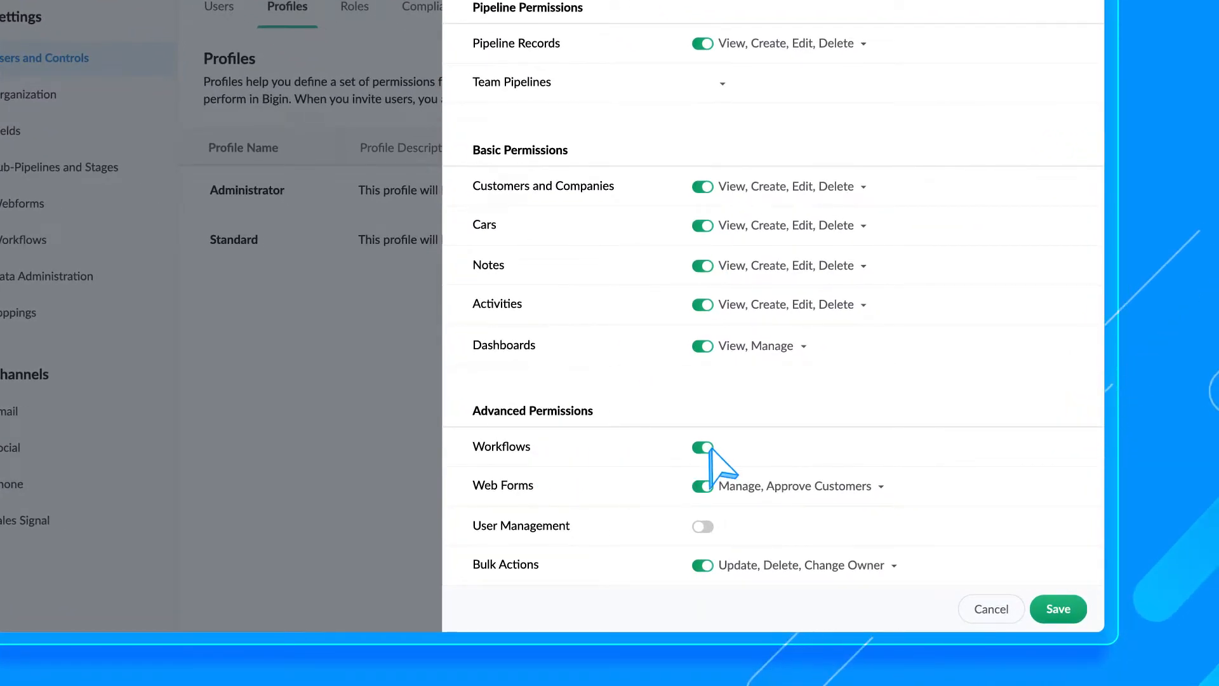
pyautogui.click(701, 447)
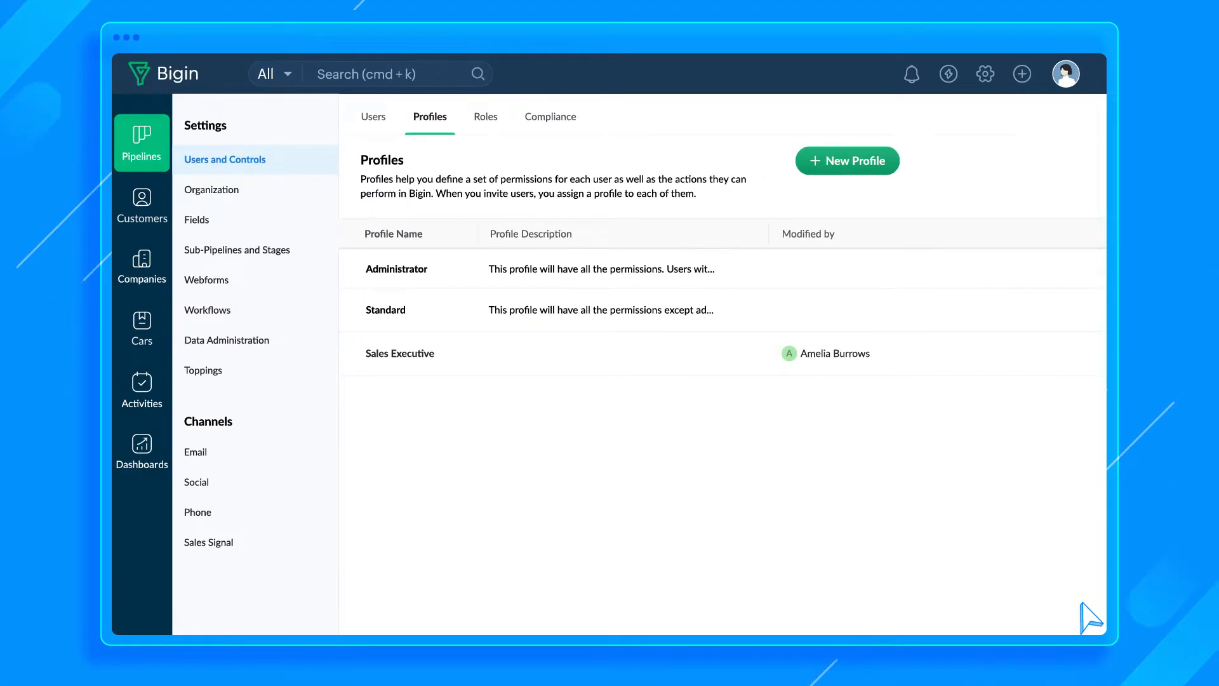
pyautogui.click(373, 117)
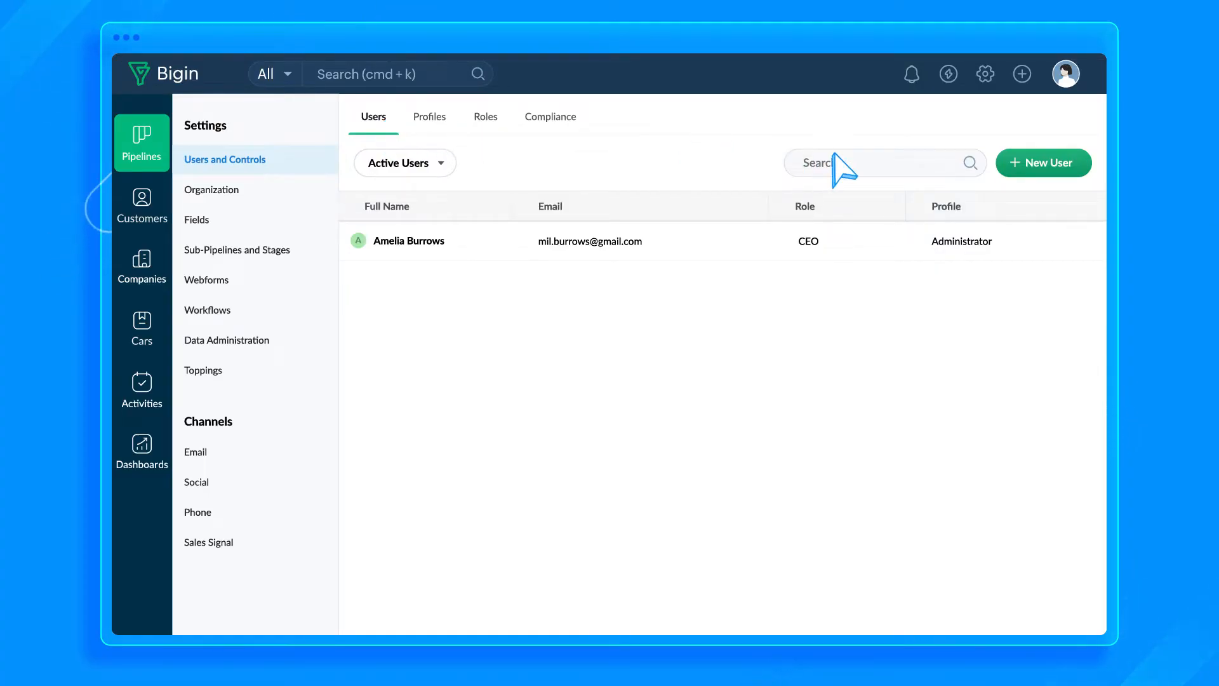
pyautogui.click(1043, 162)
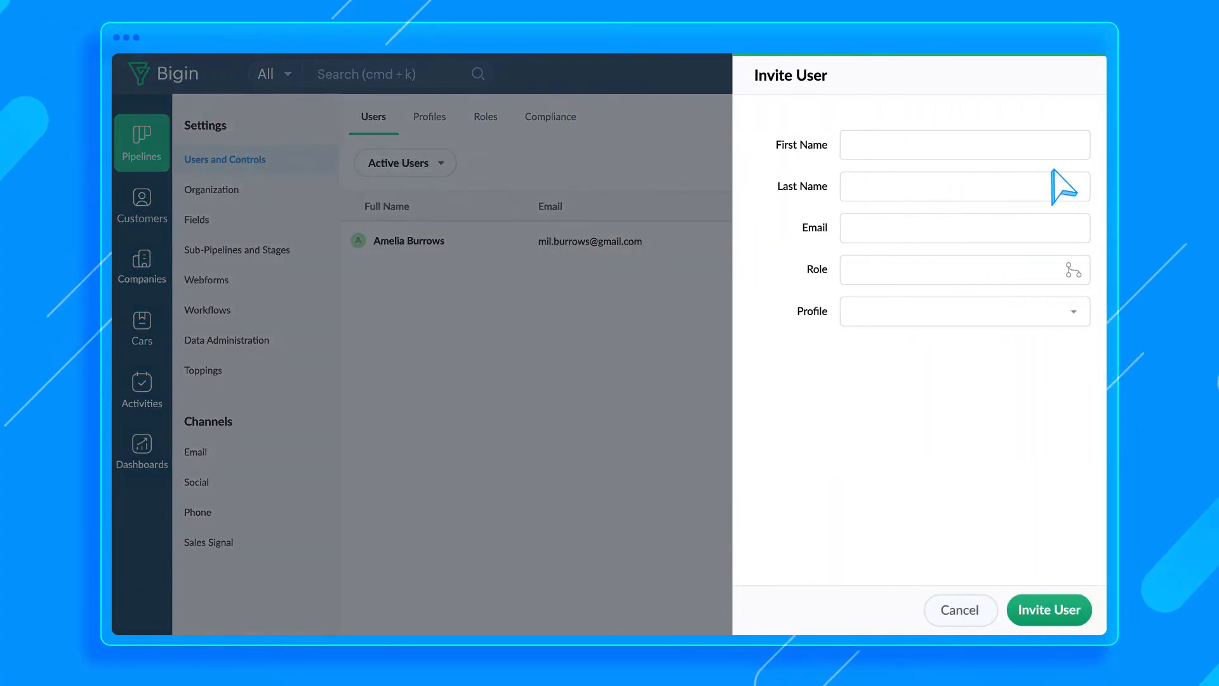
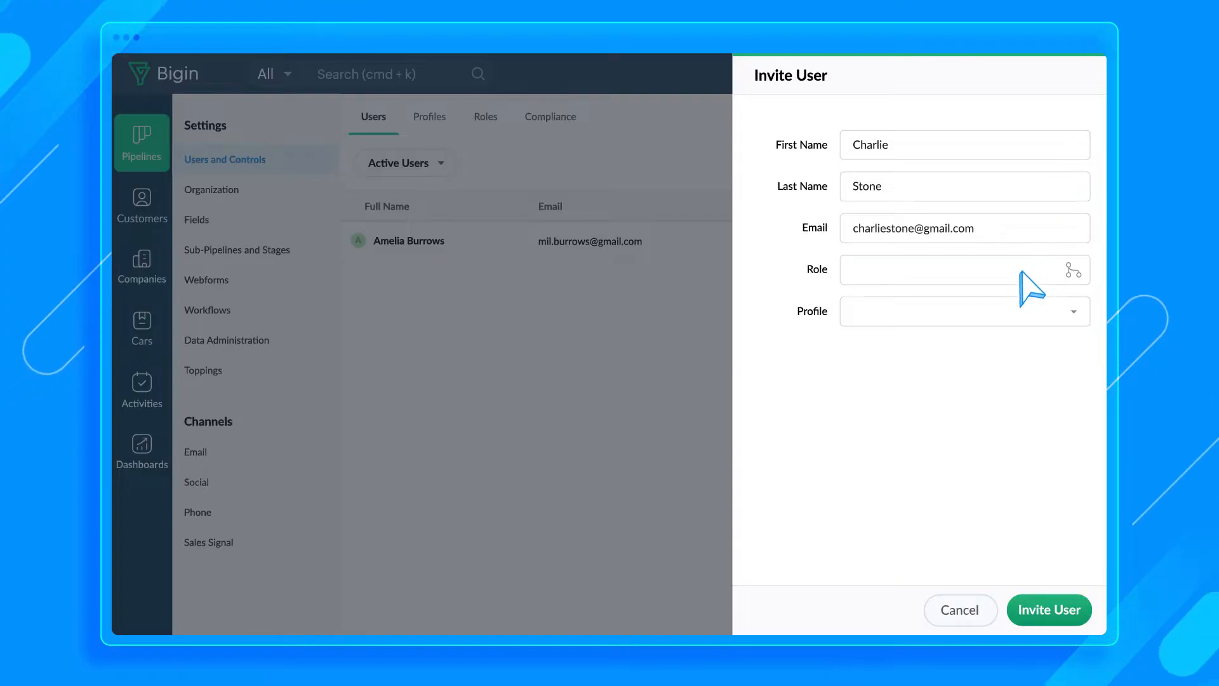
pyautogui.click(964, 269)
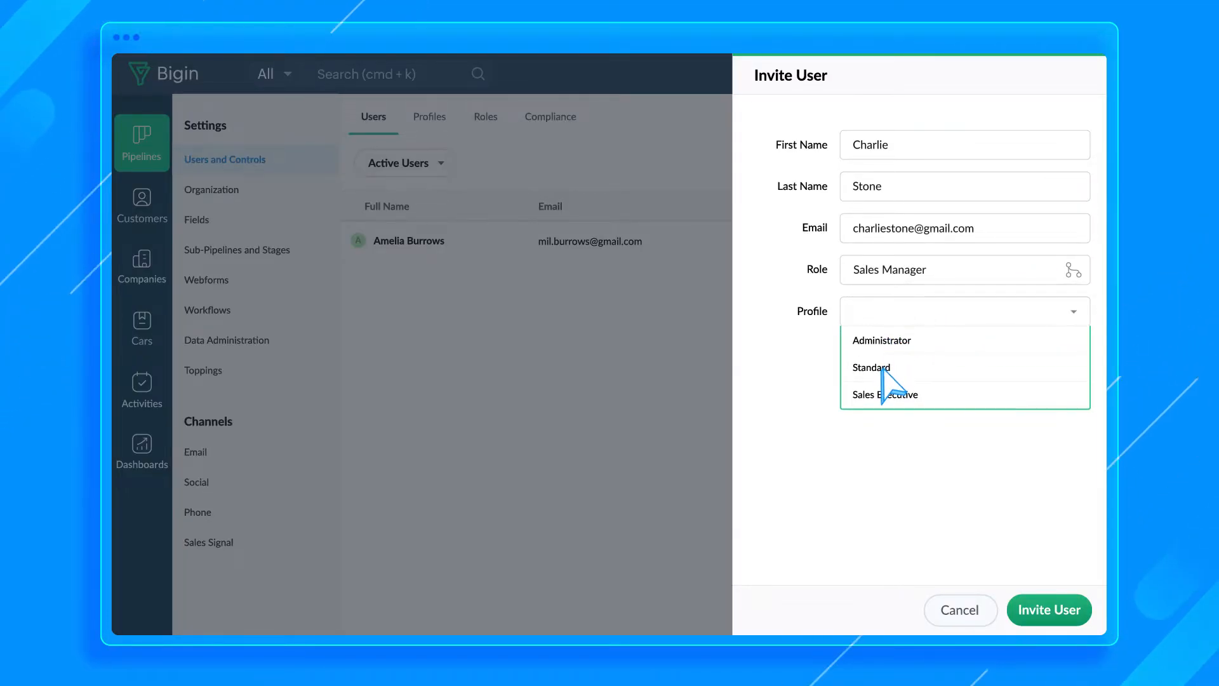
pyautogui.click(870, 367)
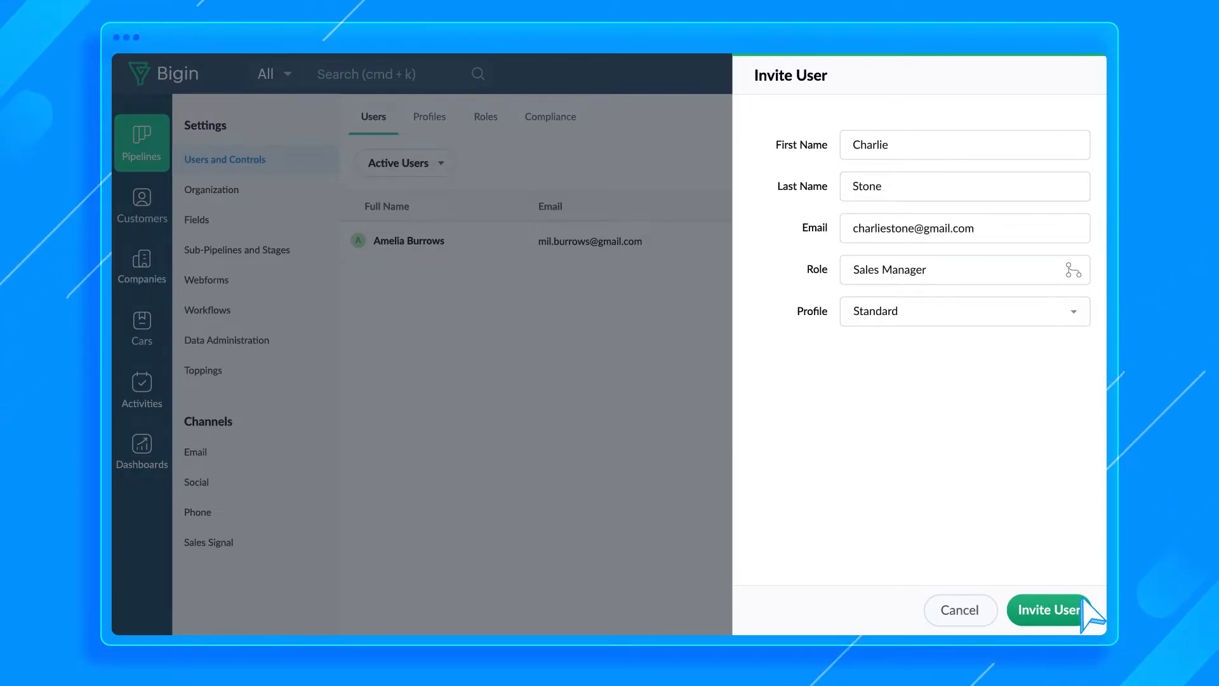
pyautogui.click(1049, 610)
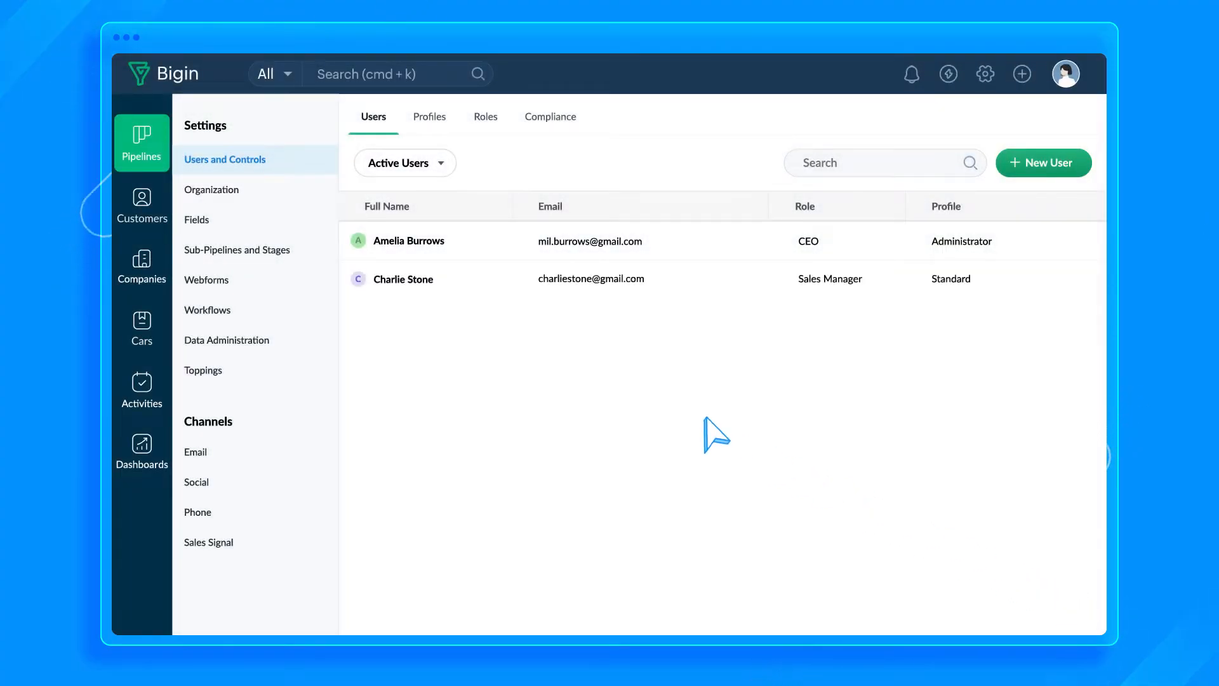
pyautogui.moveTo(444, 304)
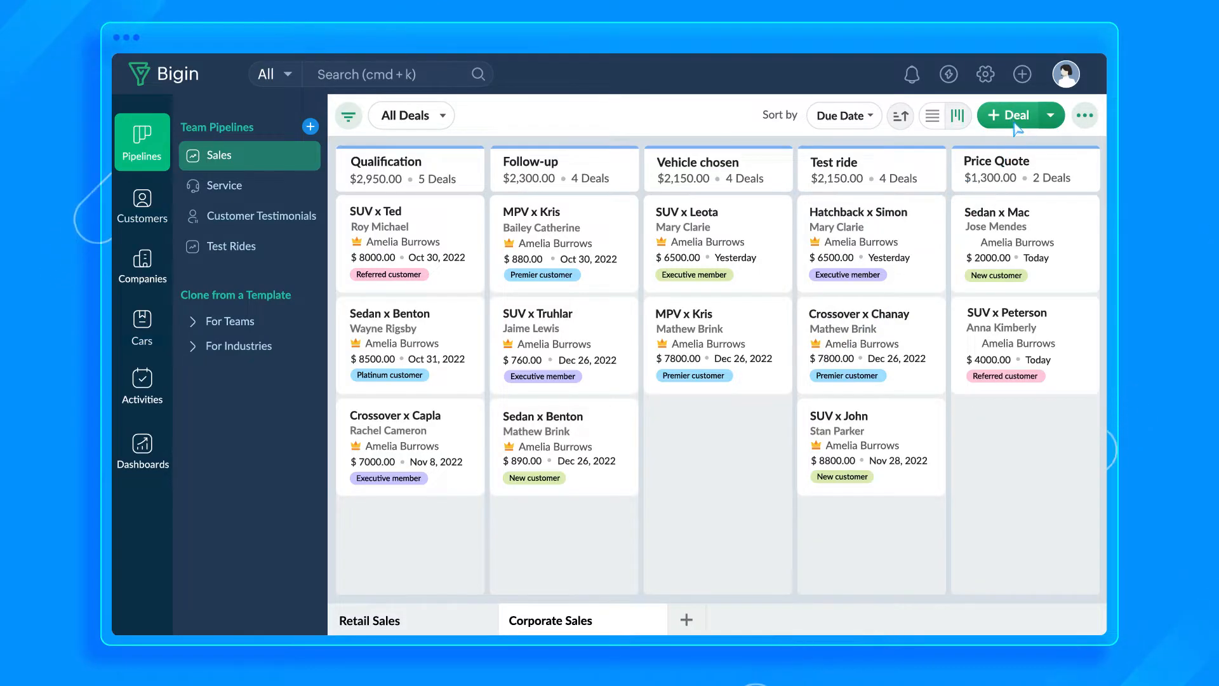
# - Save a 16,000 Sedan deal for Sandler in Retail Sales Qualification, closing May 17, 2023
pyautogui.click(1011, 116)
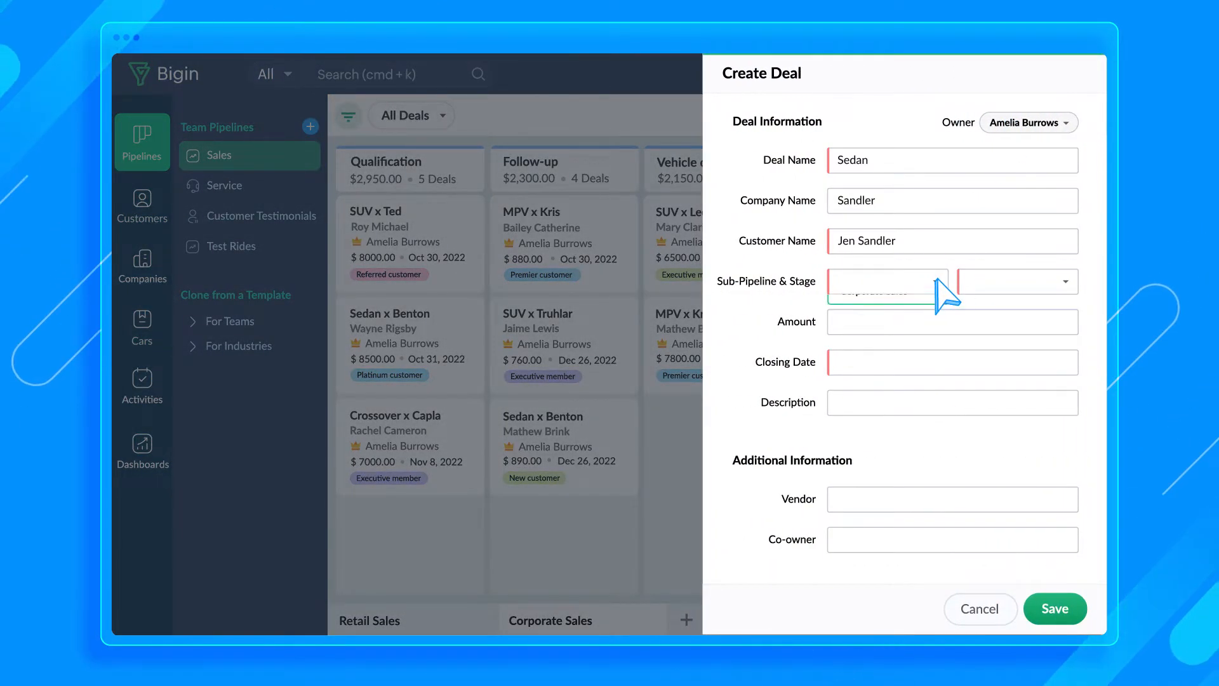
pyautogui.click(887, 280)
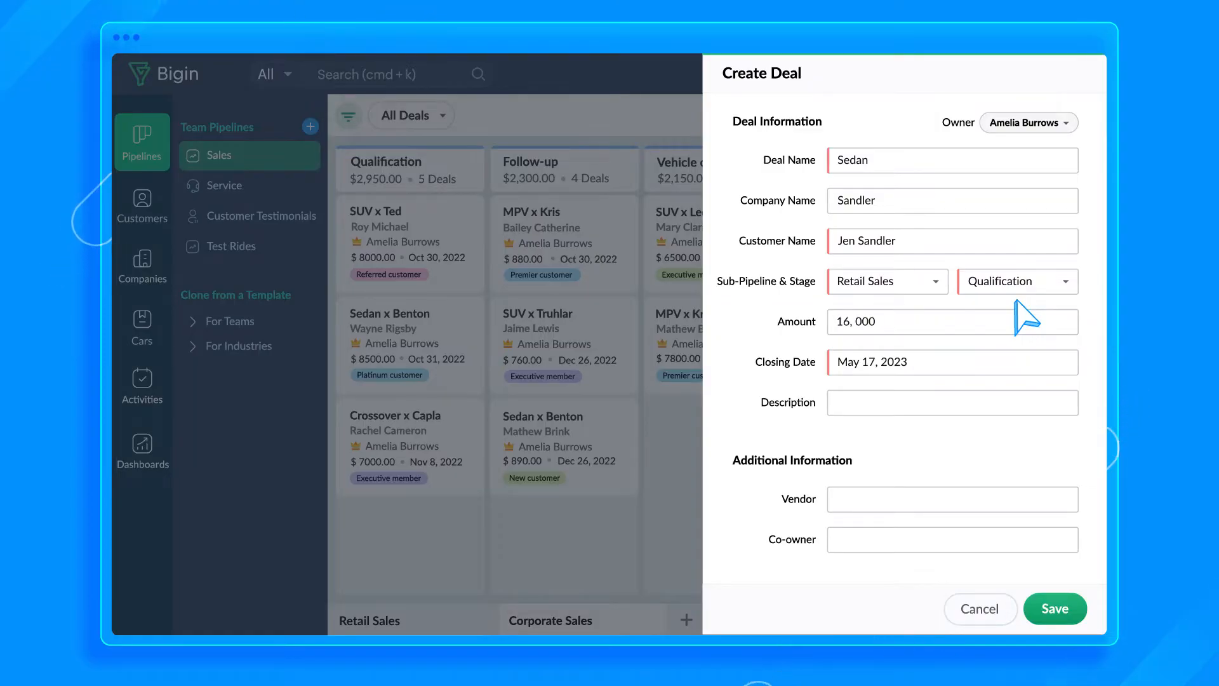
pyautogui.moveTo(1076, 608)
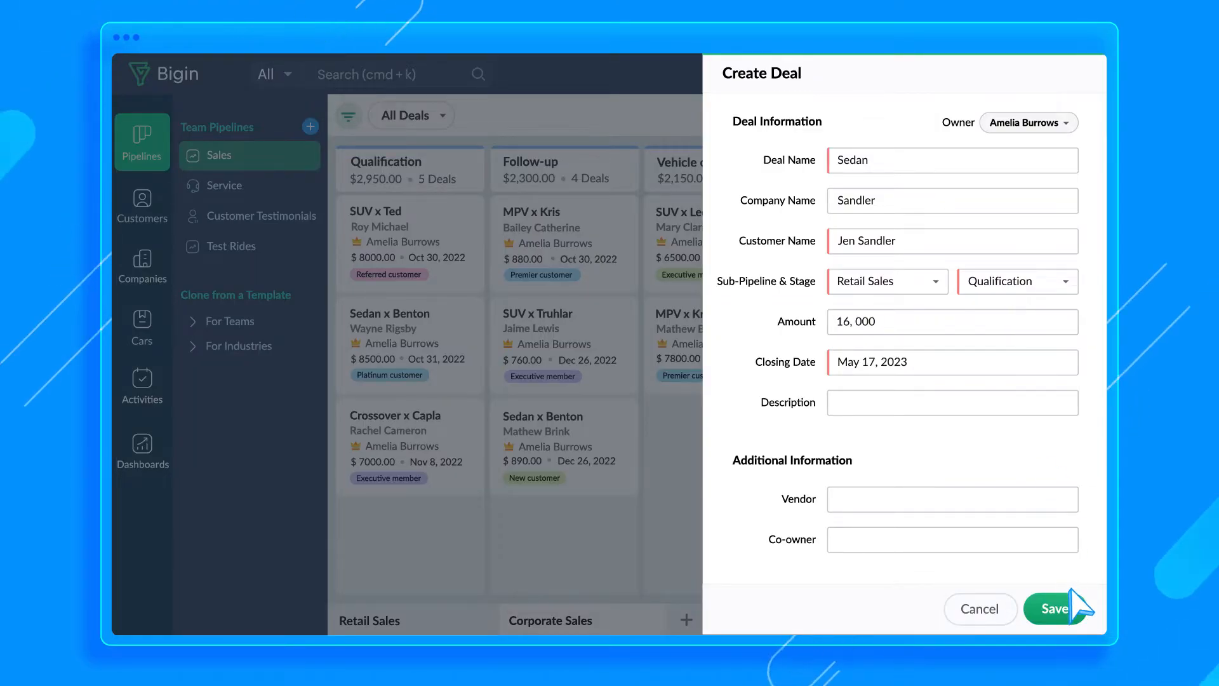
pyautogui.click(1055, 608)
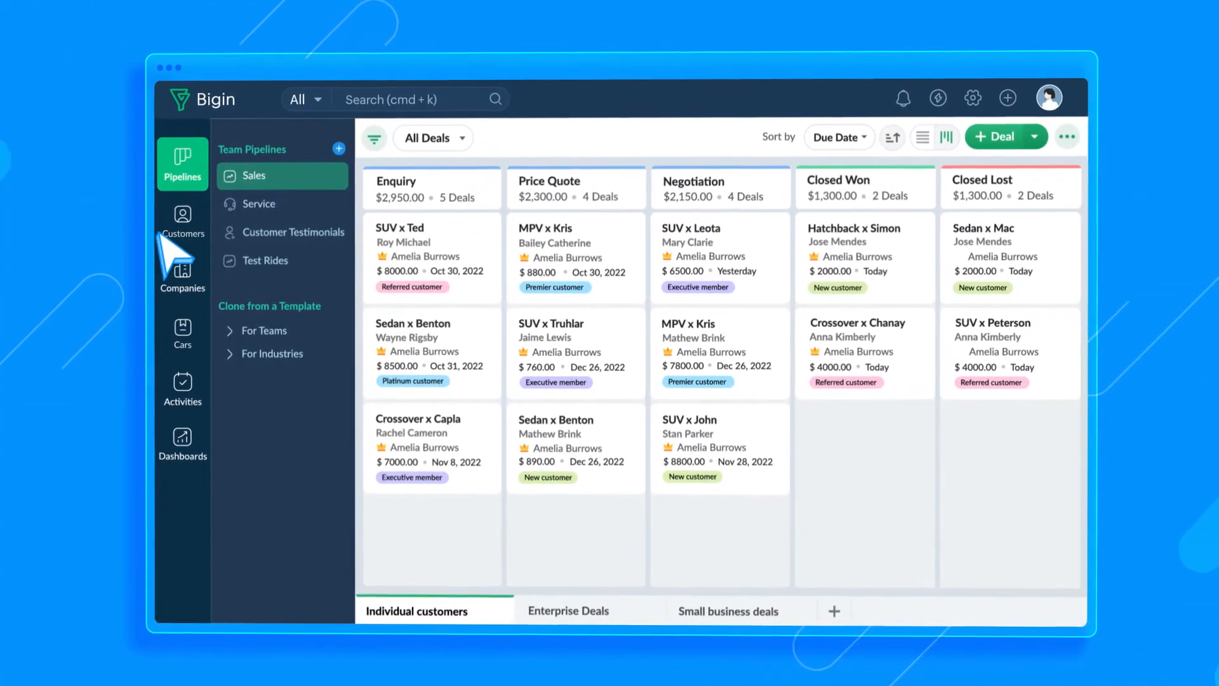
# - Start a contact import from Customers, upload the contacts file and continue
pyautogui.click(181, 220)
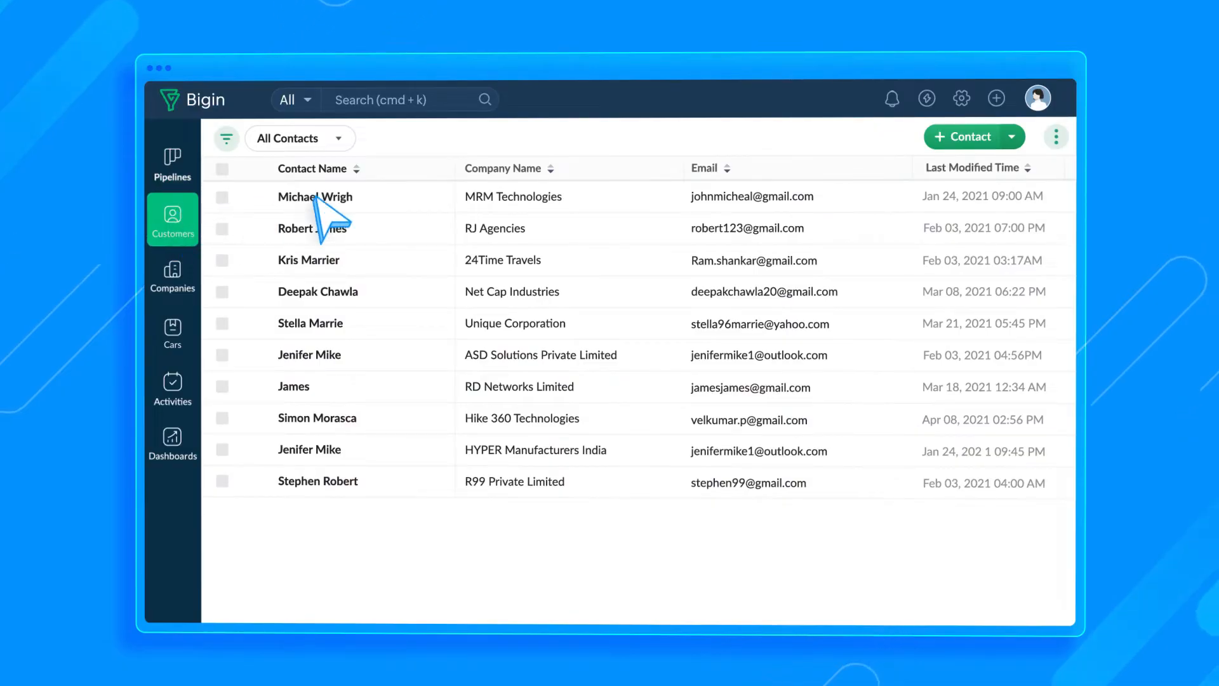
pyautogui.click(1013, 137)
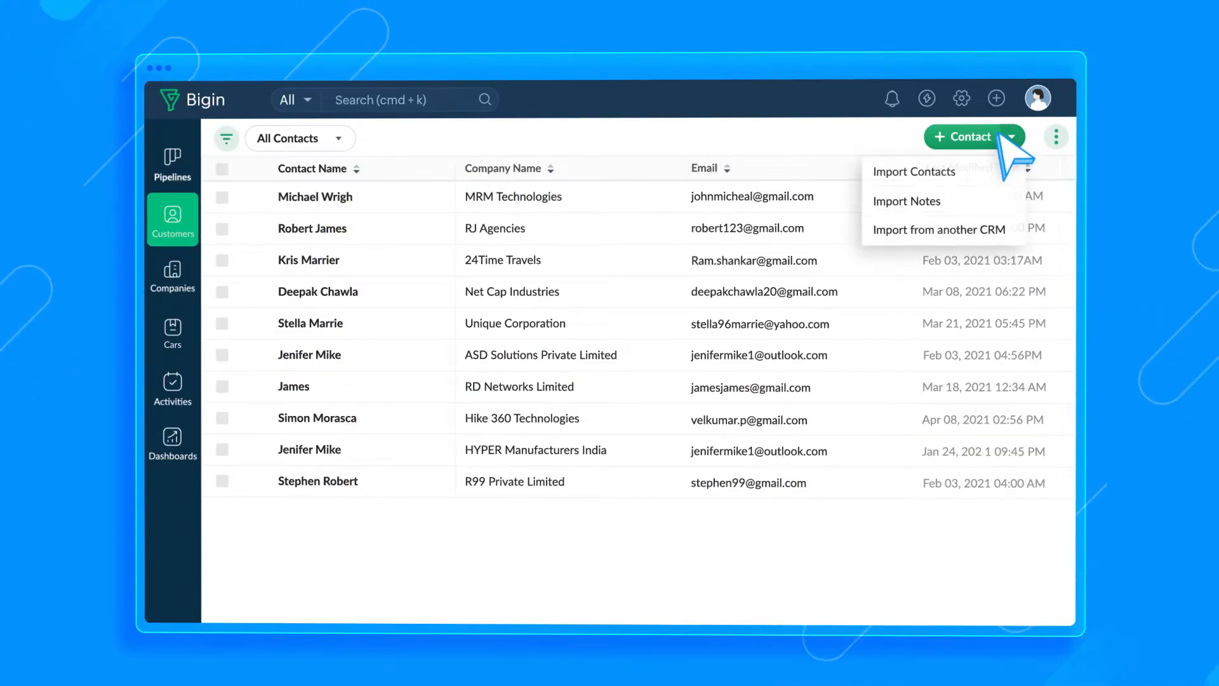
pyautogui.click(913, 171)
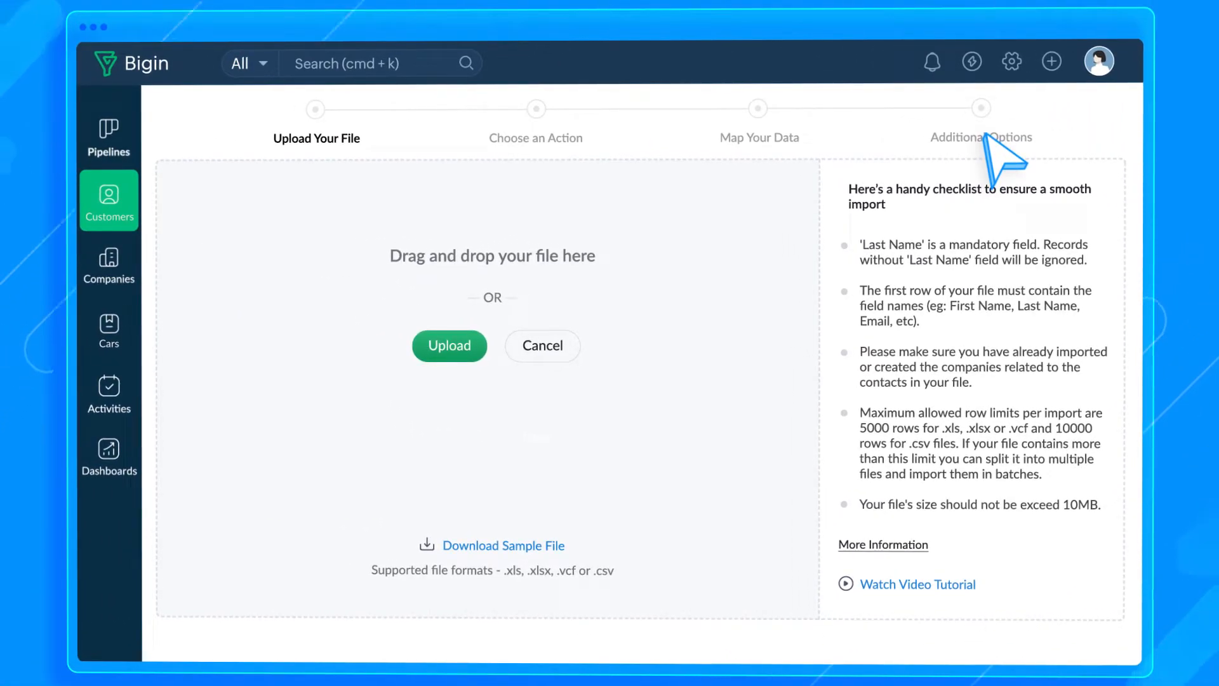
pyautogui.moveTo(449, 345)
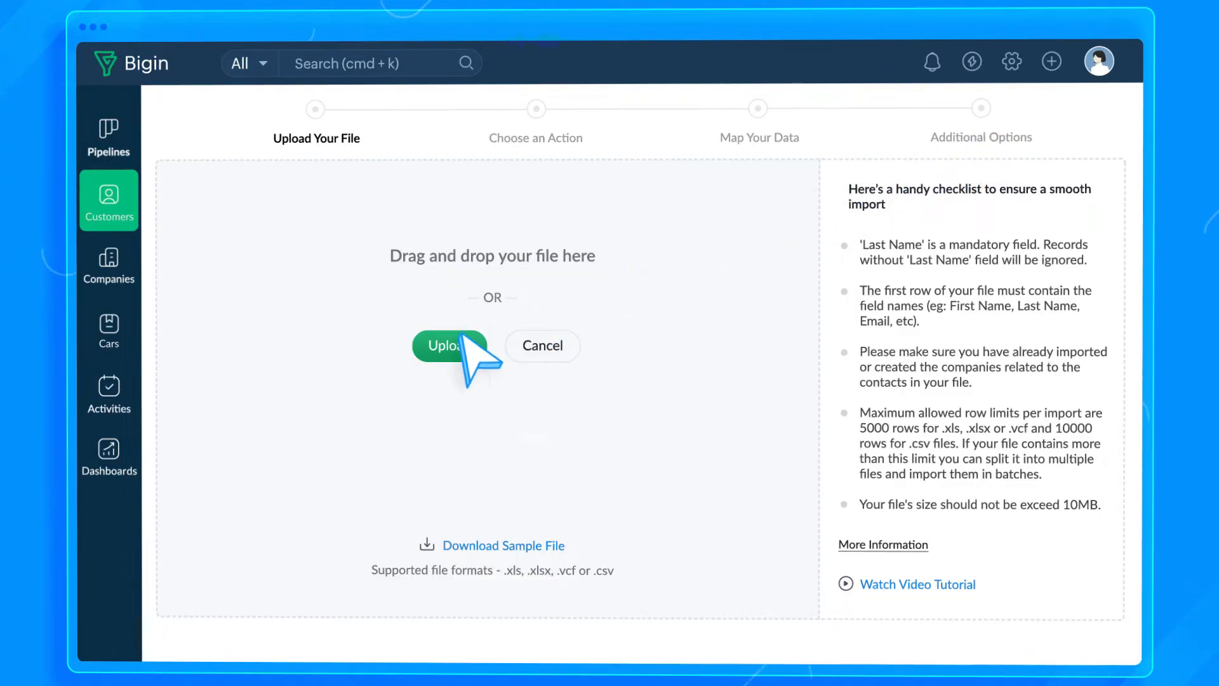
pyautogui.click(449, 345)
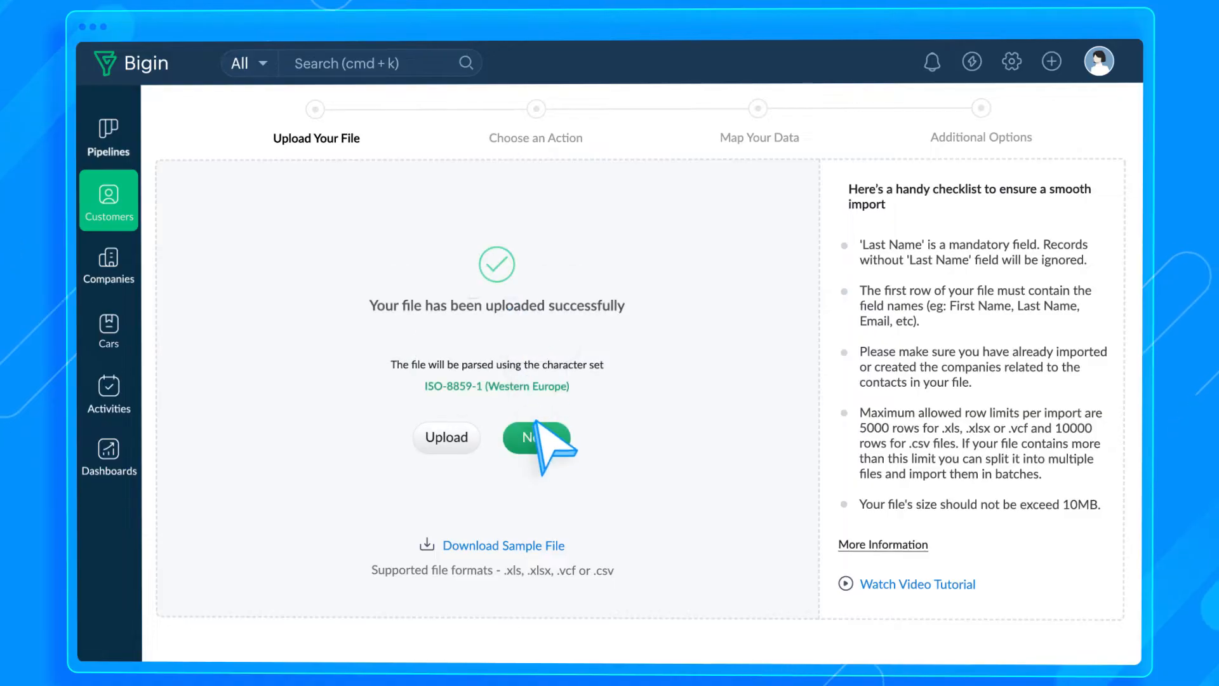
pyautogui.click(535, 436)
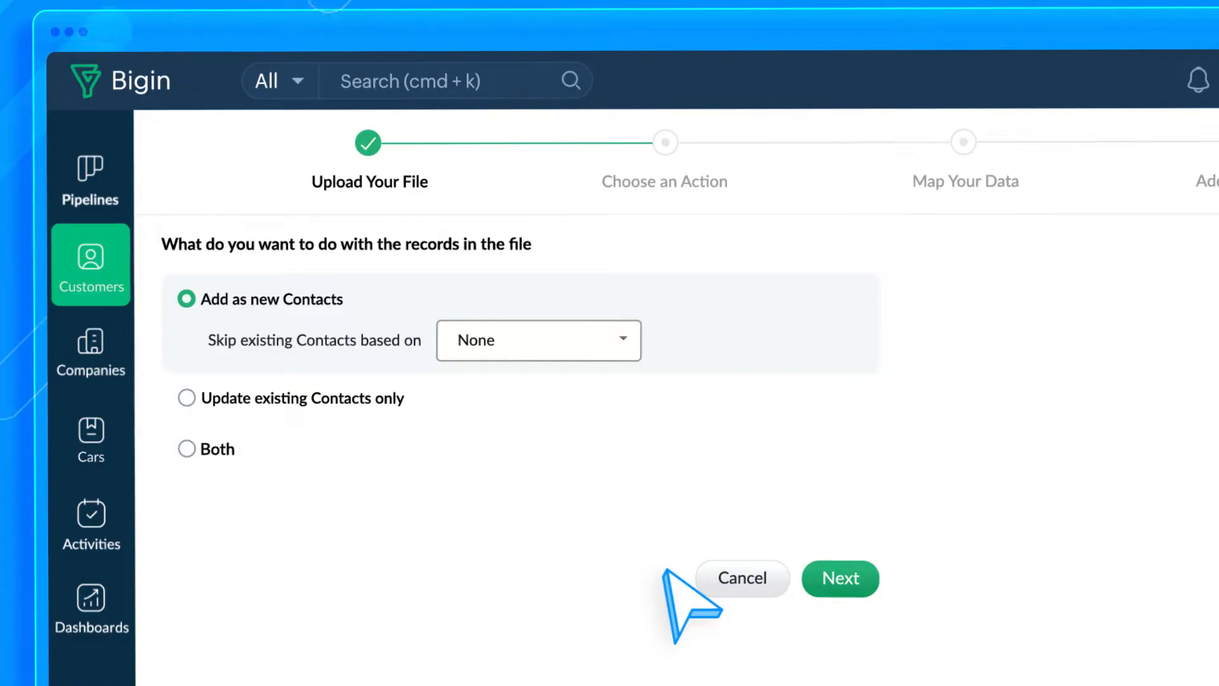
# - Add records as new contacts skipping existing ones, then accept the field mapping
pyautogui.click(537, 340)
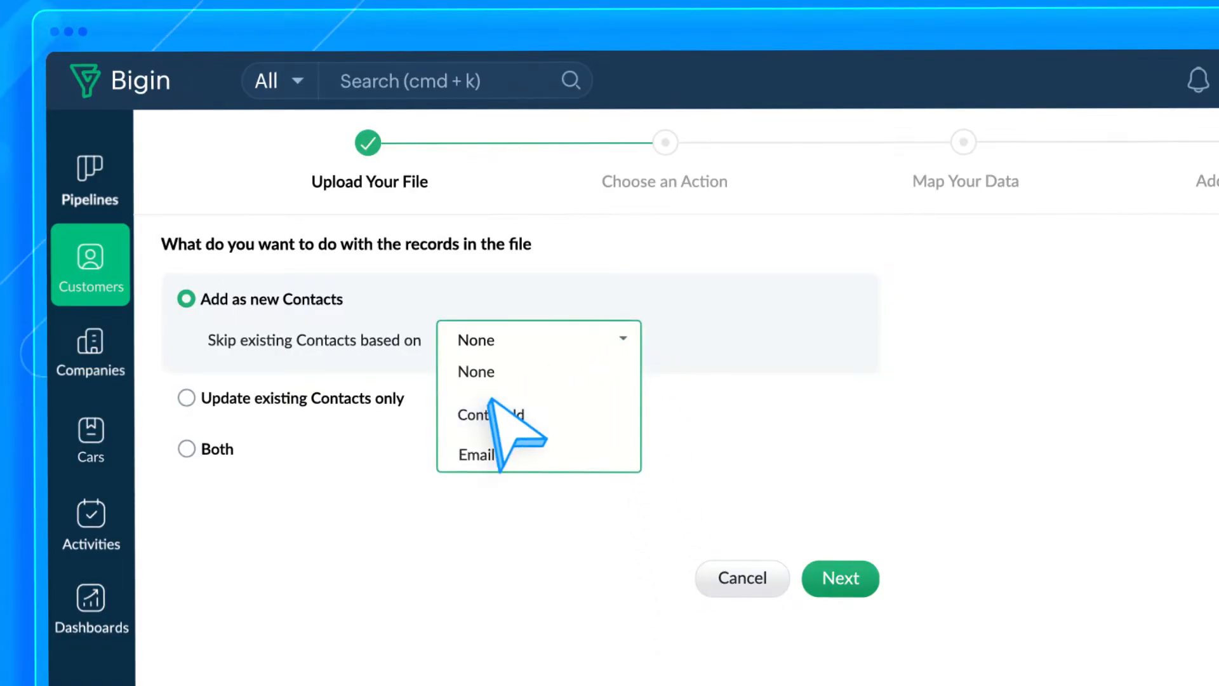
pyautogui.click(840, 579)
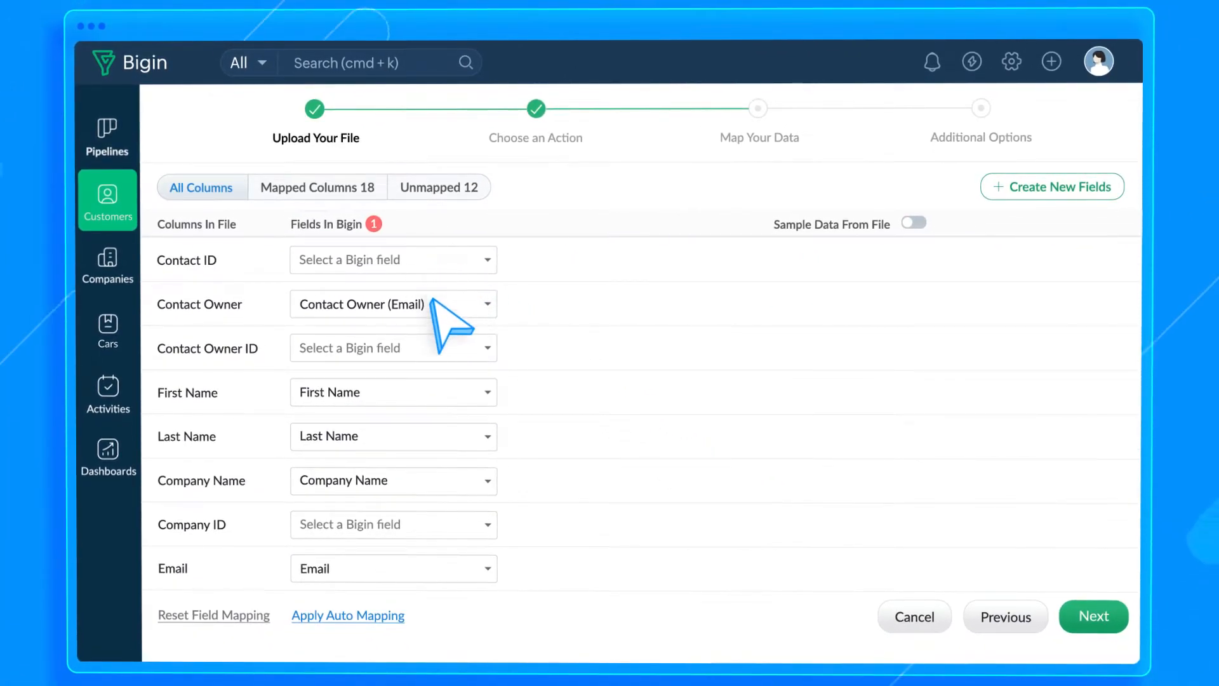
pyautogui.moveTo(451, 590)
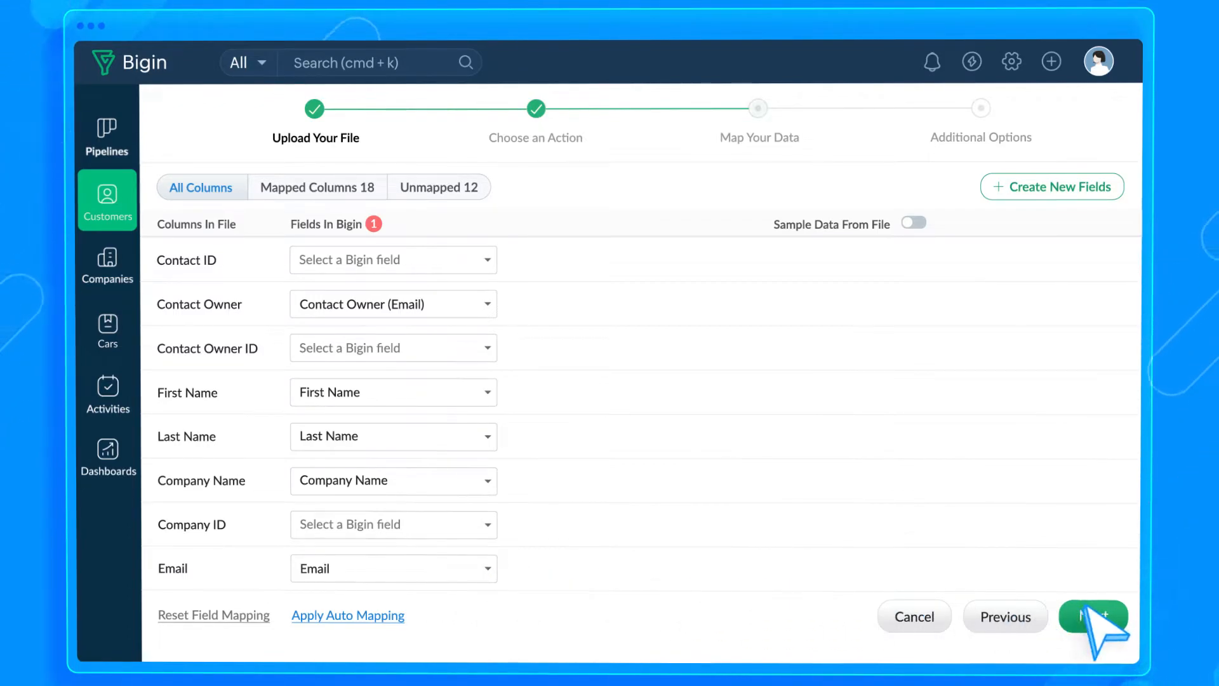
pyautogui.click(1092, 617)
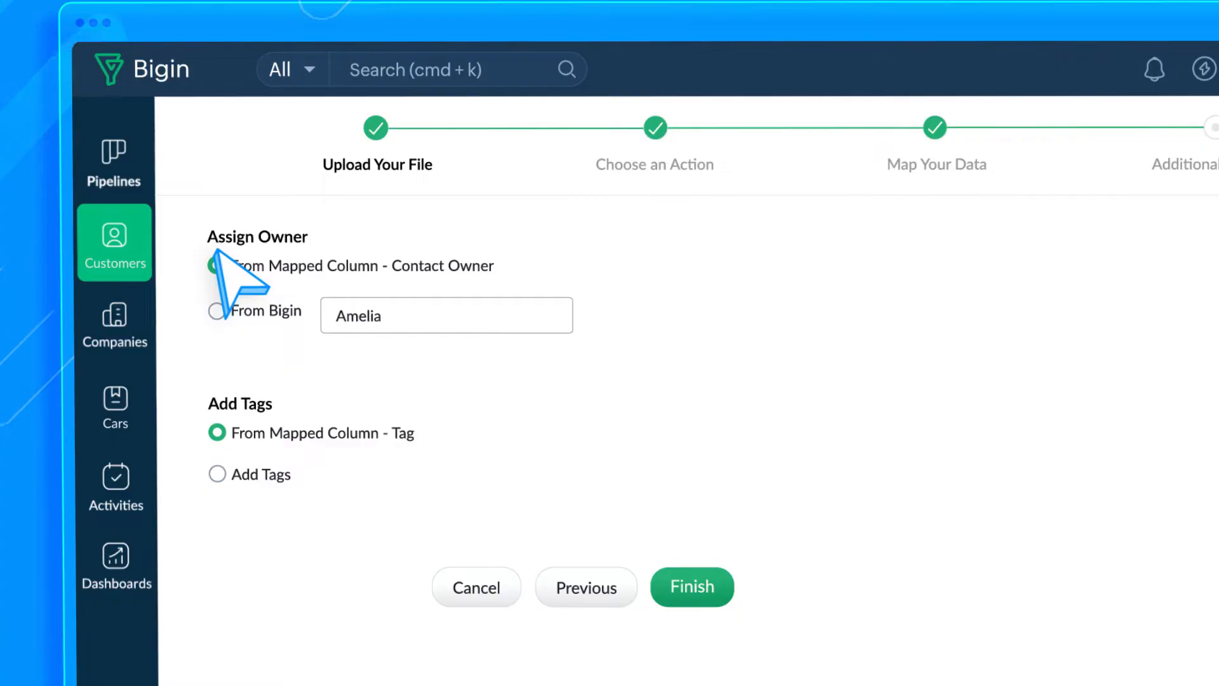
# - Assign the imported contacts' owner from Bigin, finish the import and dismiss the completion notice
pyautogui.click(217, 311)
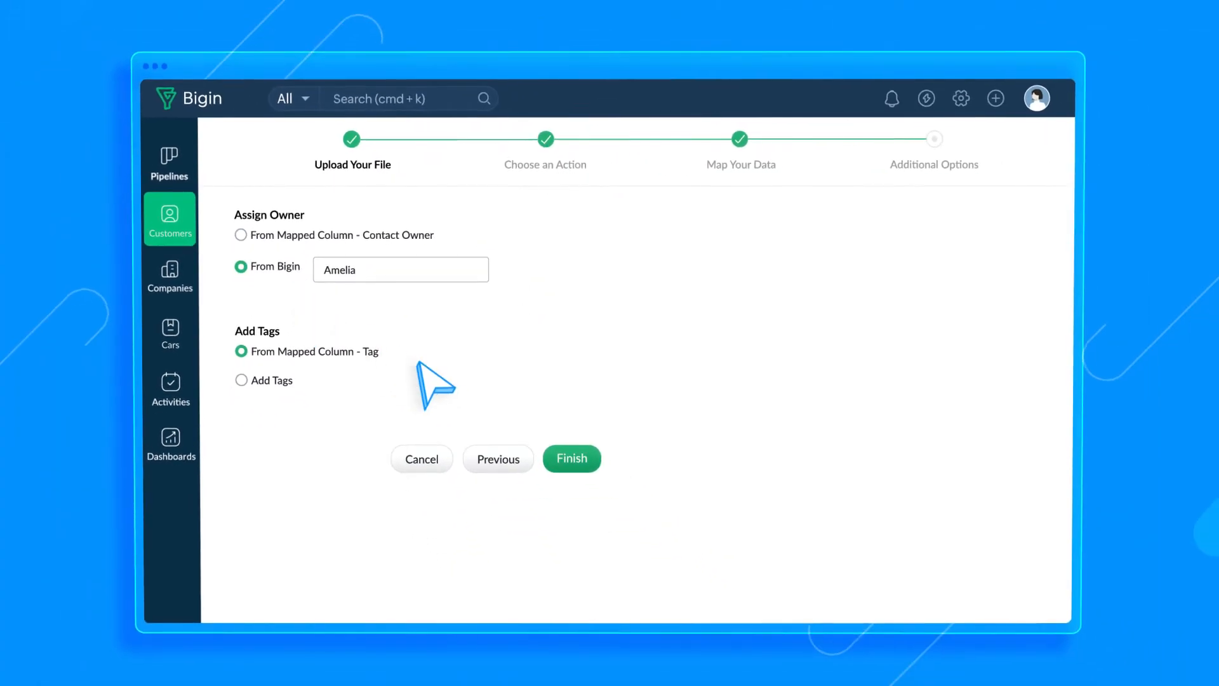
pyautogui.click(571, 459)
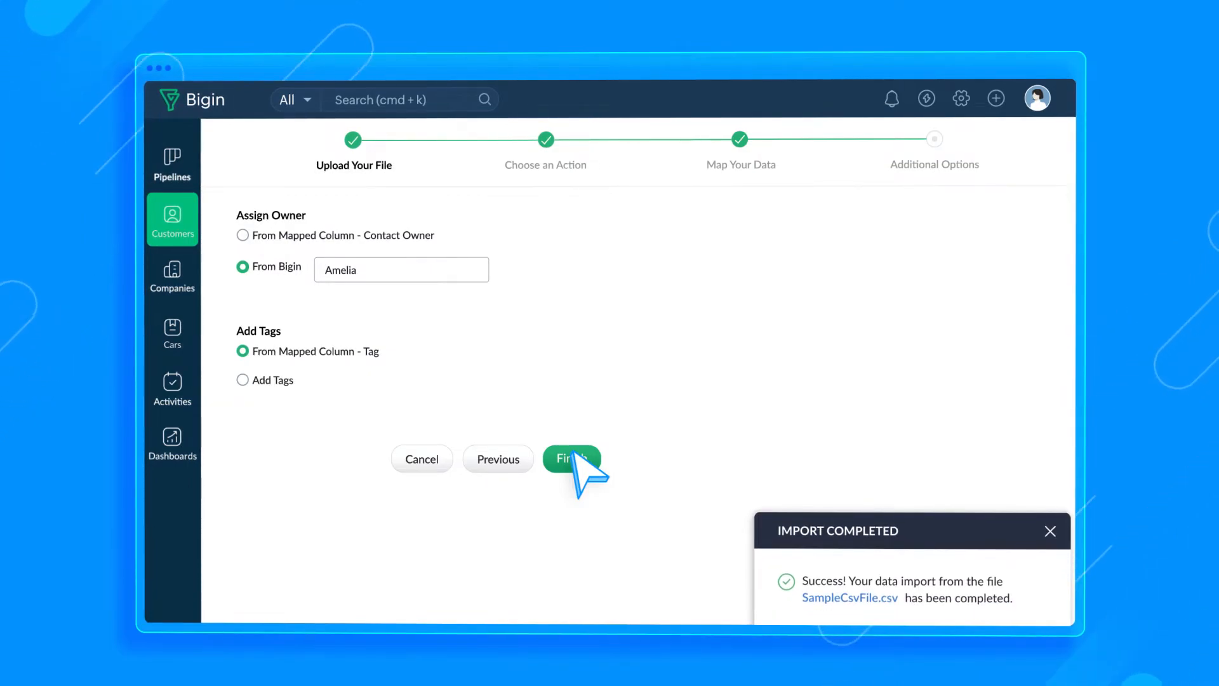
pyautogui.click(570, 459)
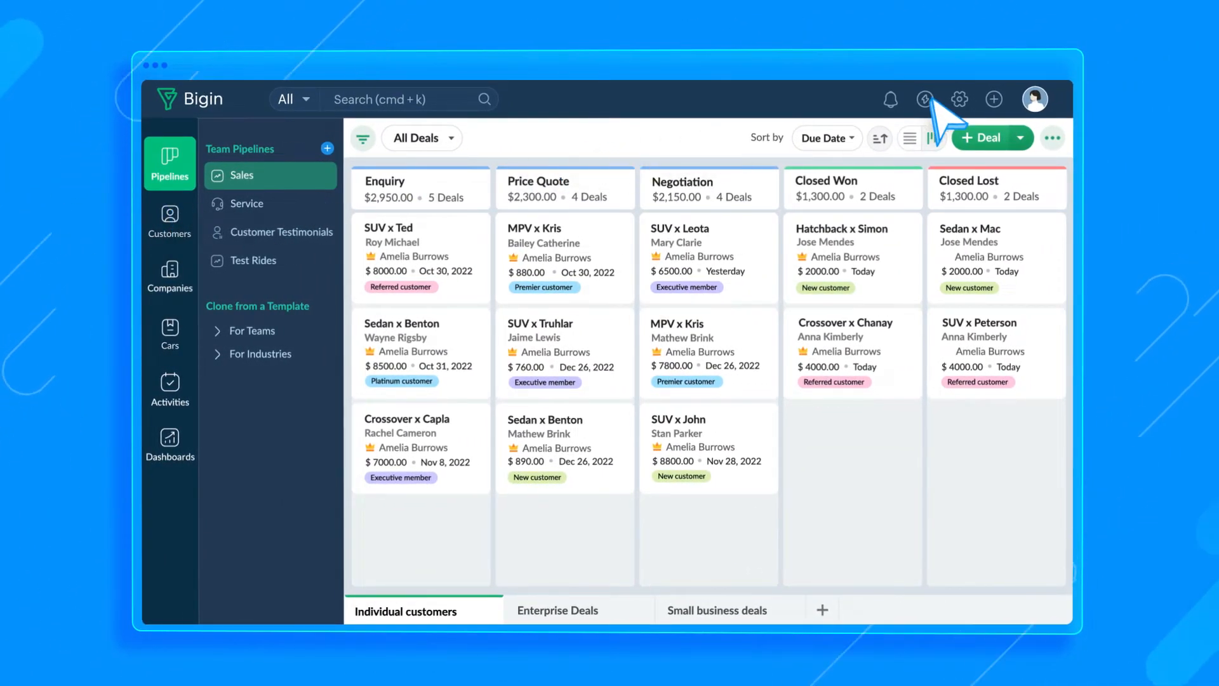
pyautogui.click(960, 99)
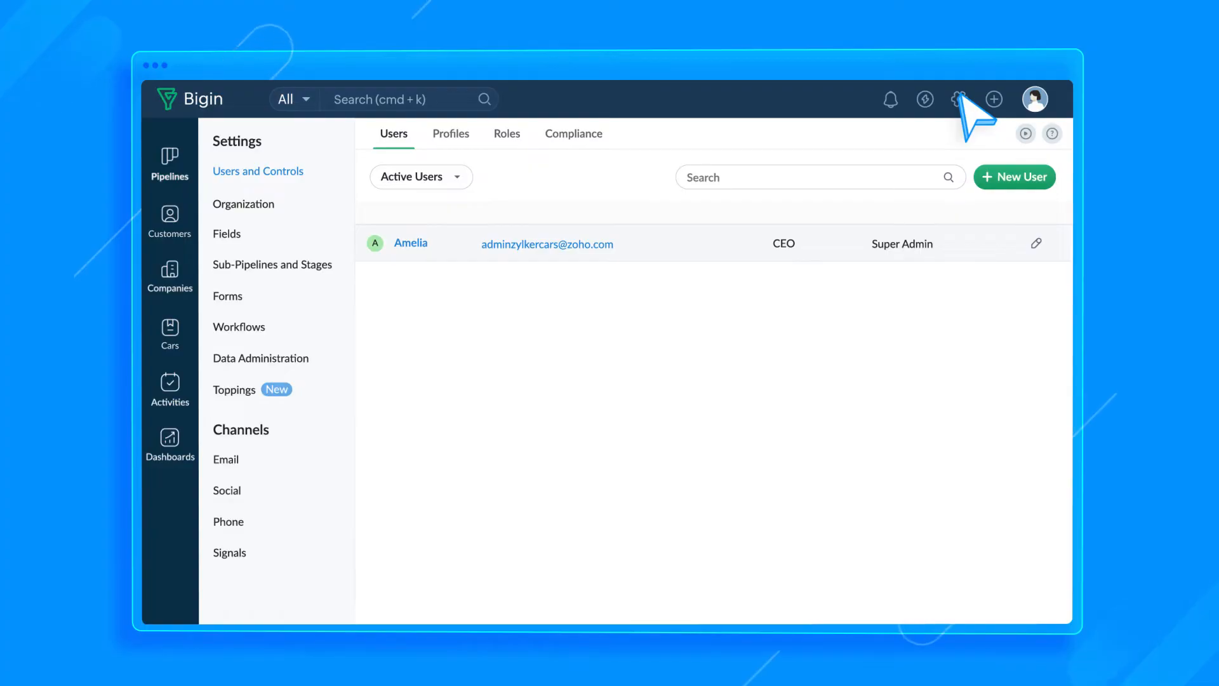
pyautogui.moveTo(233, 470)
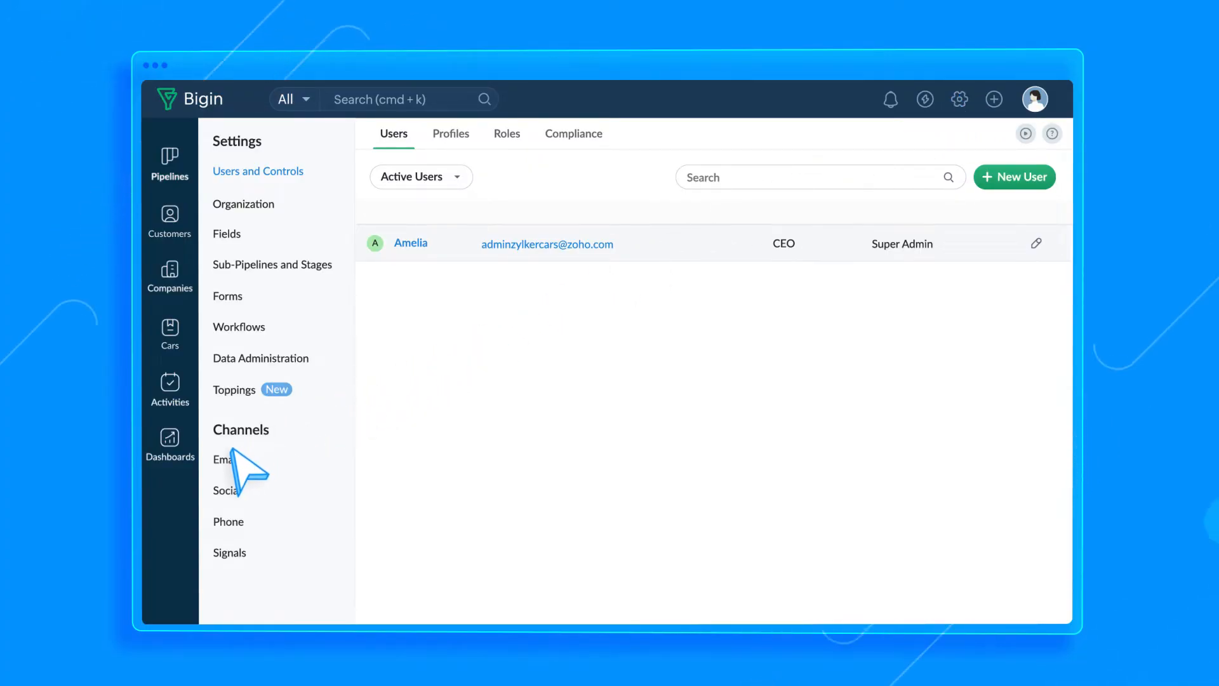
pyautogui.click(224, 459)
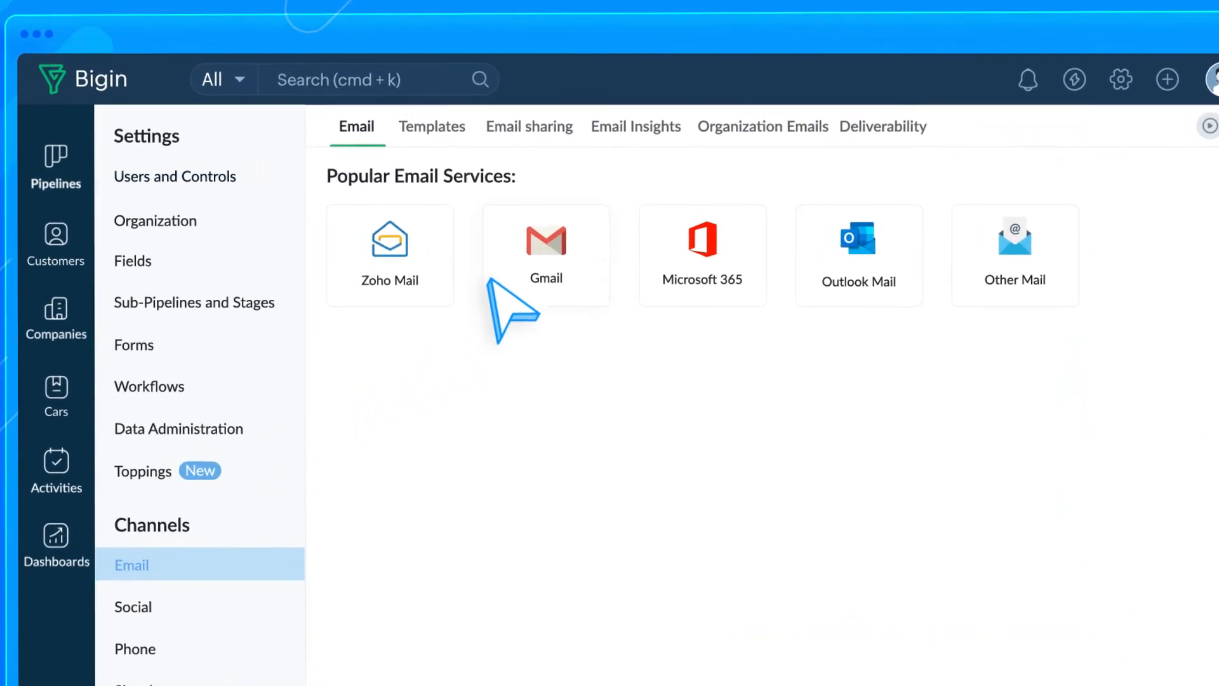
pyautogui.click(545, 255)
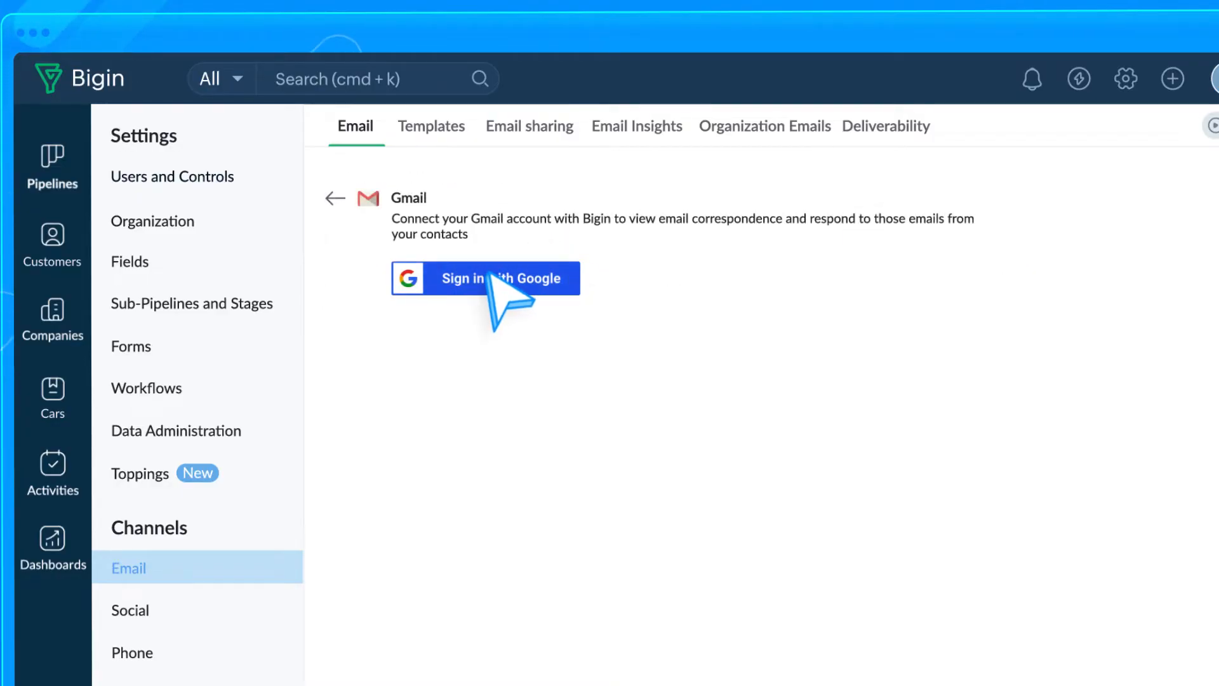
pyautogui.click(483, 278)
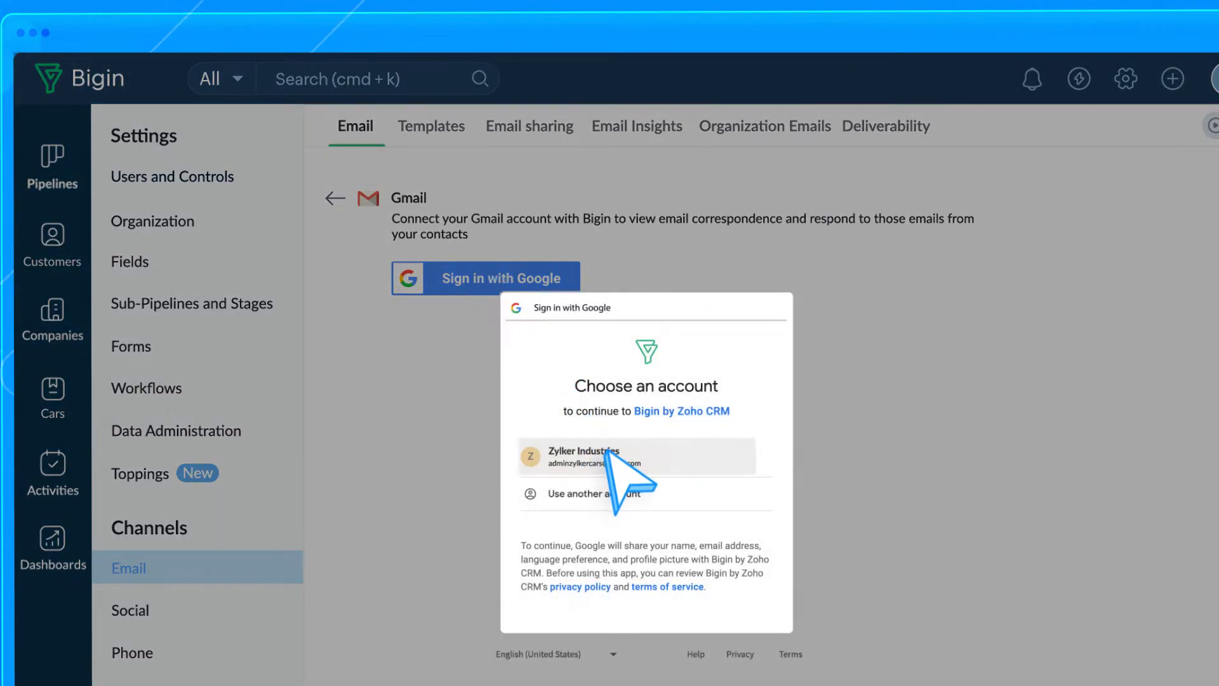
pyautogui.click(617, 456)
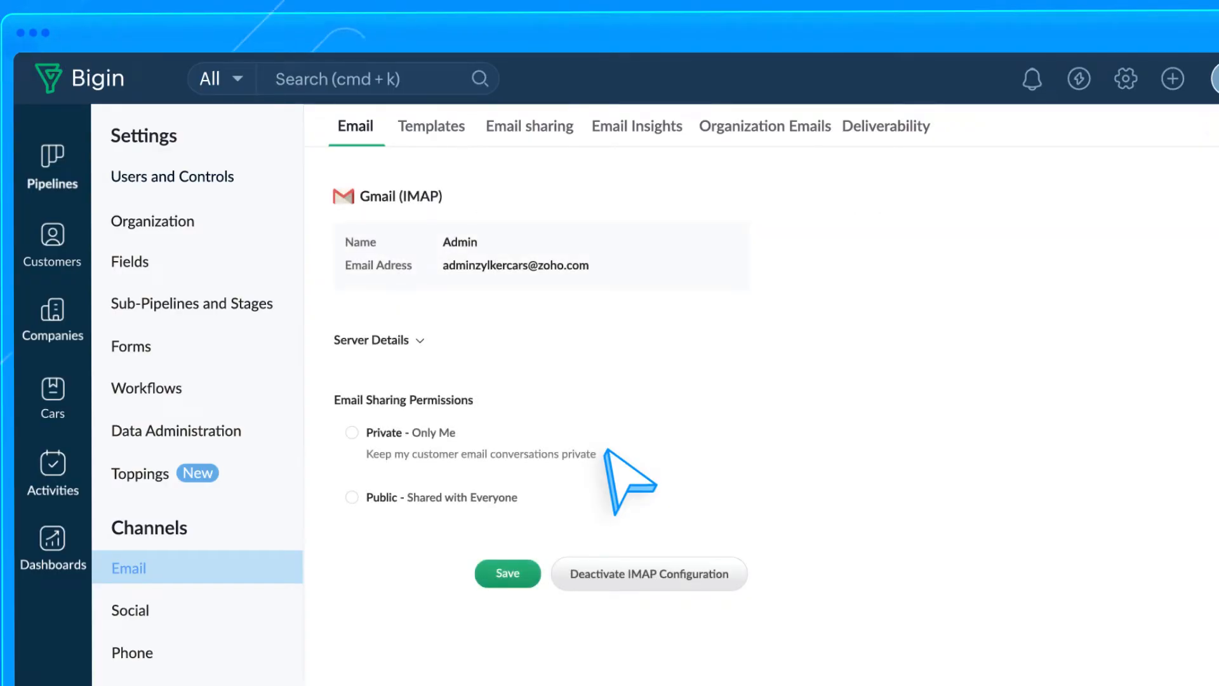
pyautogui.moveTo(396, 498)
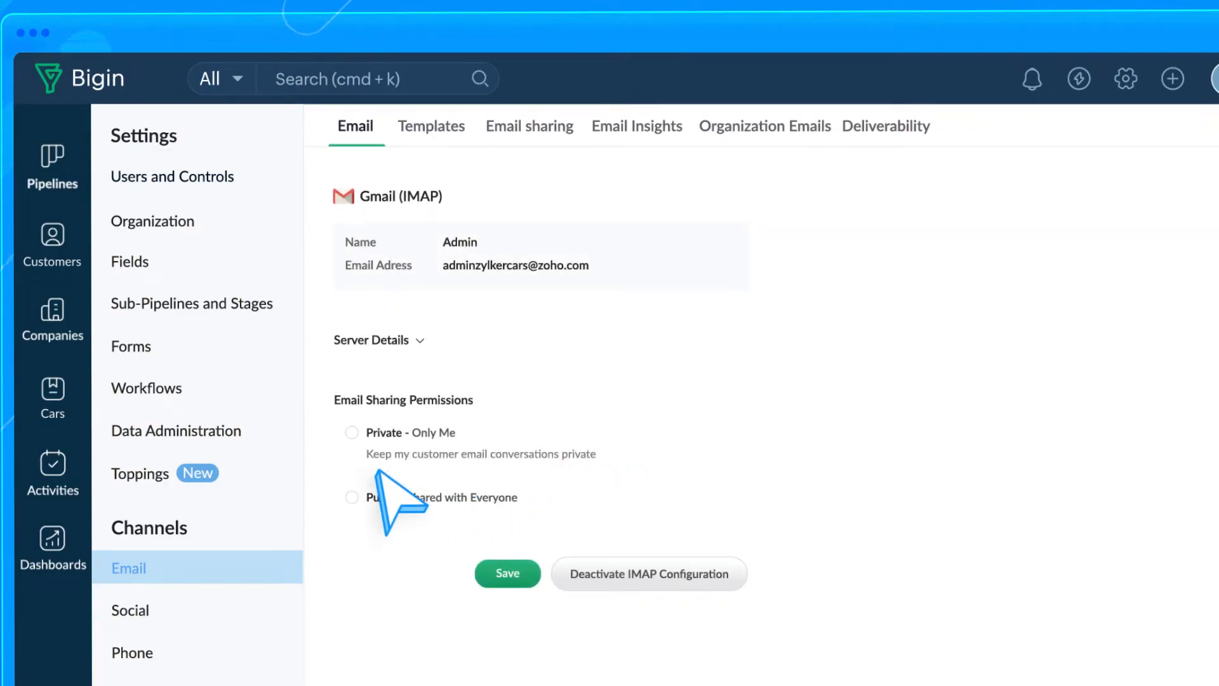
# - Set customer email sharing to Private - Only Me and save
pyautogui.click(352, 432)
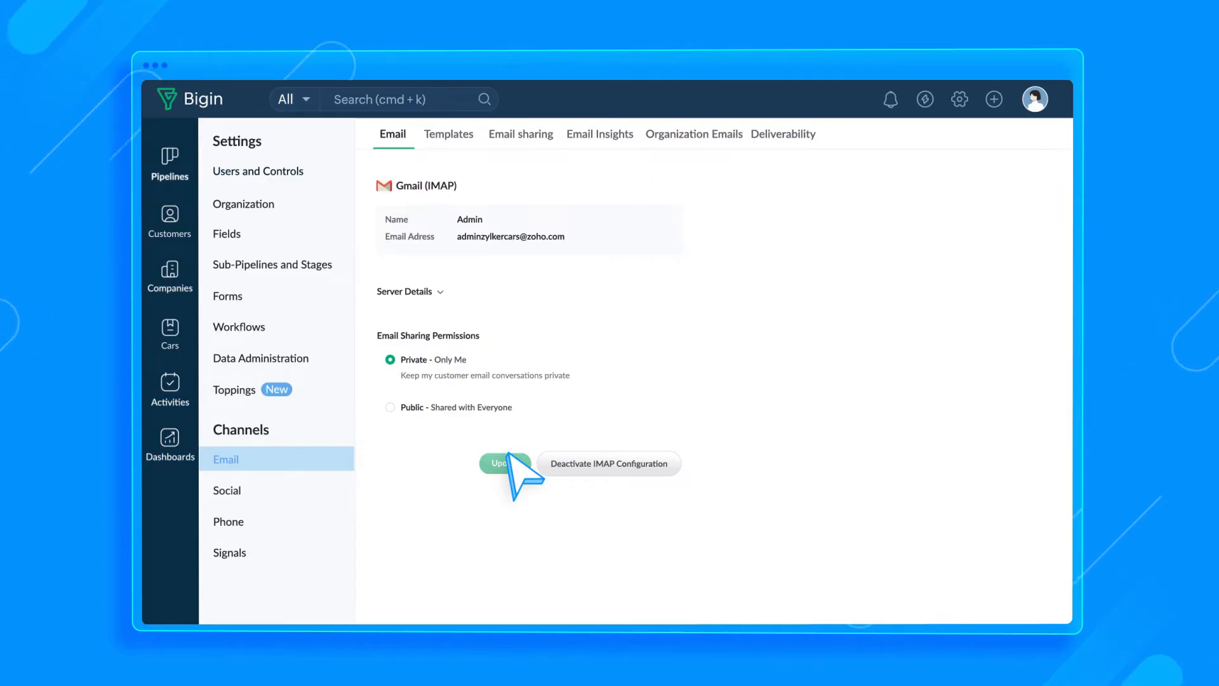
pyautogui.click(169, 221)
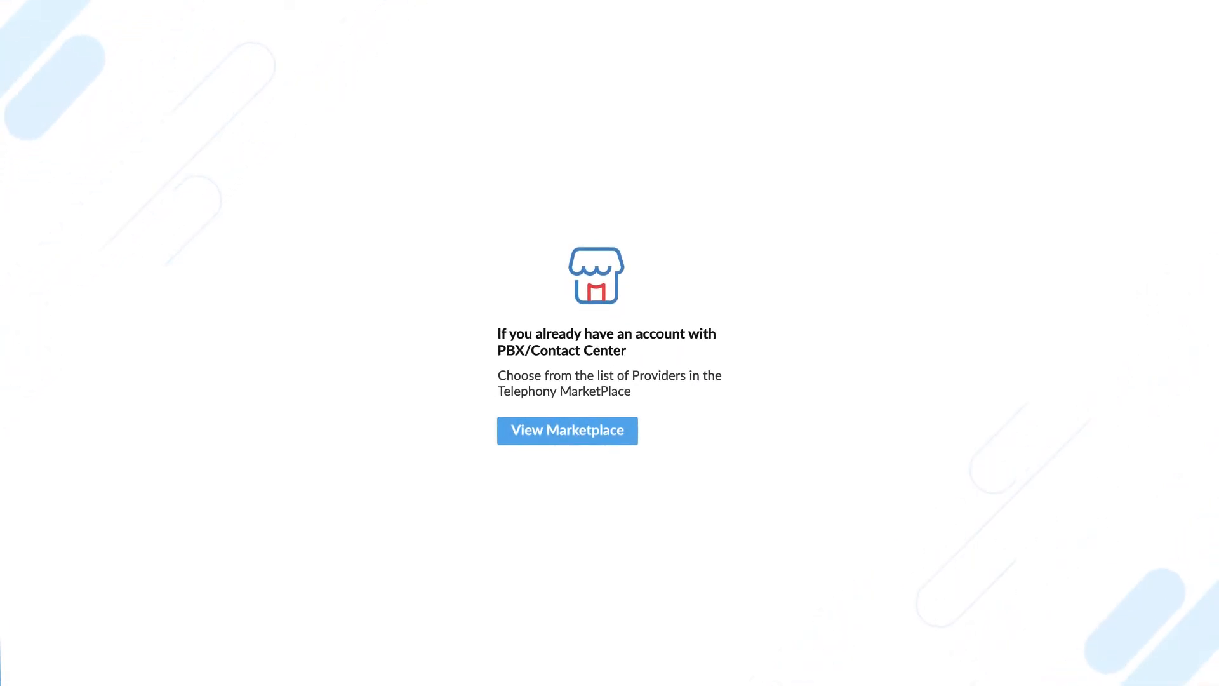
# - Browse the telephony provider marketplace list
pyautogui.click(567, 431)
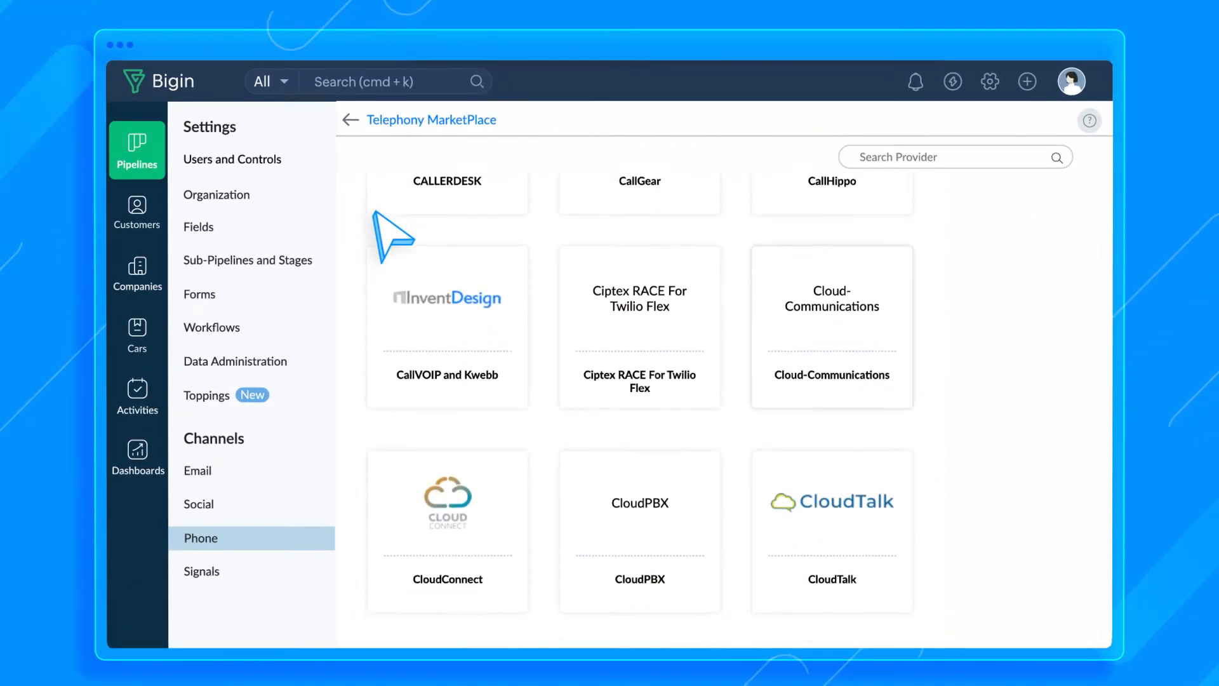
pyautogui.scroll(-3)
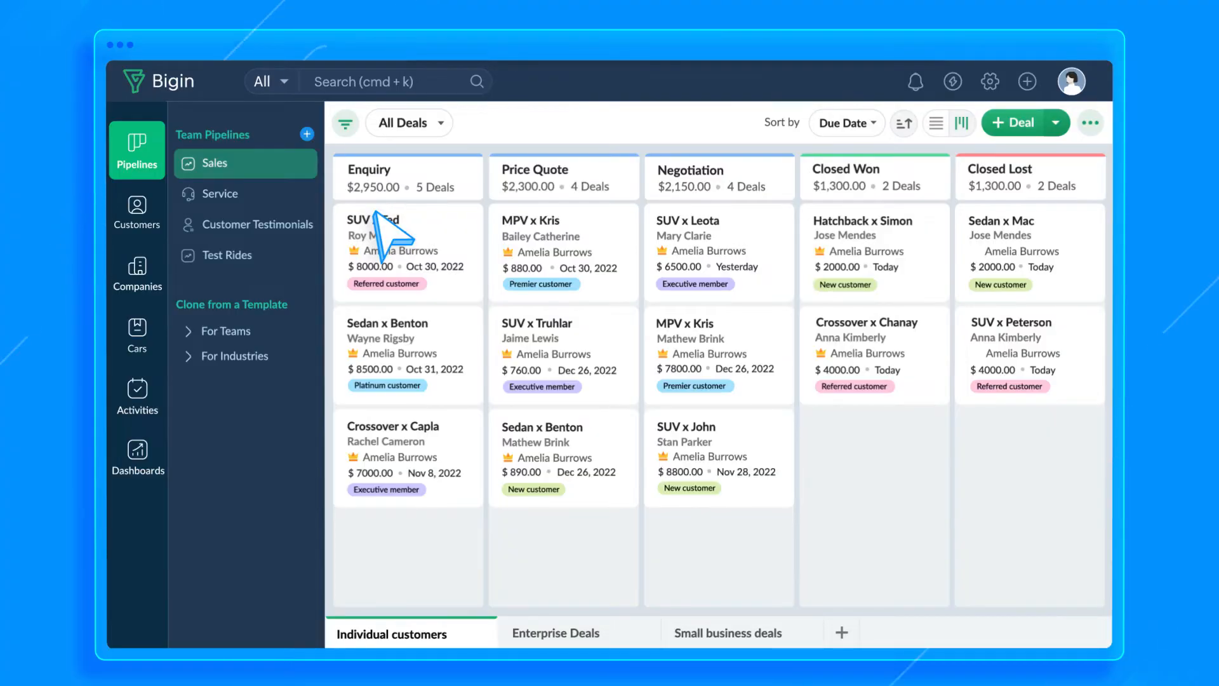
pyautogui.moveTo(1004, 93)
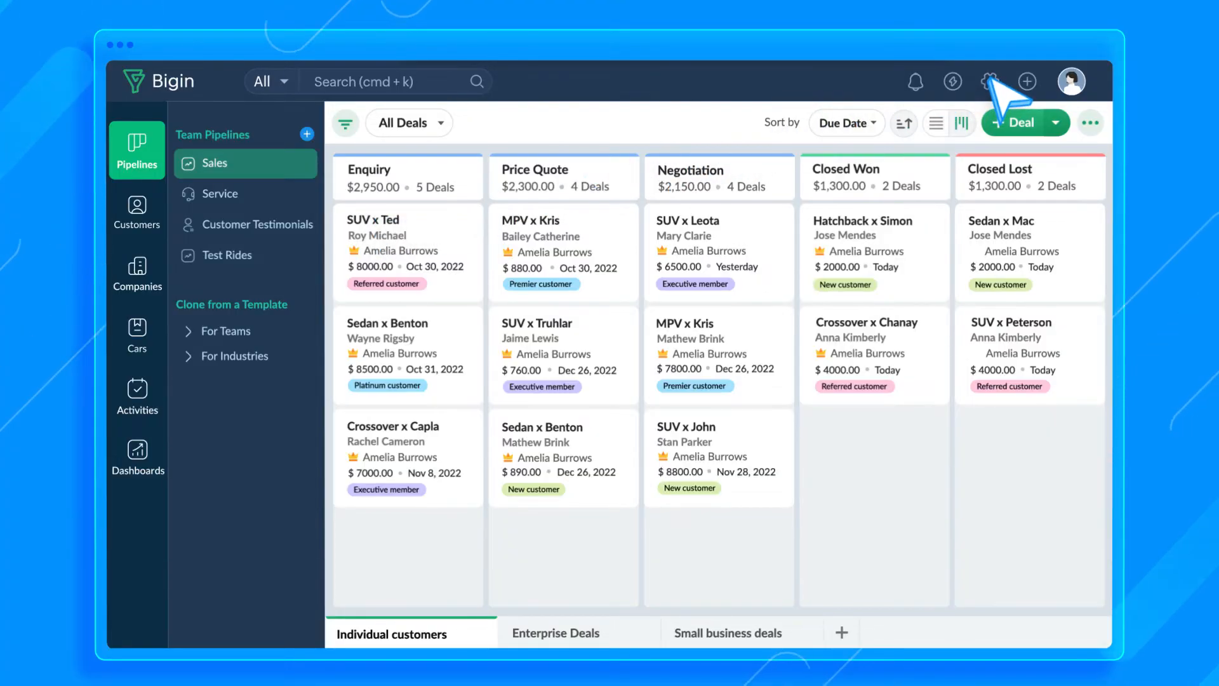
# - Start built-in phone system setup from the Phone channel and choose a country to buy a number
pyautogui.click(989, 82)
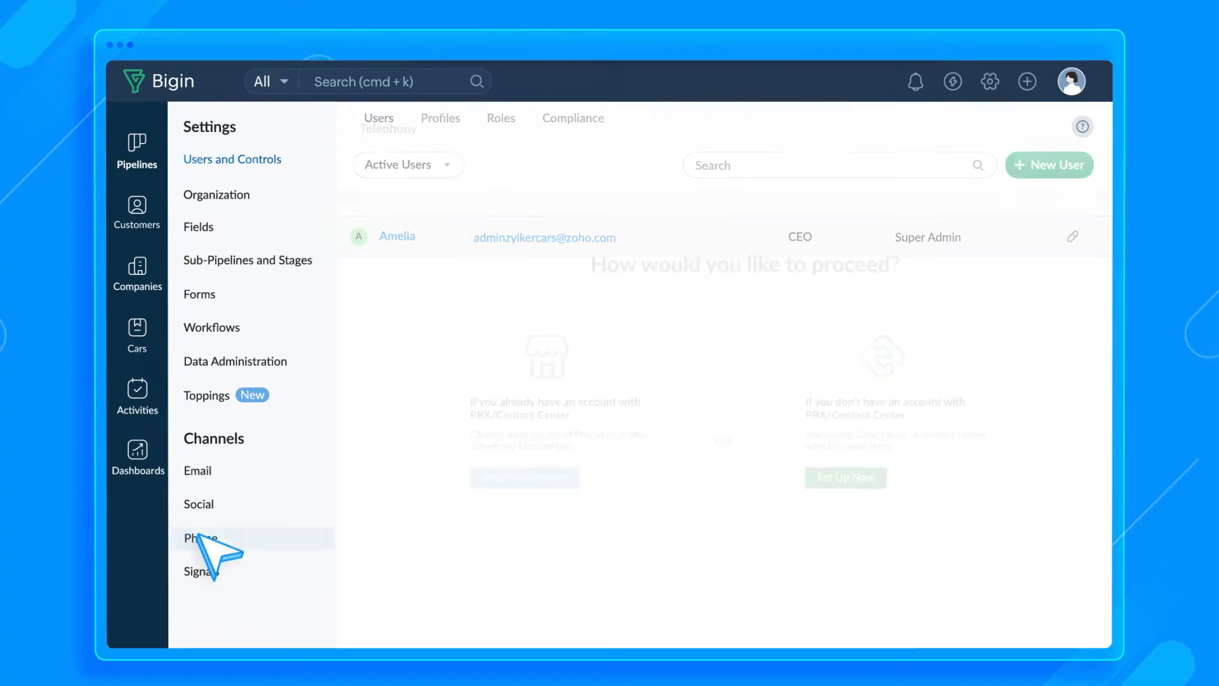
pyautogui.click(201, 538)
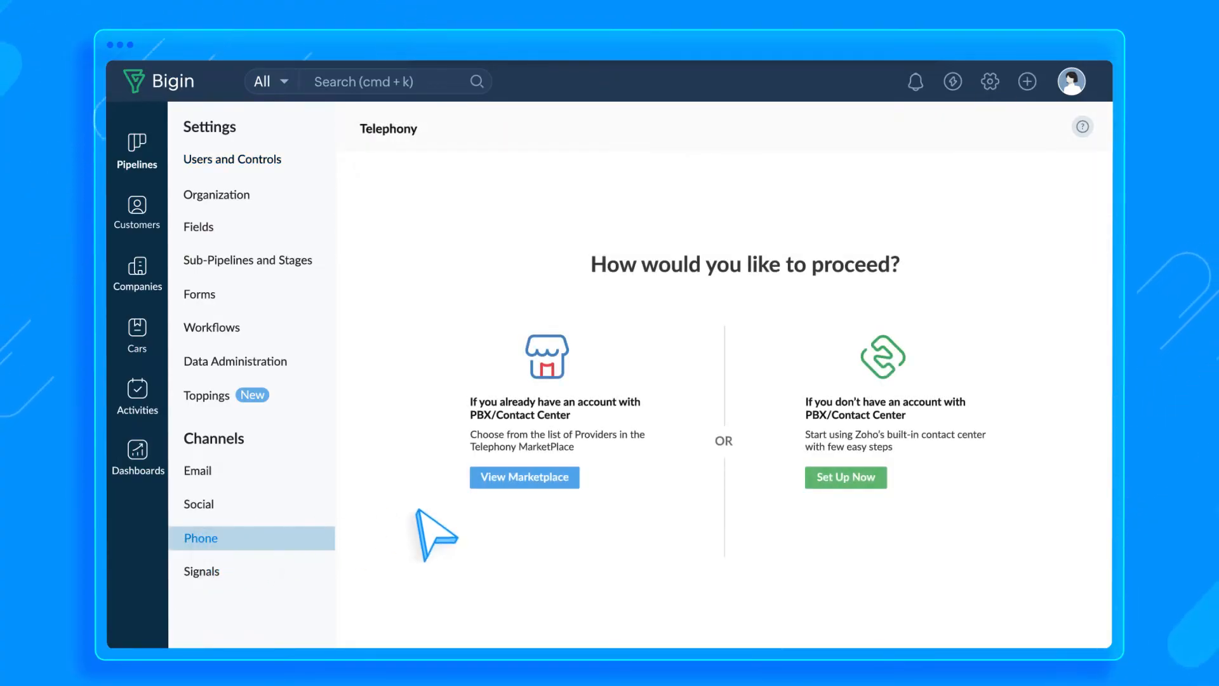
pyautogui.click(846, 476)
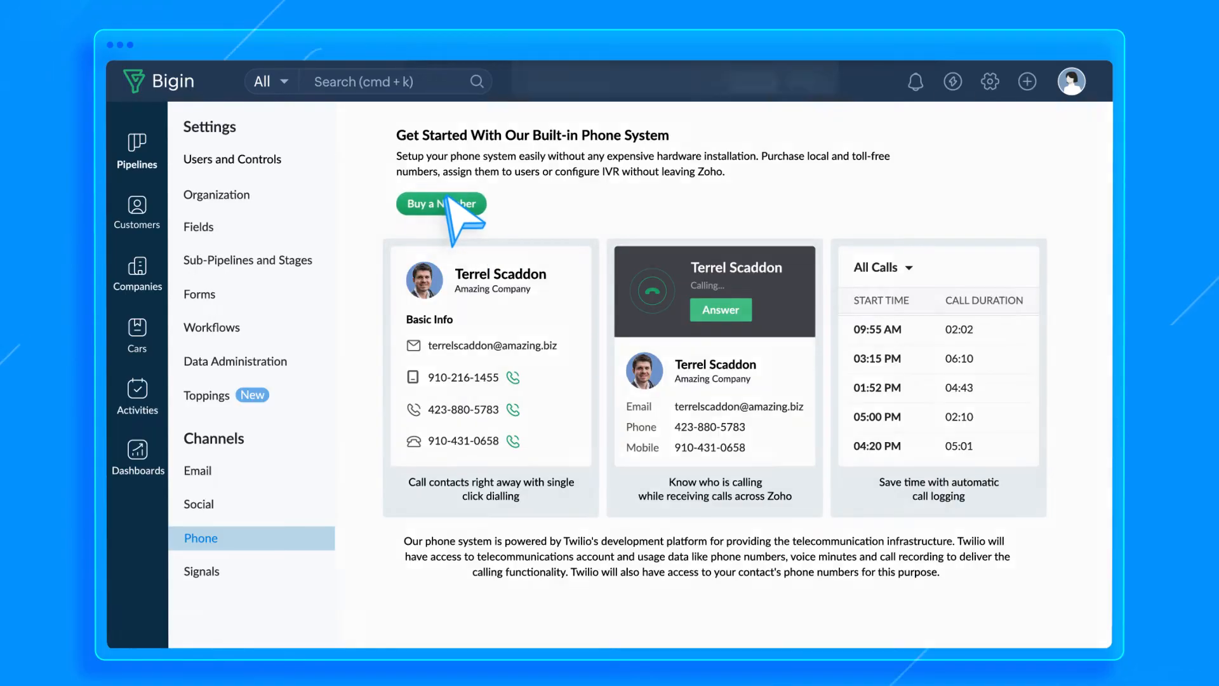
pyautogui.click(441, 204)
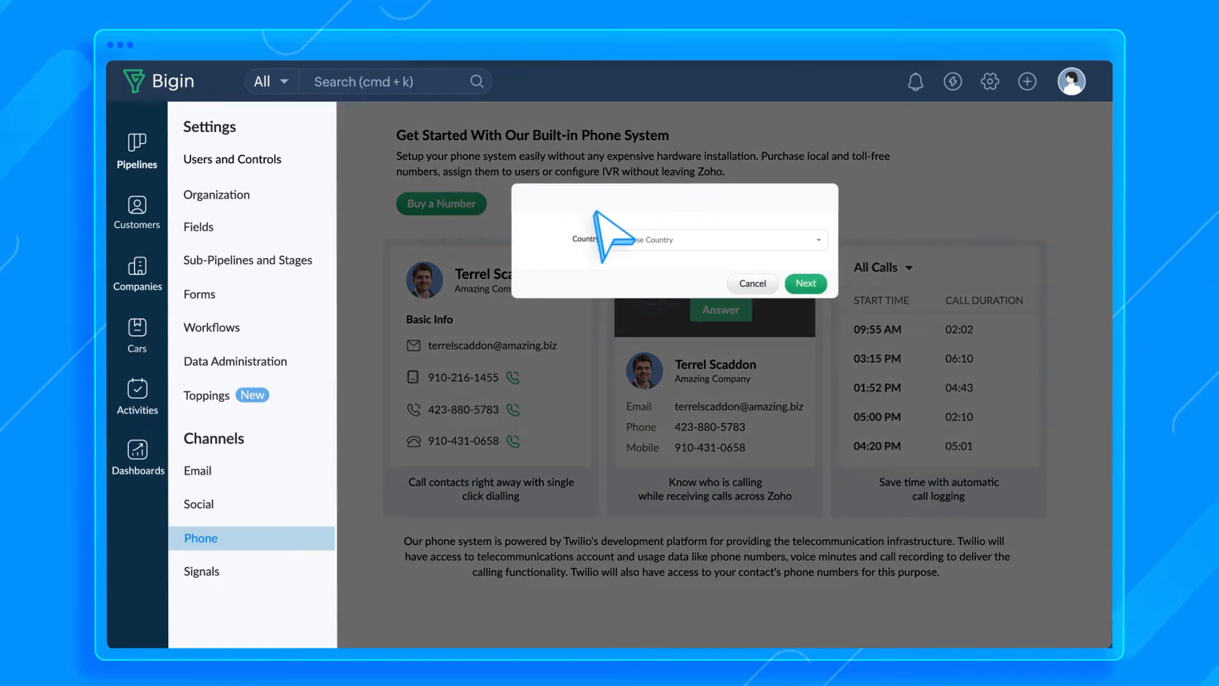
pyautogui.click(715, 240)
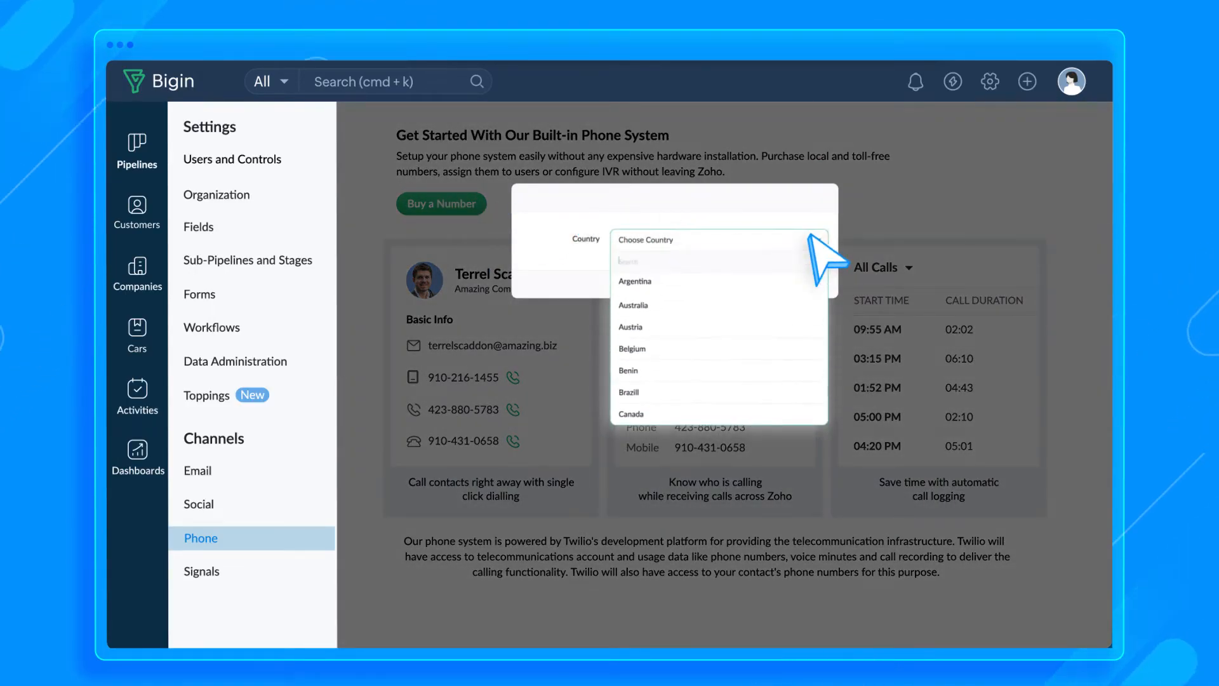
pyautogui.click(633, 305)
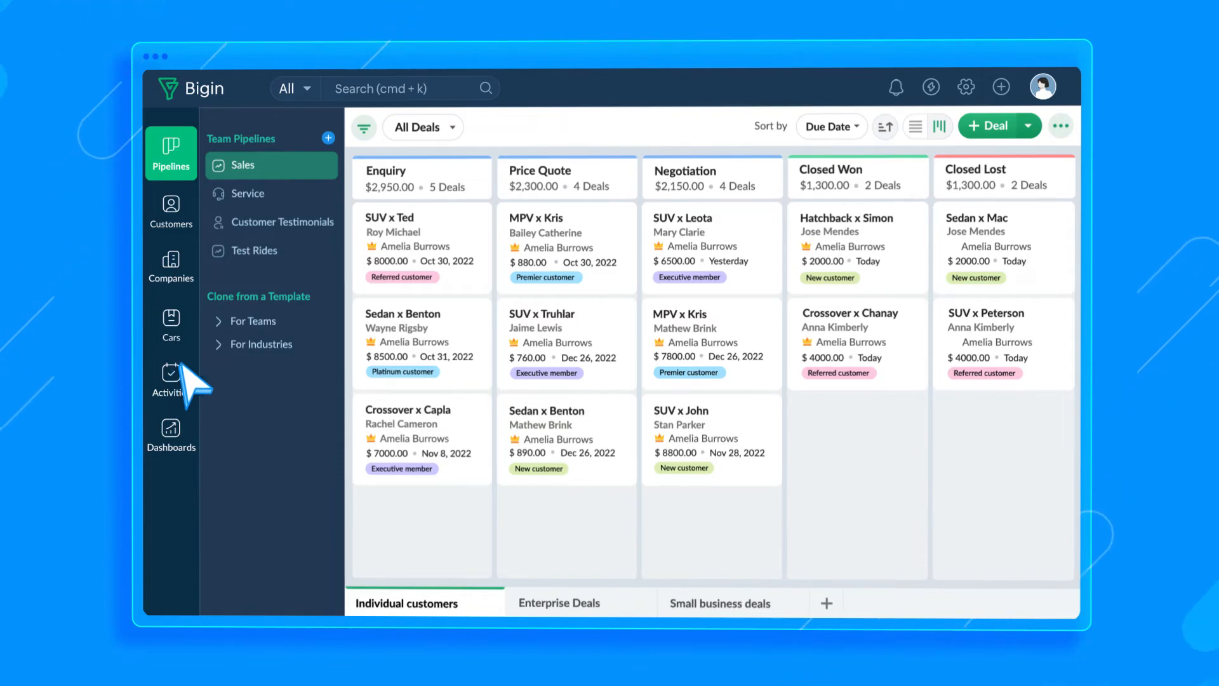
# - Advance the SUV x Ted deal's stage to Deal Won
pyautogui.click(391, 218)
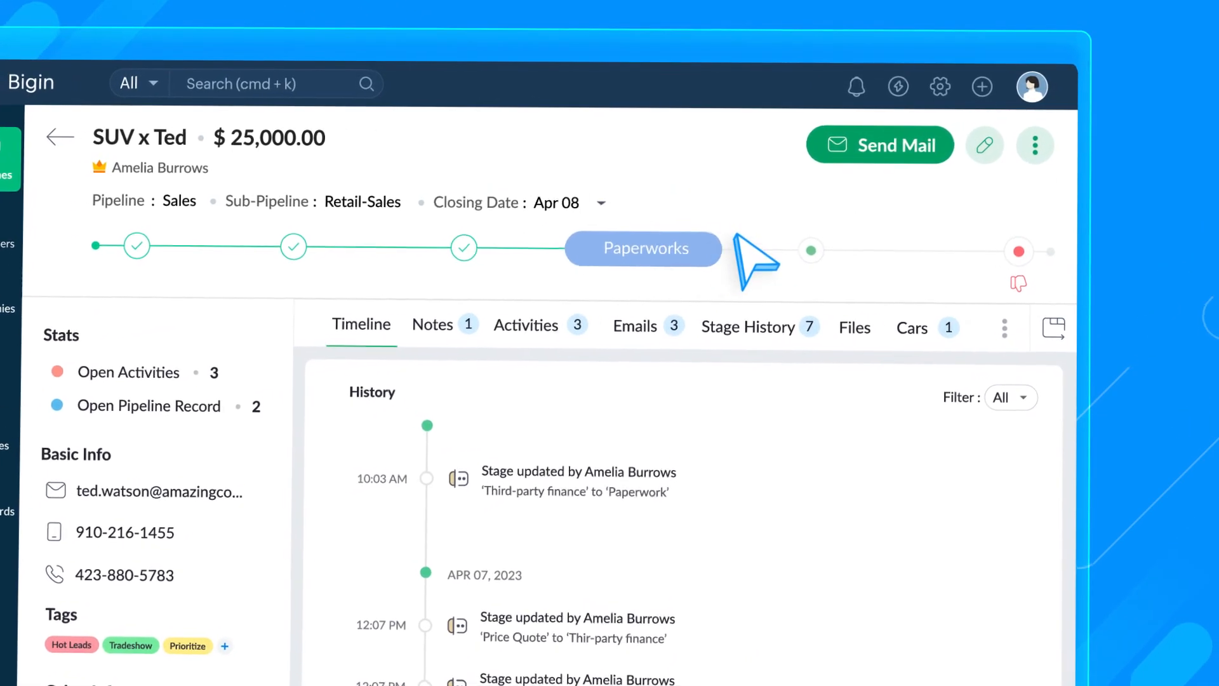
pyautogui.click(787, 250)
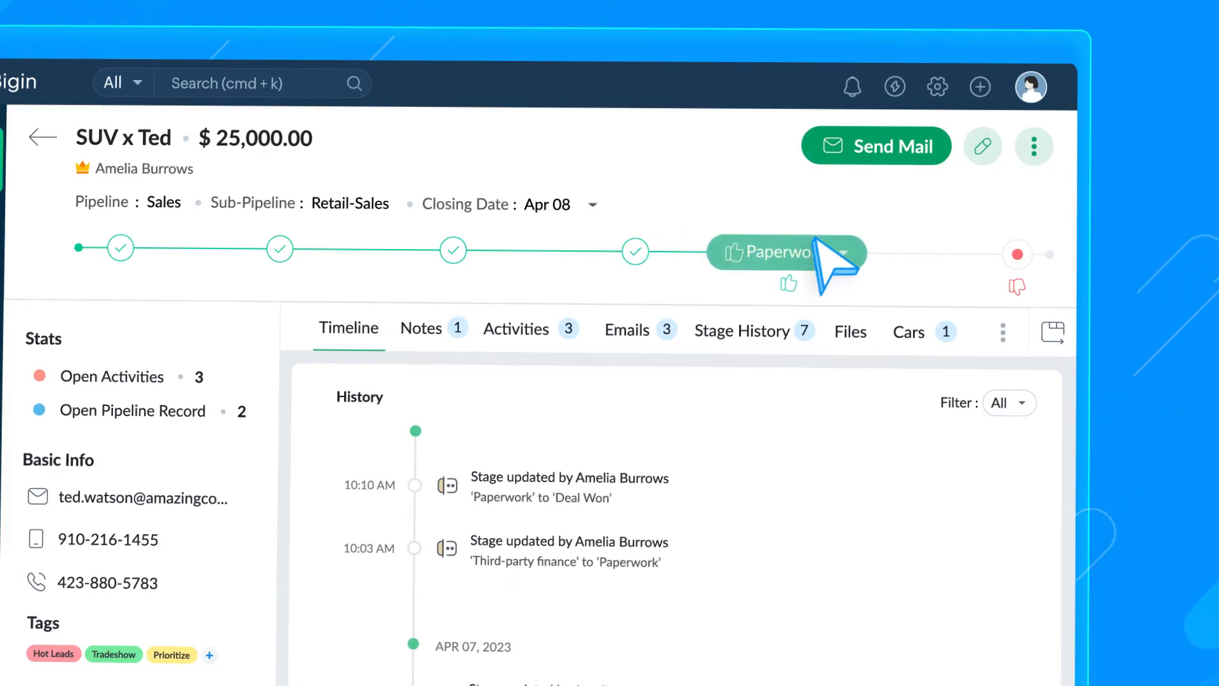
pyautogui.click(782, 252)
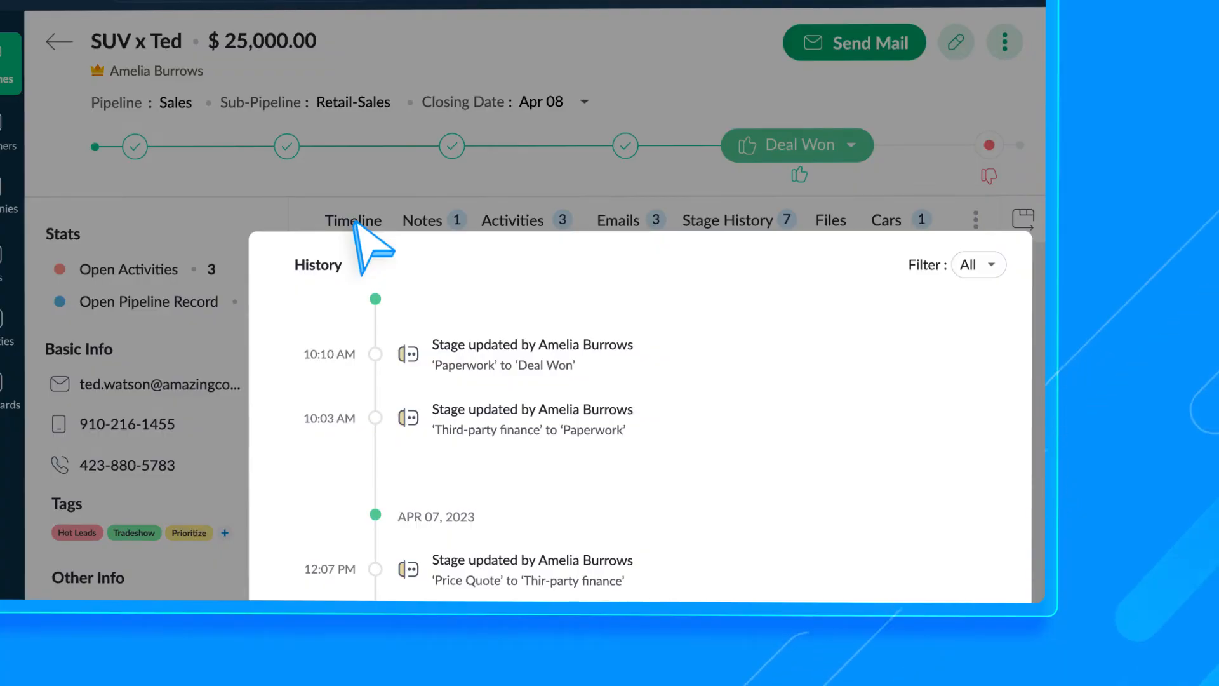
# - Review the deal's timeline, notes and activities list
pyautogui.click(353, 219)
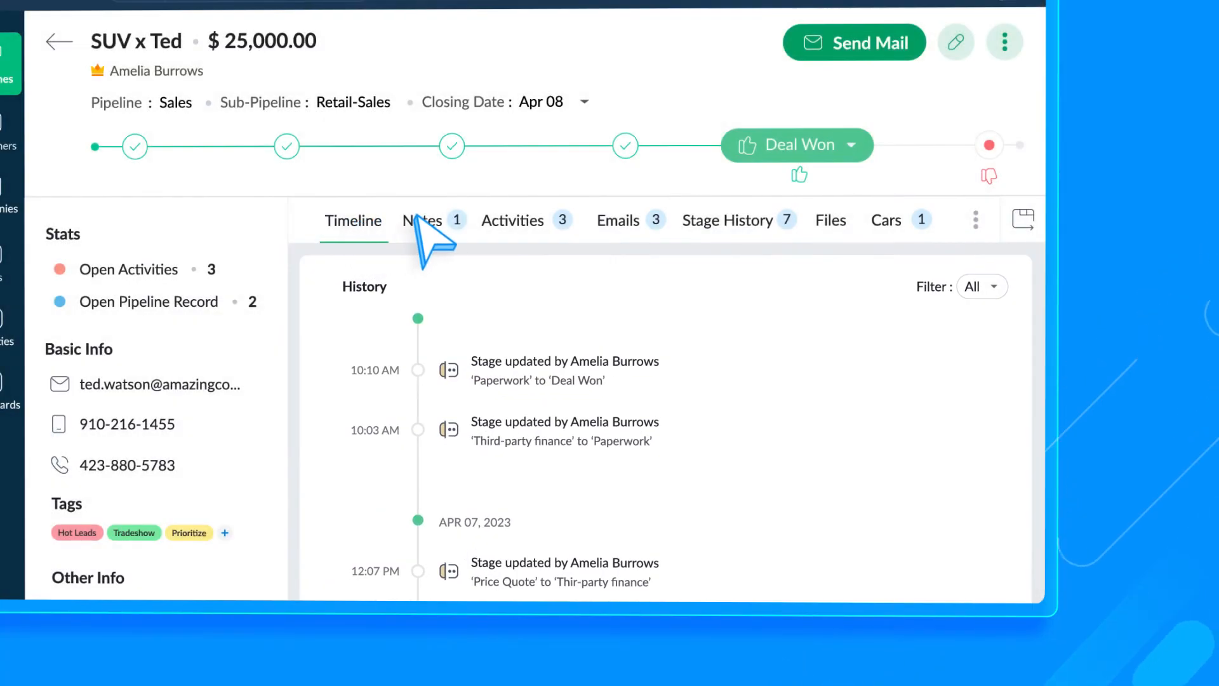
pyautogui.click(422, 220)
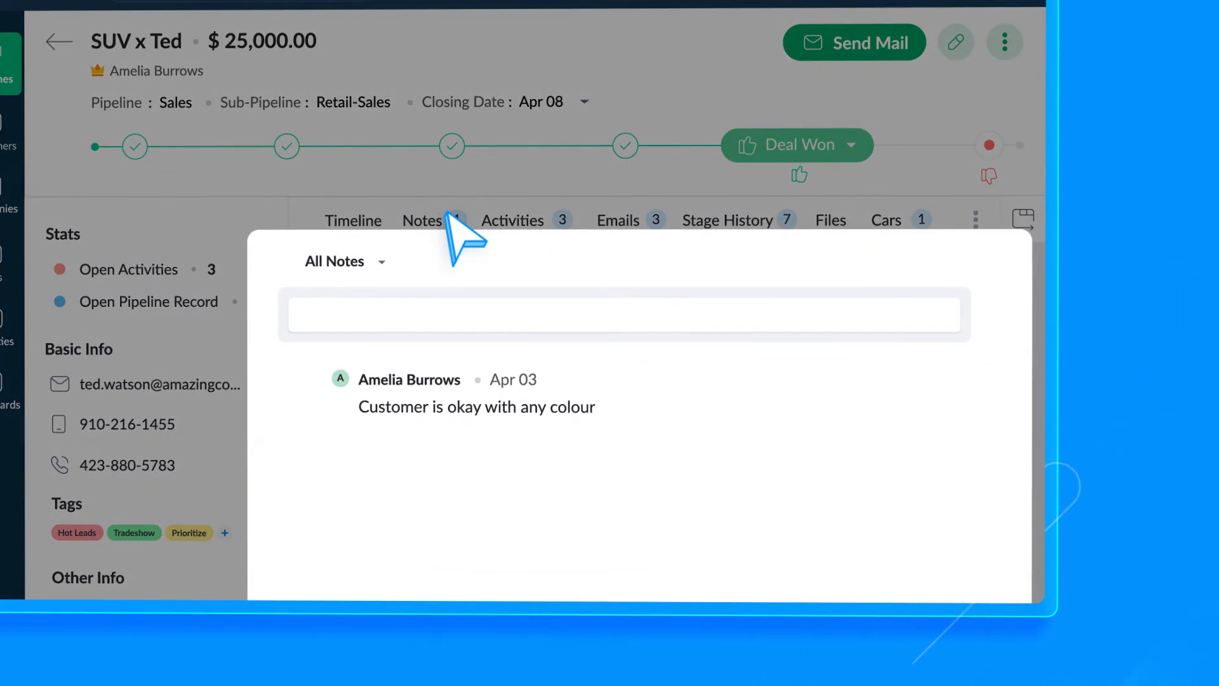
pyautogui.click(512, 220)
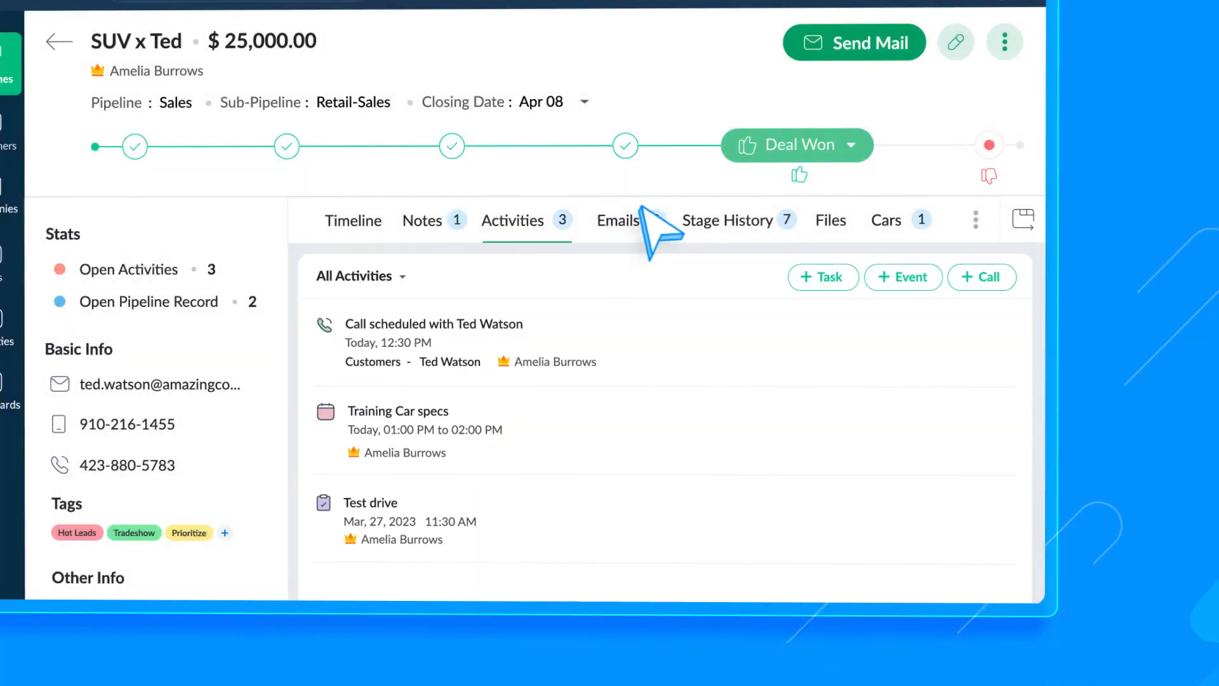
# - Review the SUV x Ted deal's emails, stage history and attached files
pyautogui.click(618, 220)
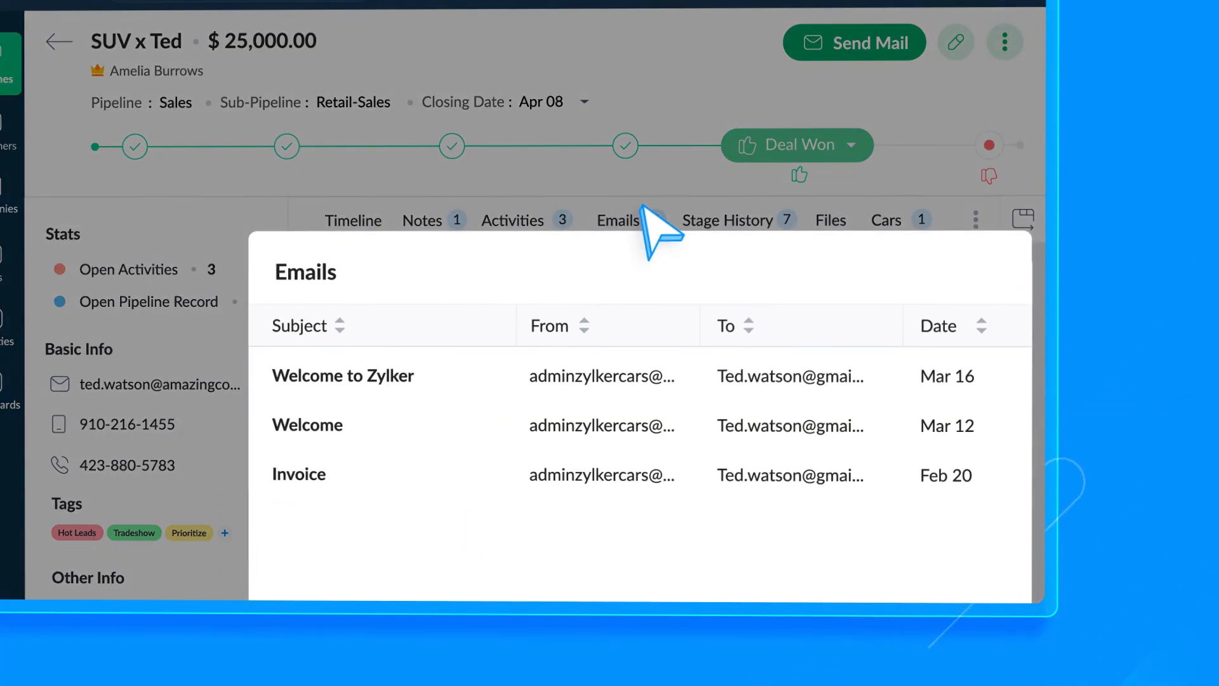
pyautogui.click(617, 220)
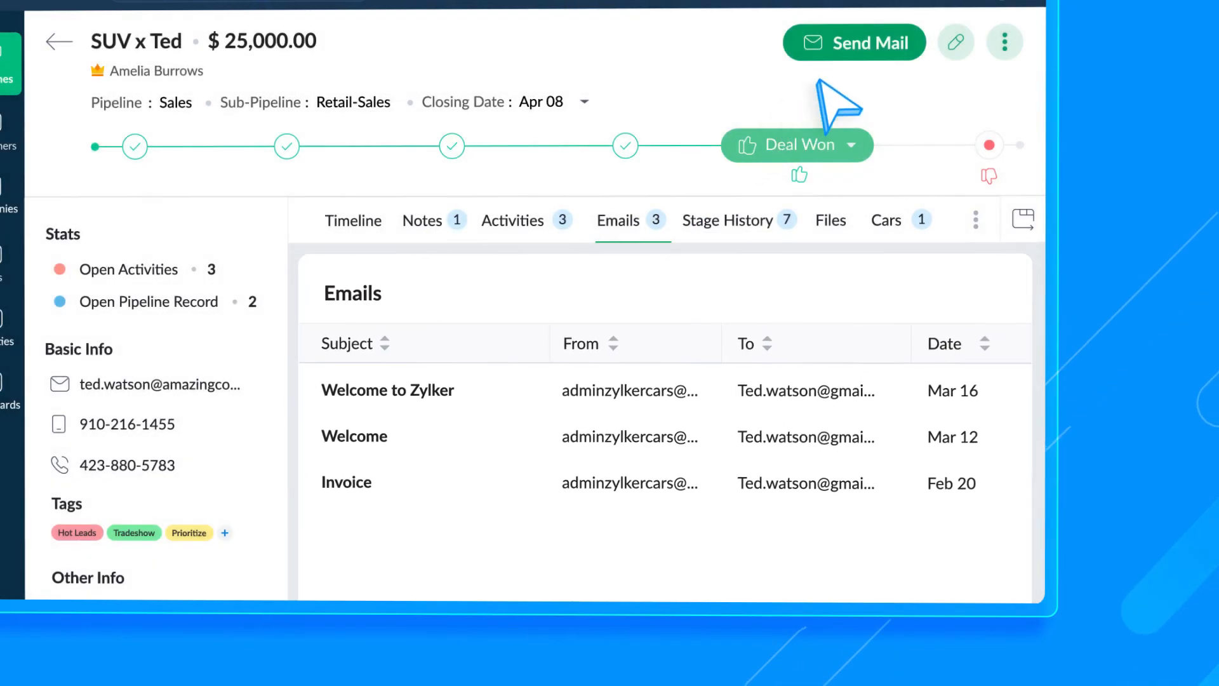
pyautogui.moveTo(785, 234)
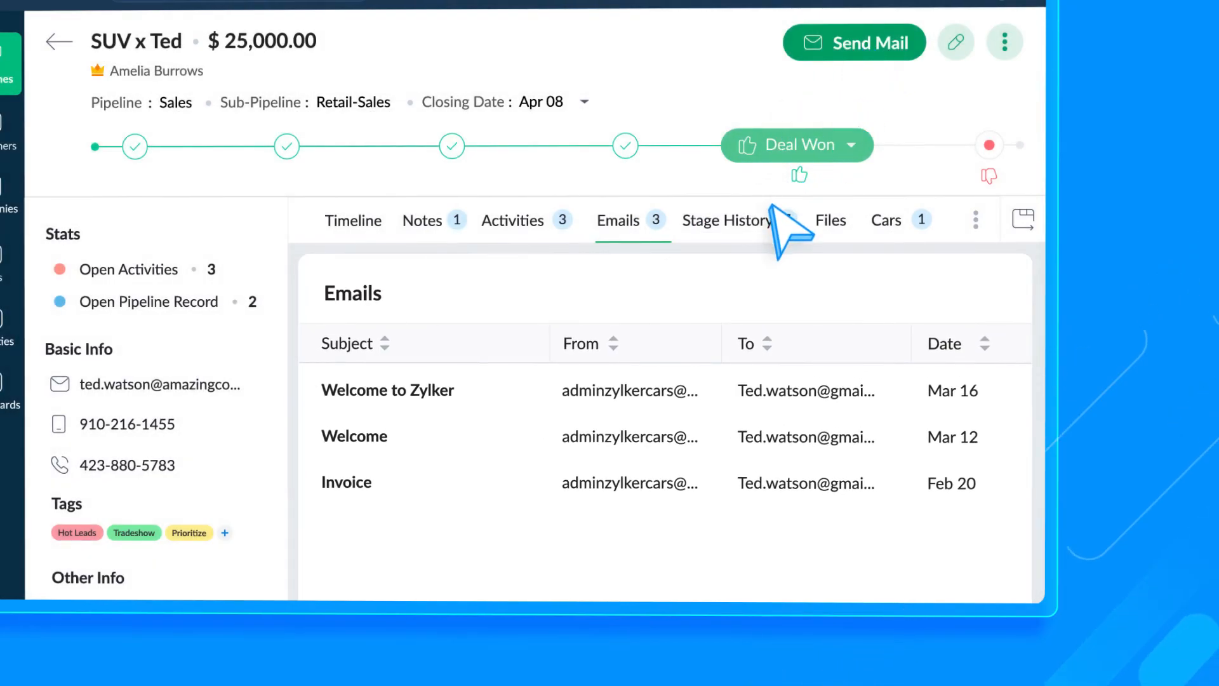
pyautogui.click(725, 219)
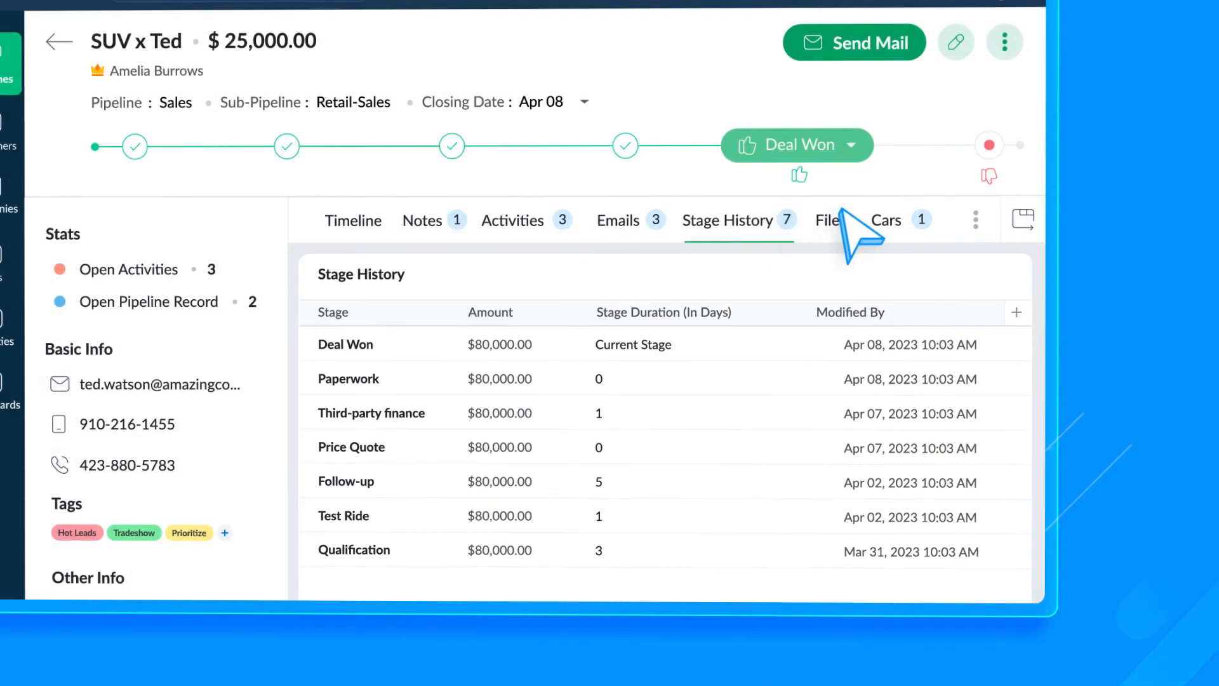
pyautogui.click(831, 220)
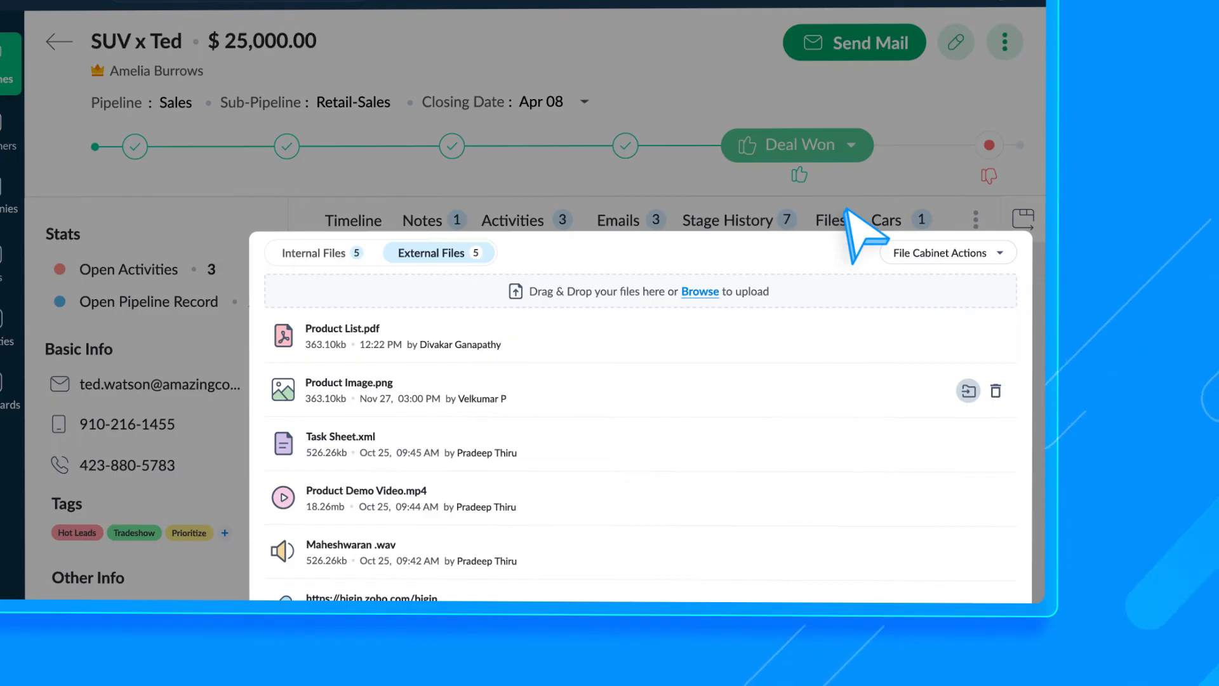
pyautogui.click(886, 220)
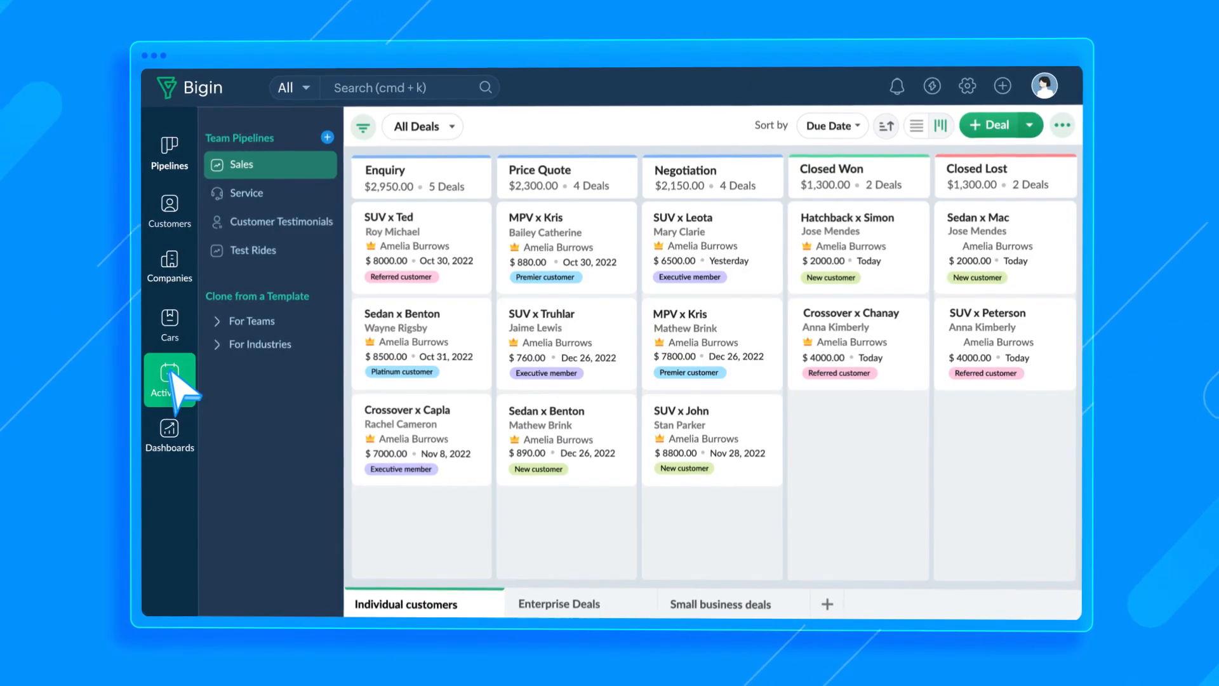
# - Create a new task in Activities named 'Customer De' and save it
pyautogui.click(164, 379)
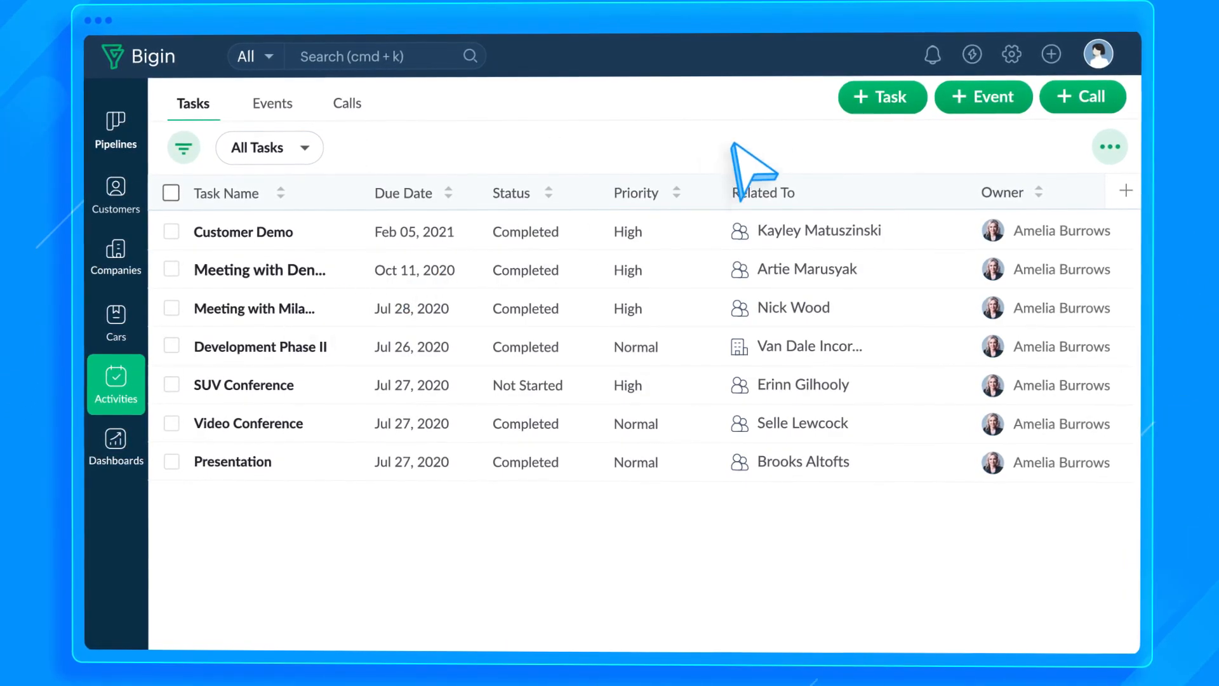
pyautogui.click(881, 96)
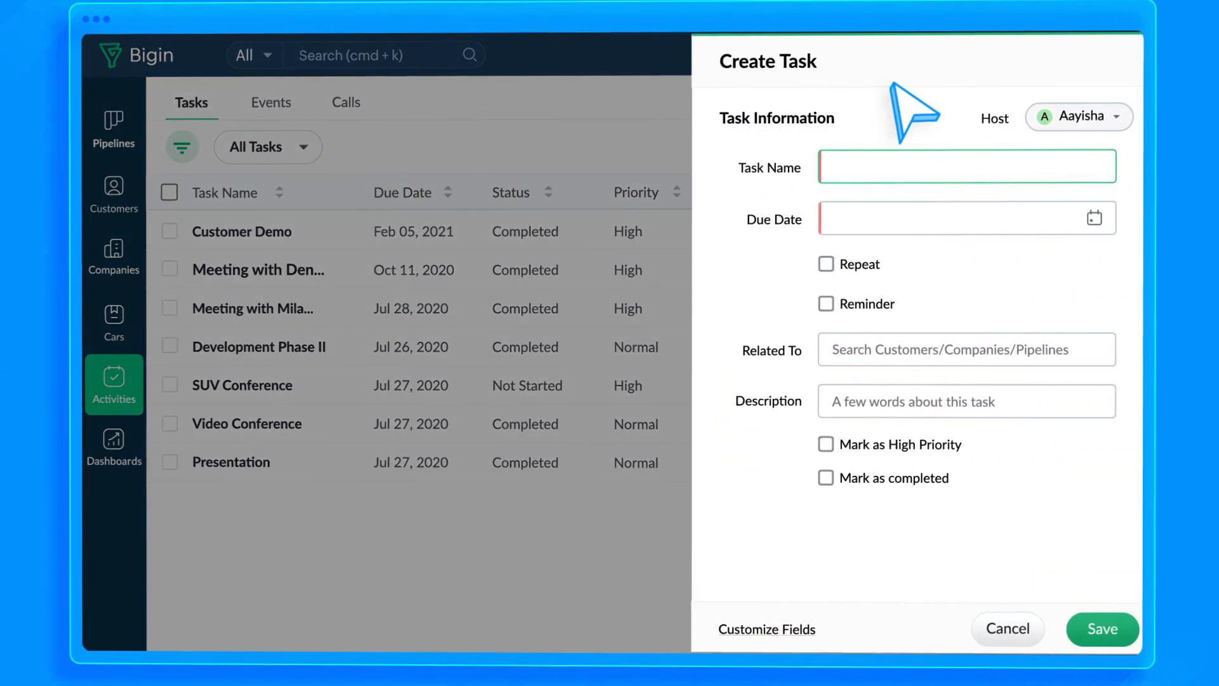
pyautogui.write('Customer Demo')
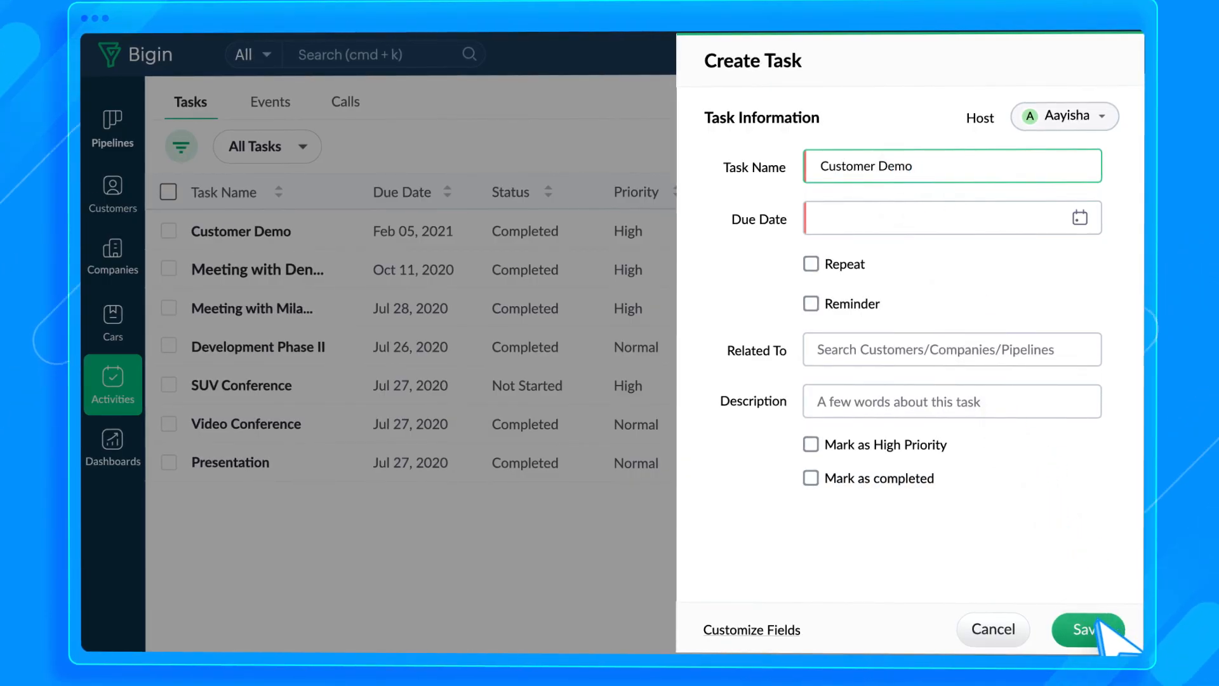
pyautogui.click(1088, 628)
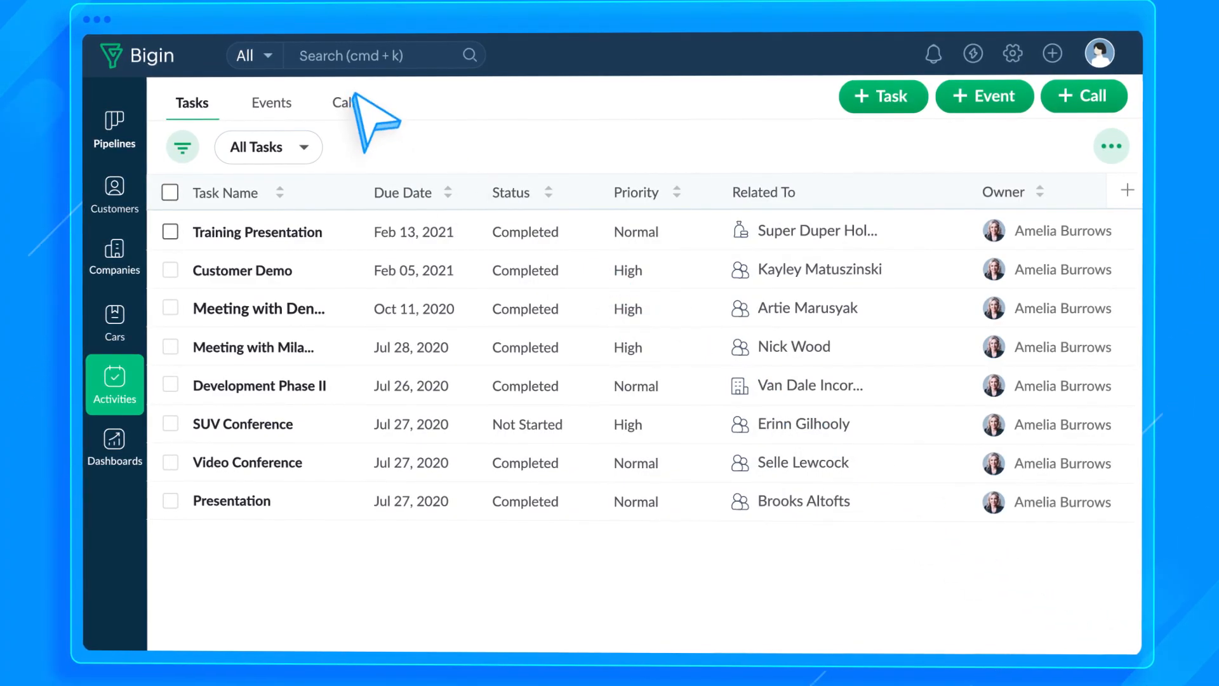
# - Check the Calls log and new-call form, then the Events list, dismissing a blank Create Event panel
pyautogui.click(342, 106)
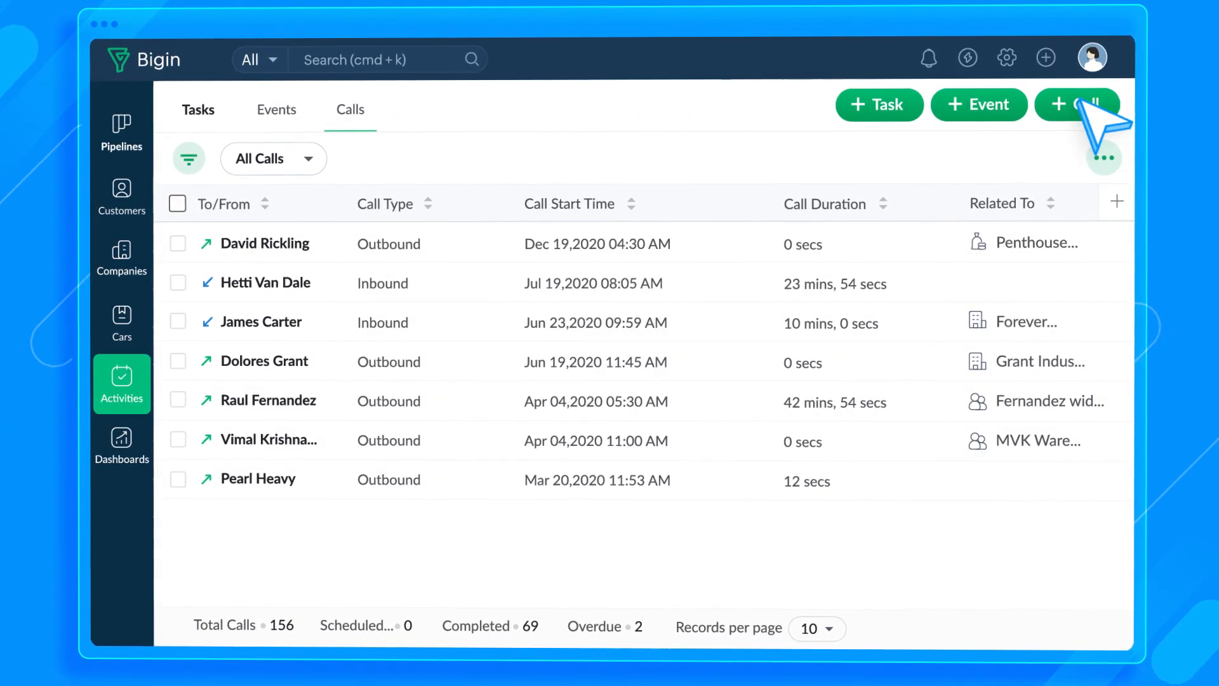
pyautogui.click(1079, 104)
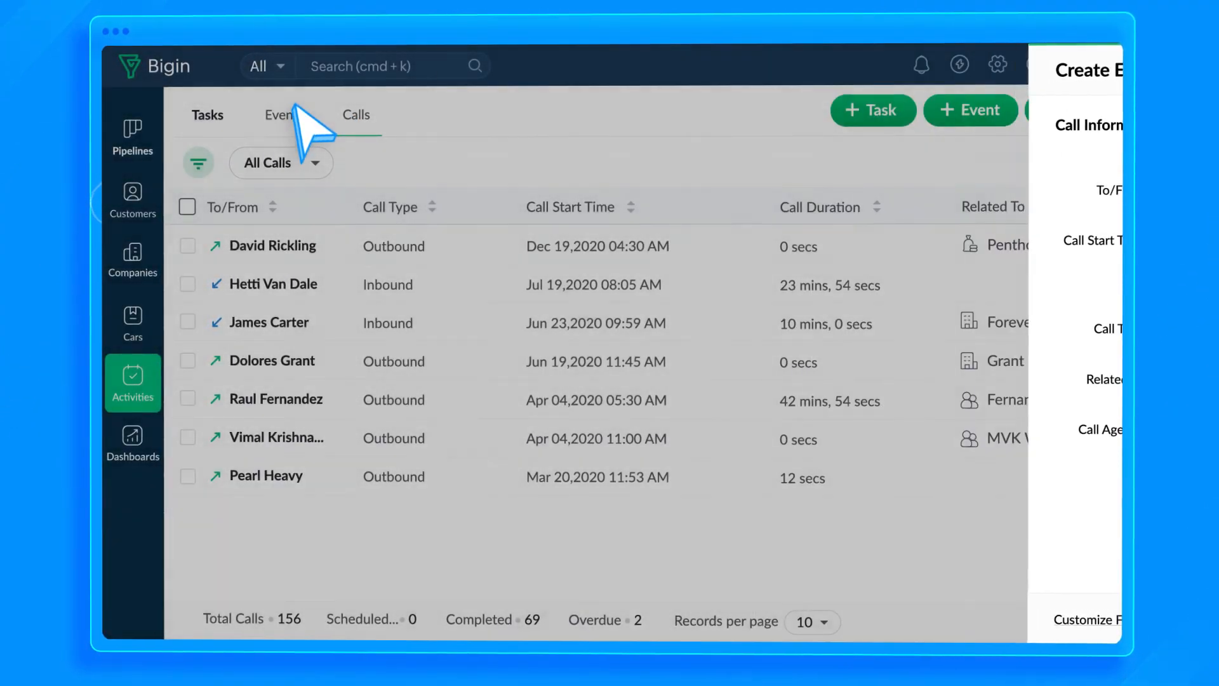
pyautogui.click(282, 116)
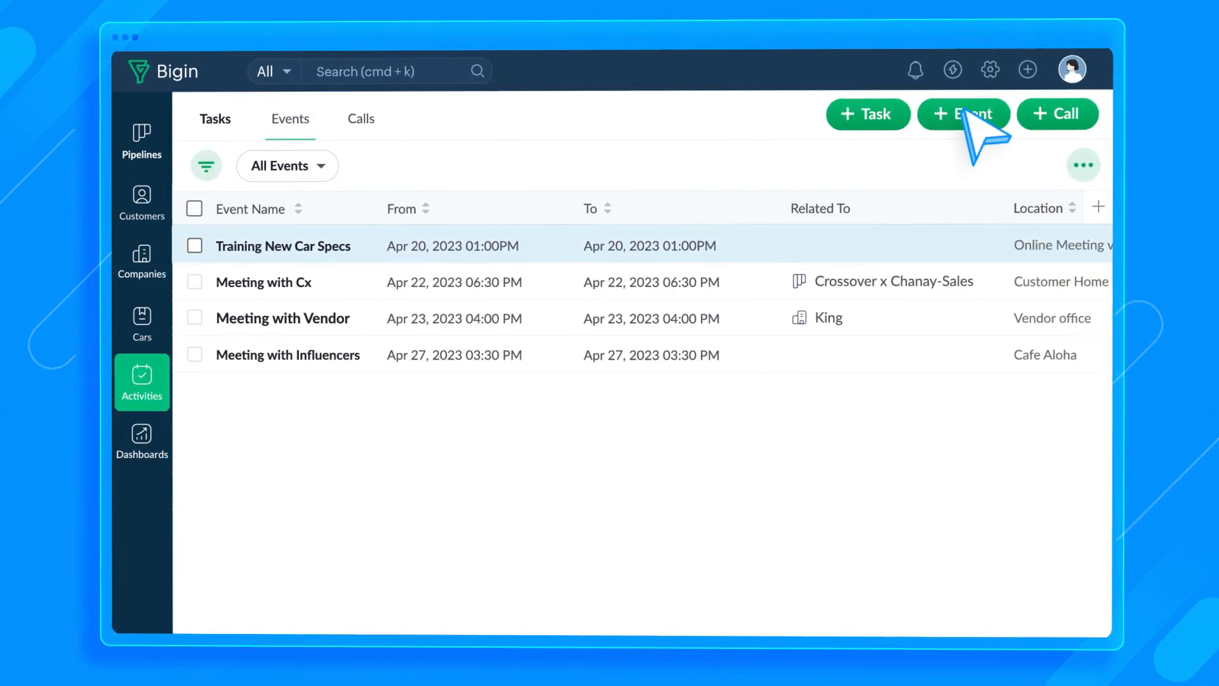
pyautogui.click(964, 113)
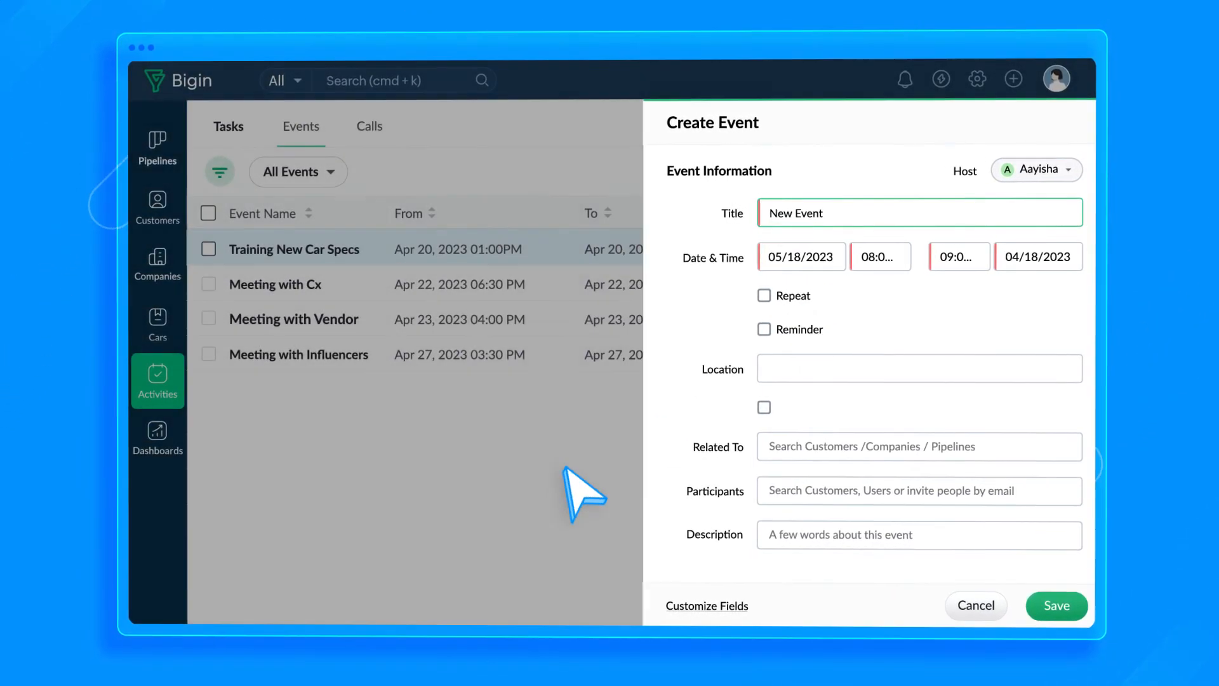
pyautogui.click(975, 606)
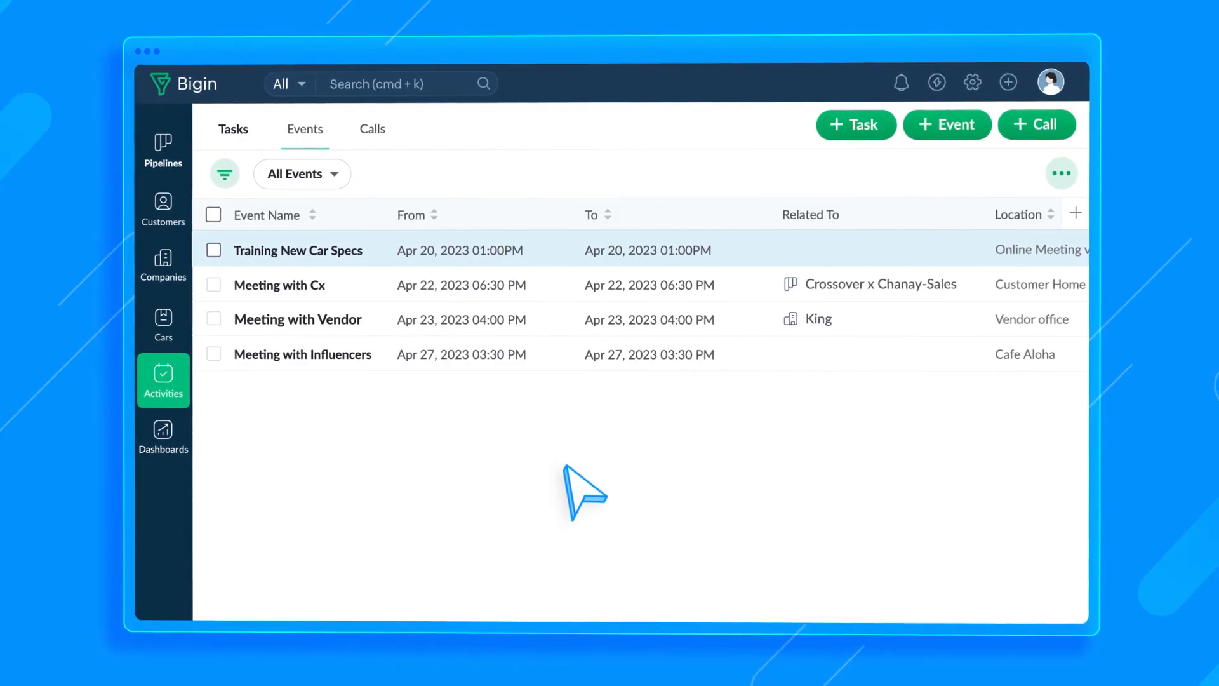